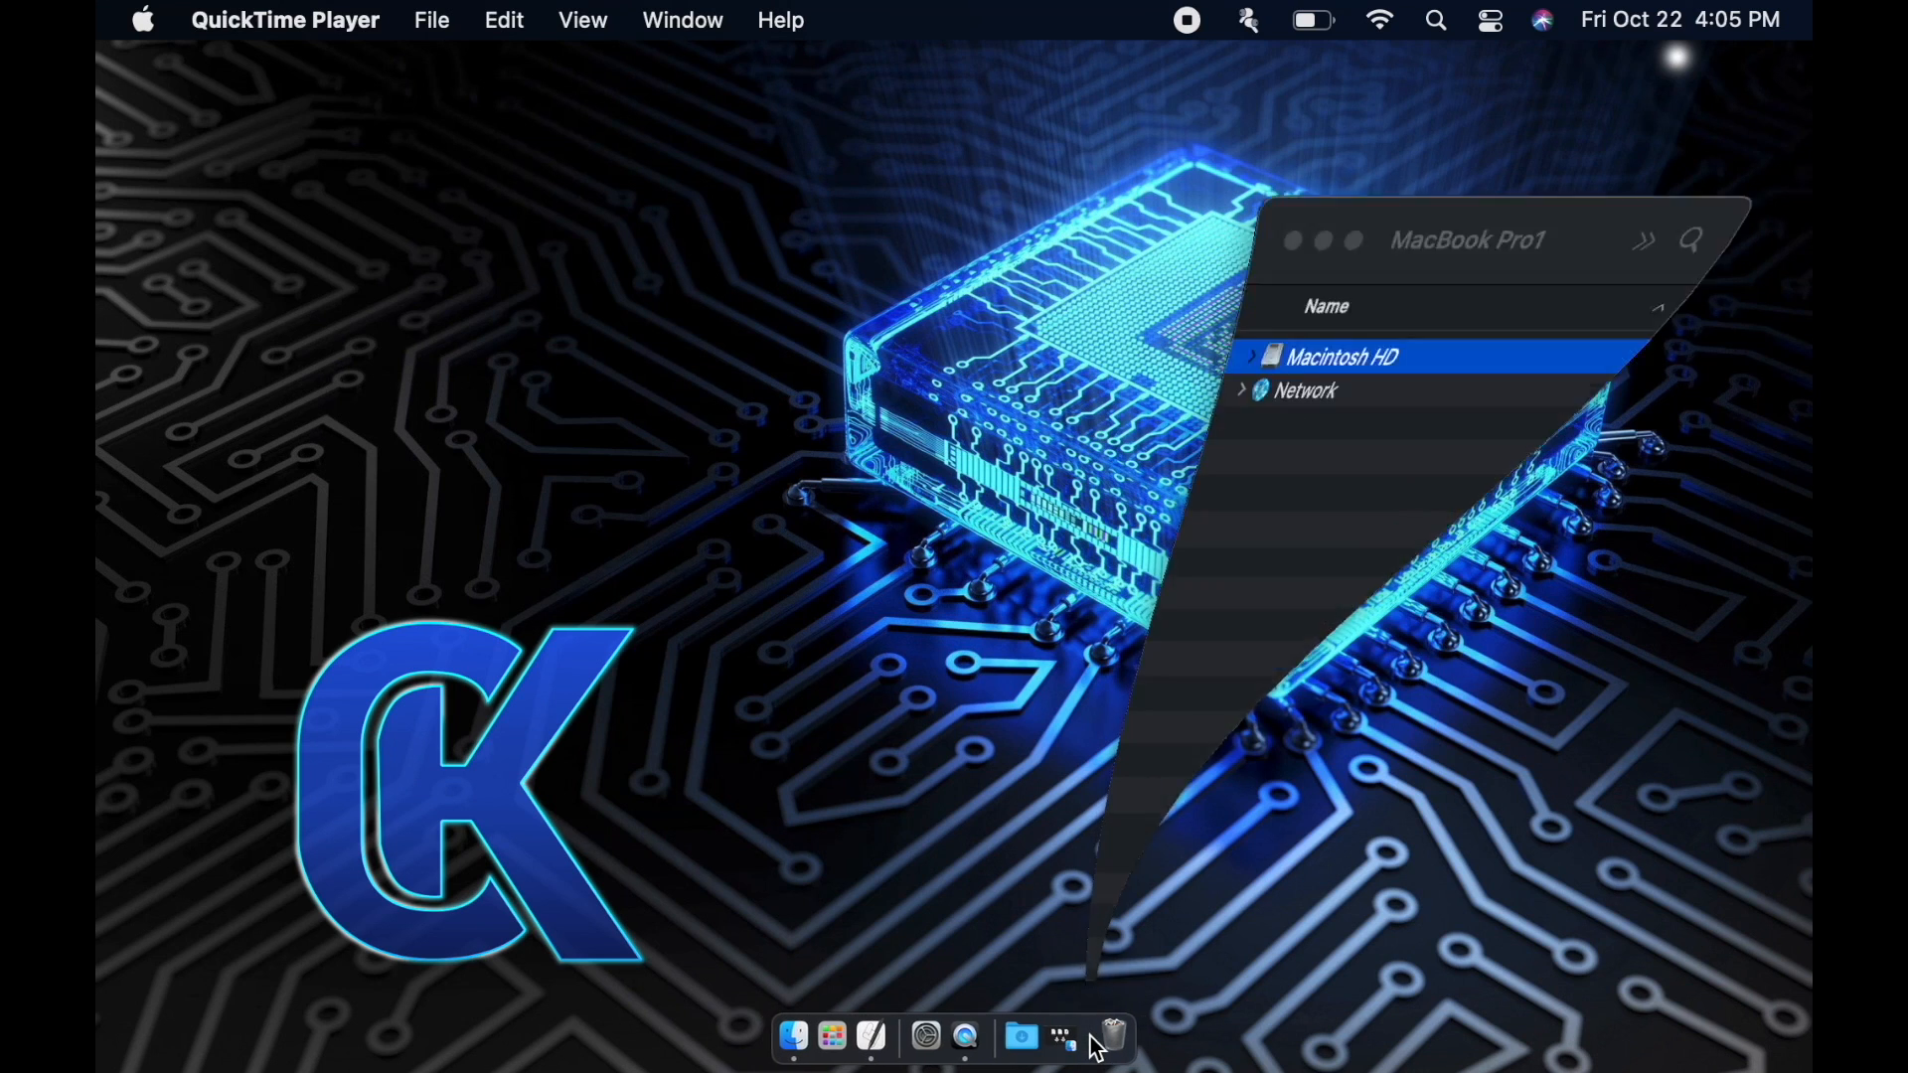
Browse Macintosh HD > Applications > Utilities in Finder and select Script Editor
double_click(1343, 357)
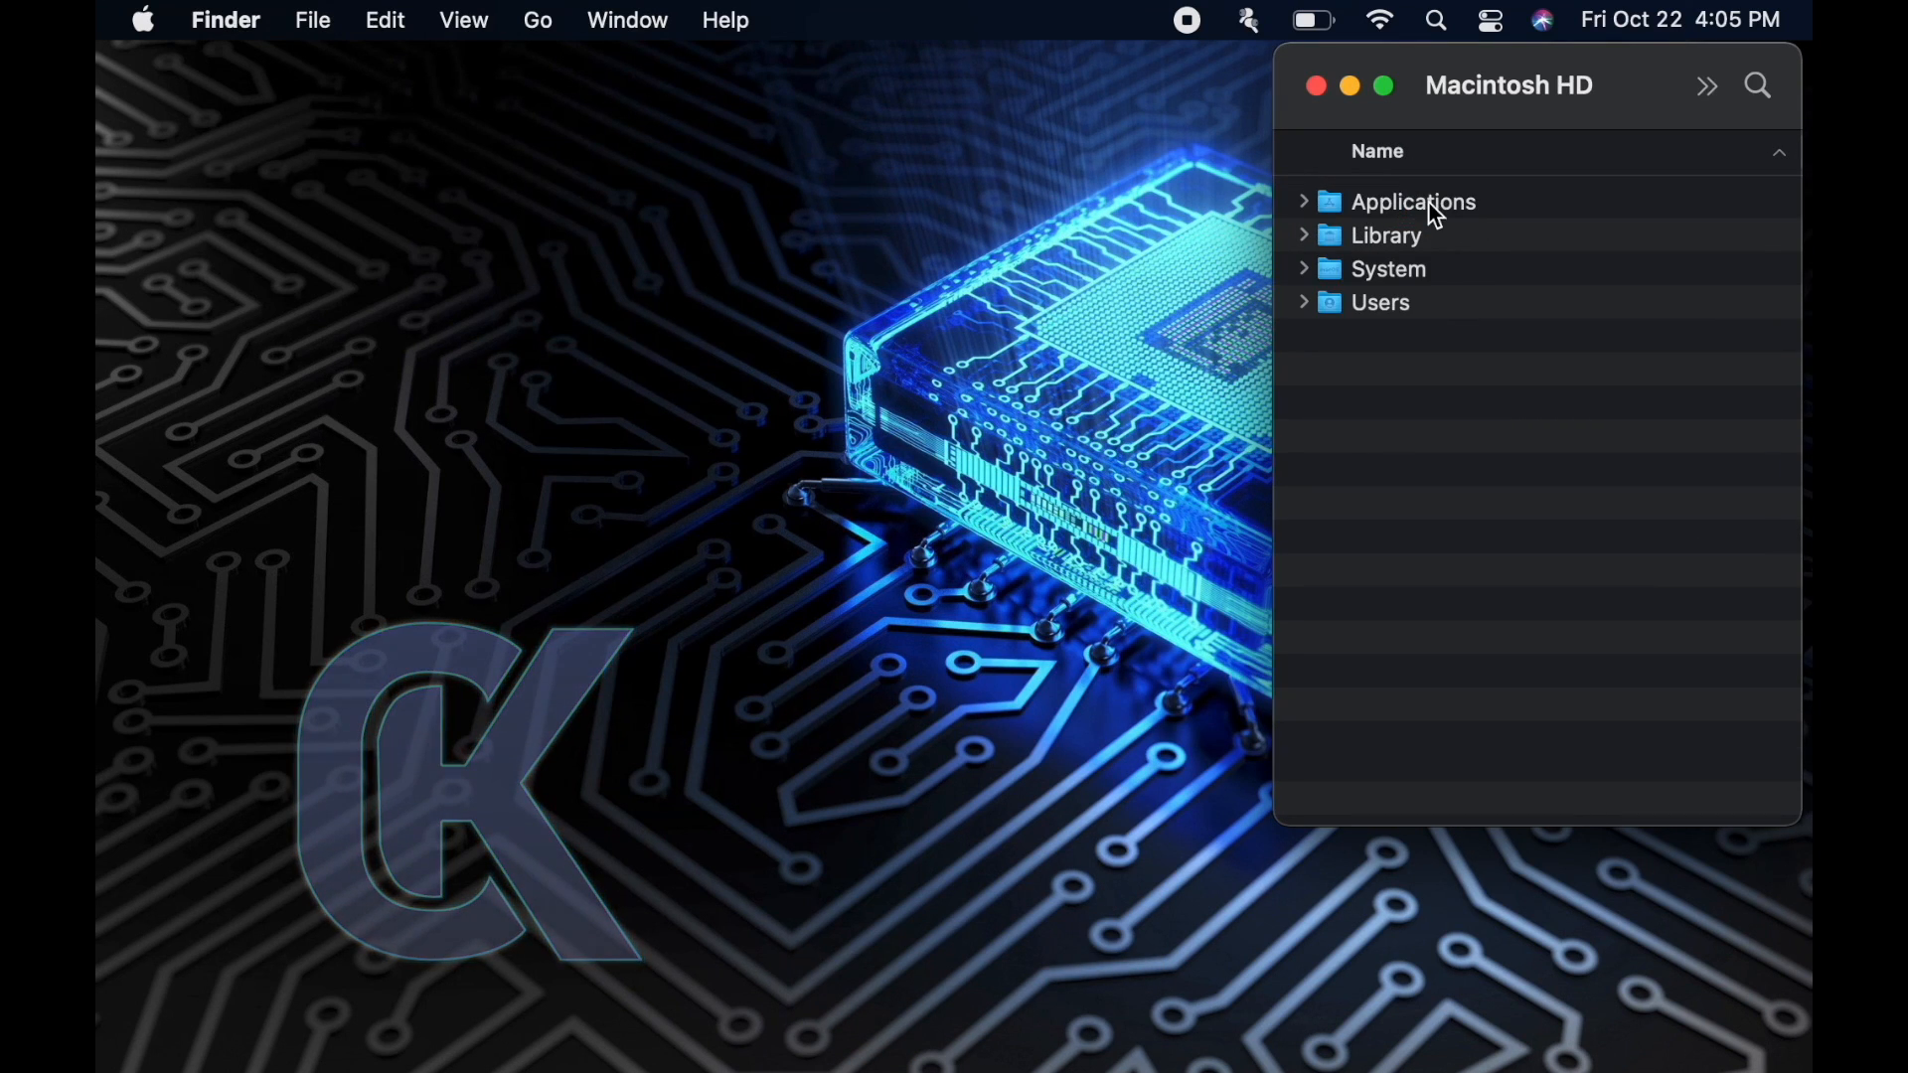
double_click(1410, 202)
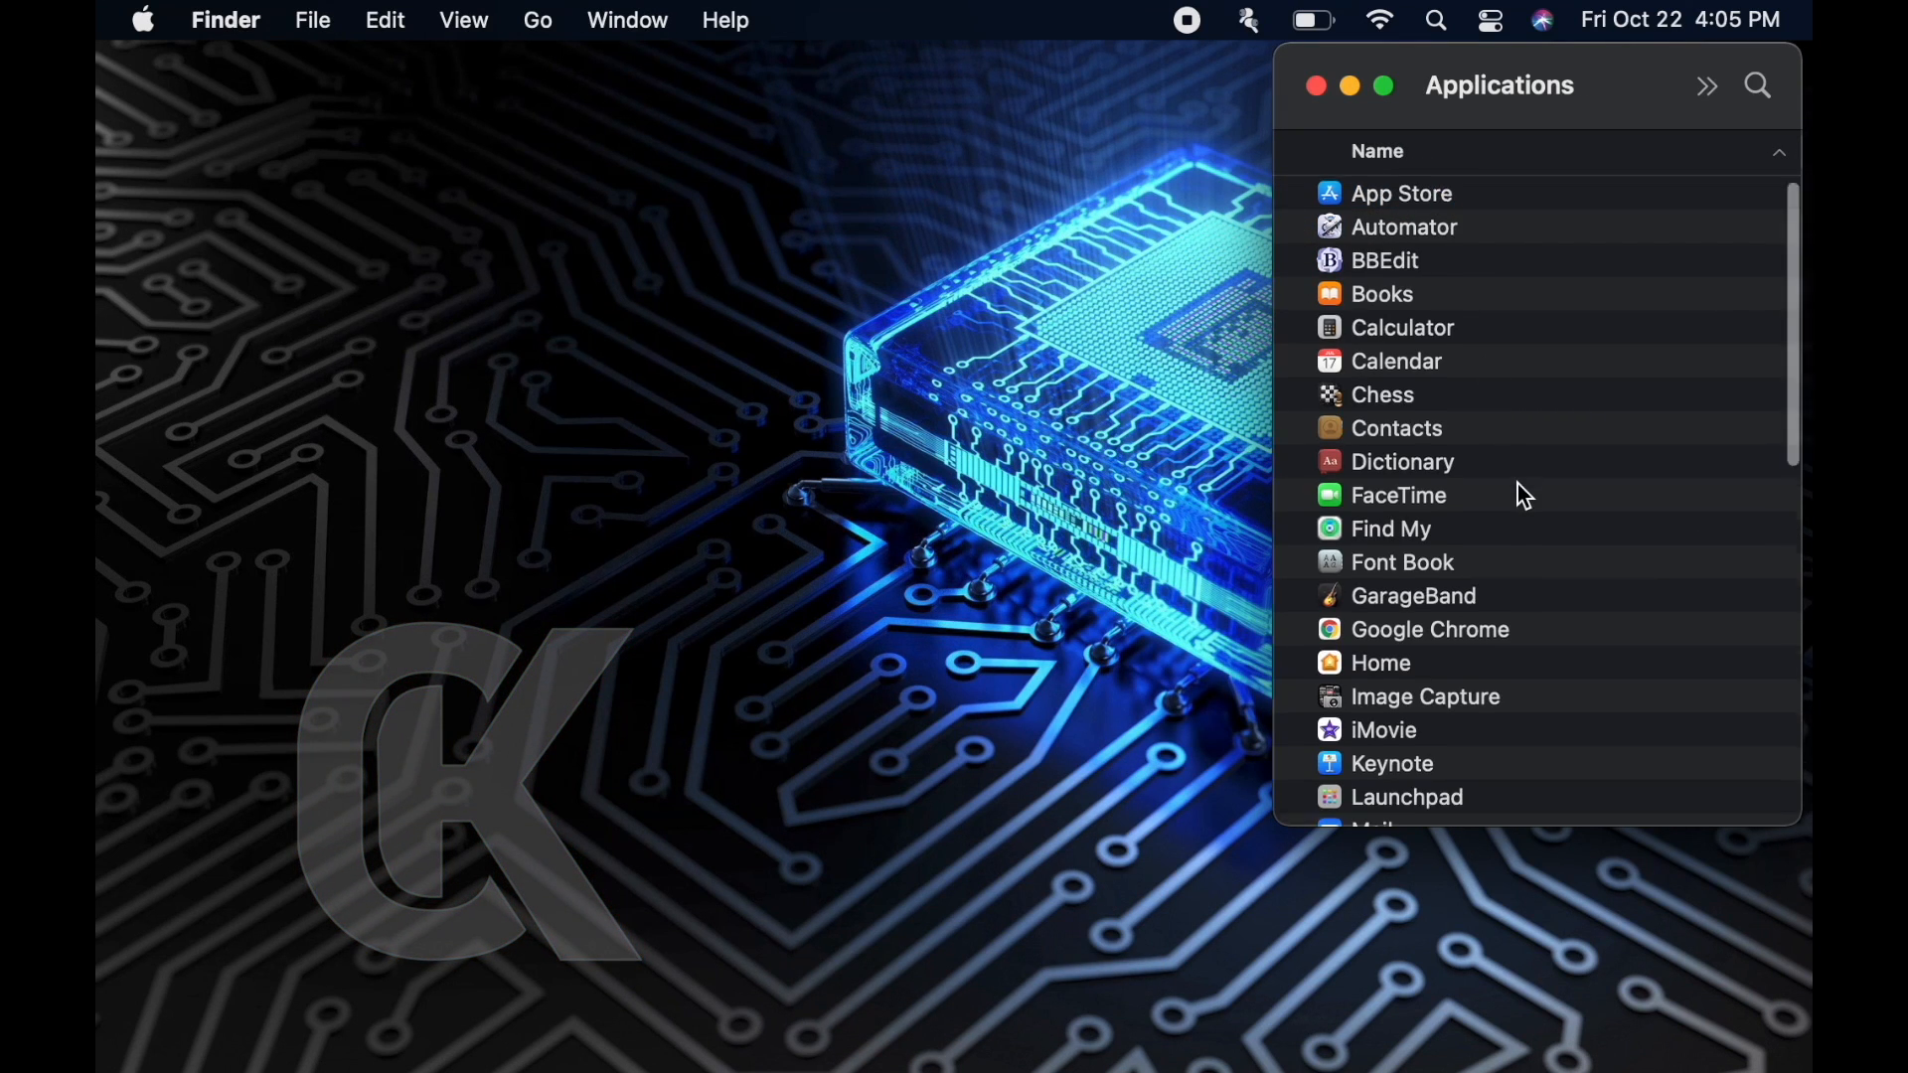
scroll("down", 3)
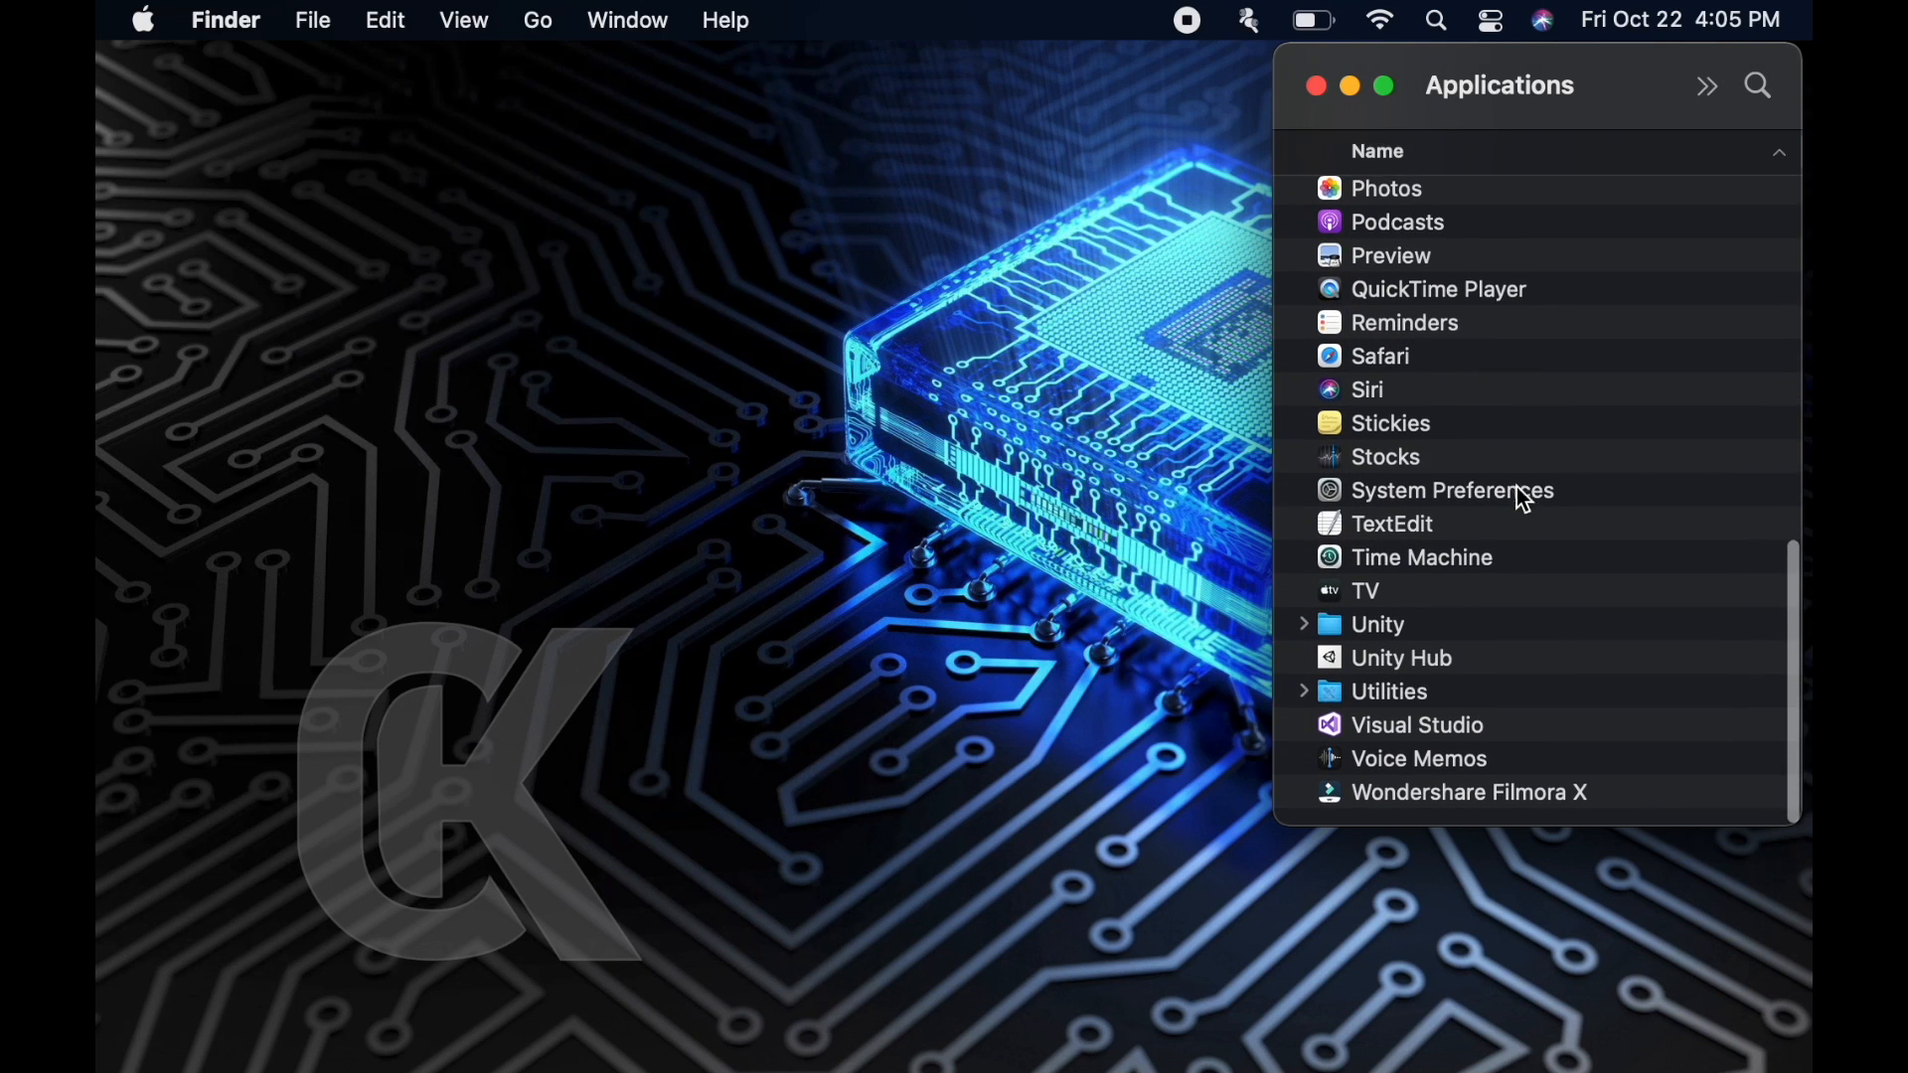
left_click(1388, 692)
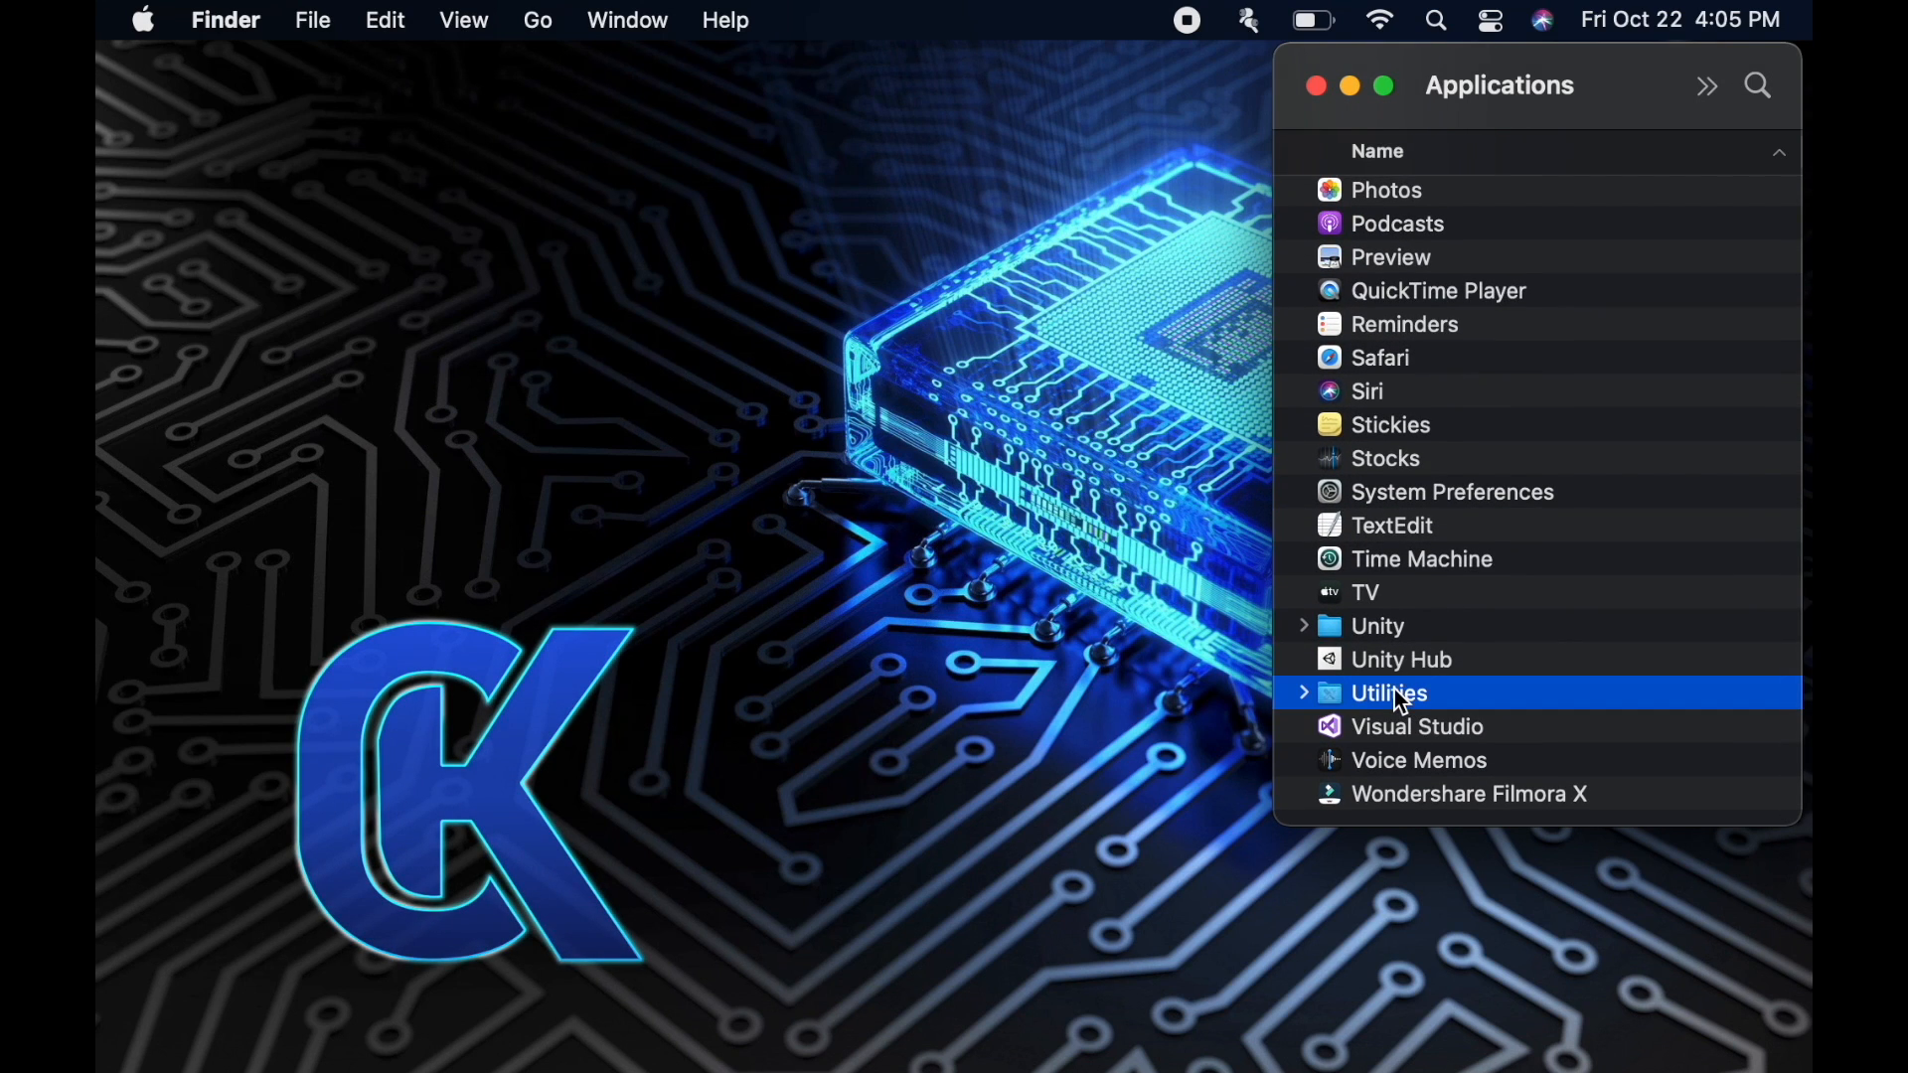
double_click(1388, 693)
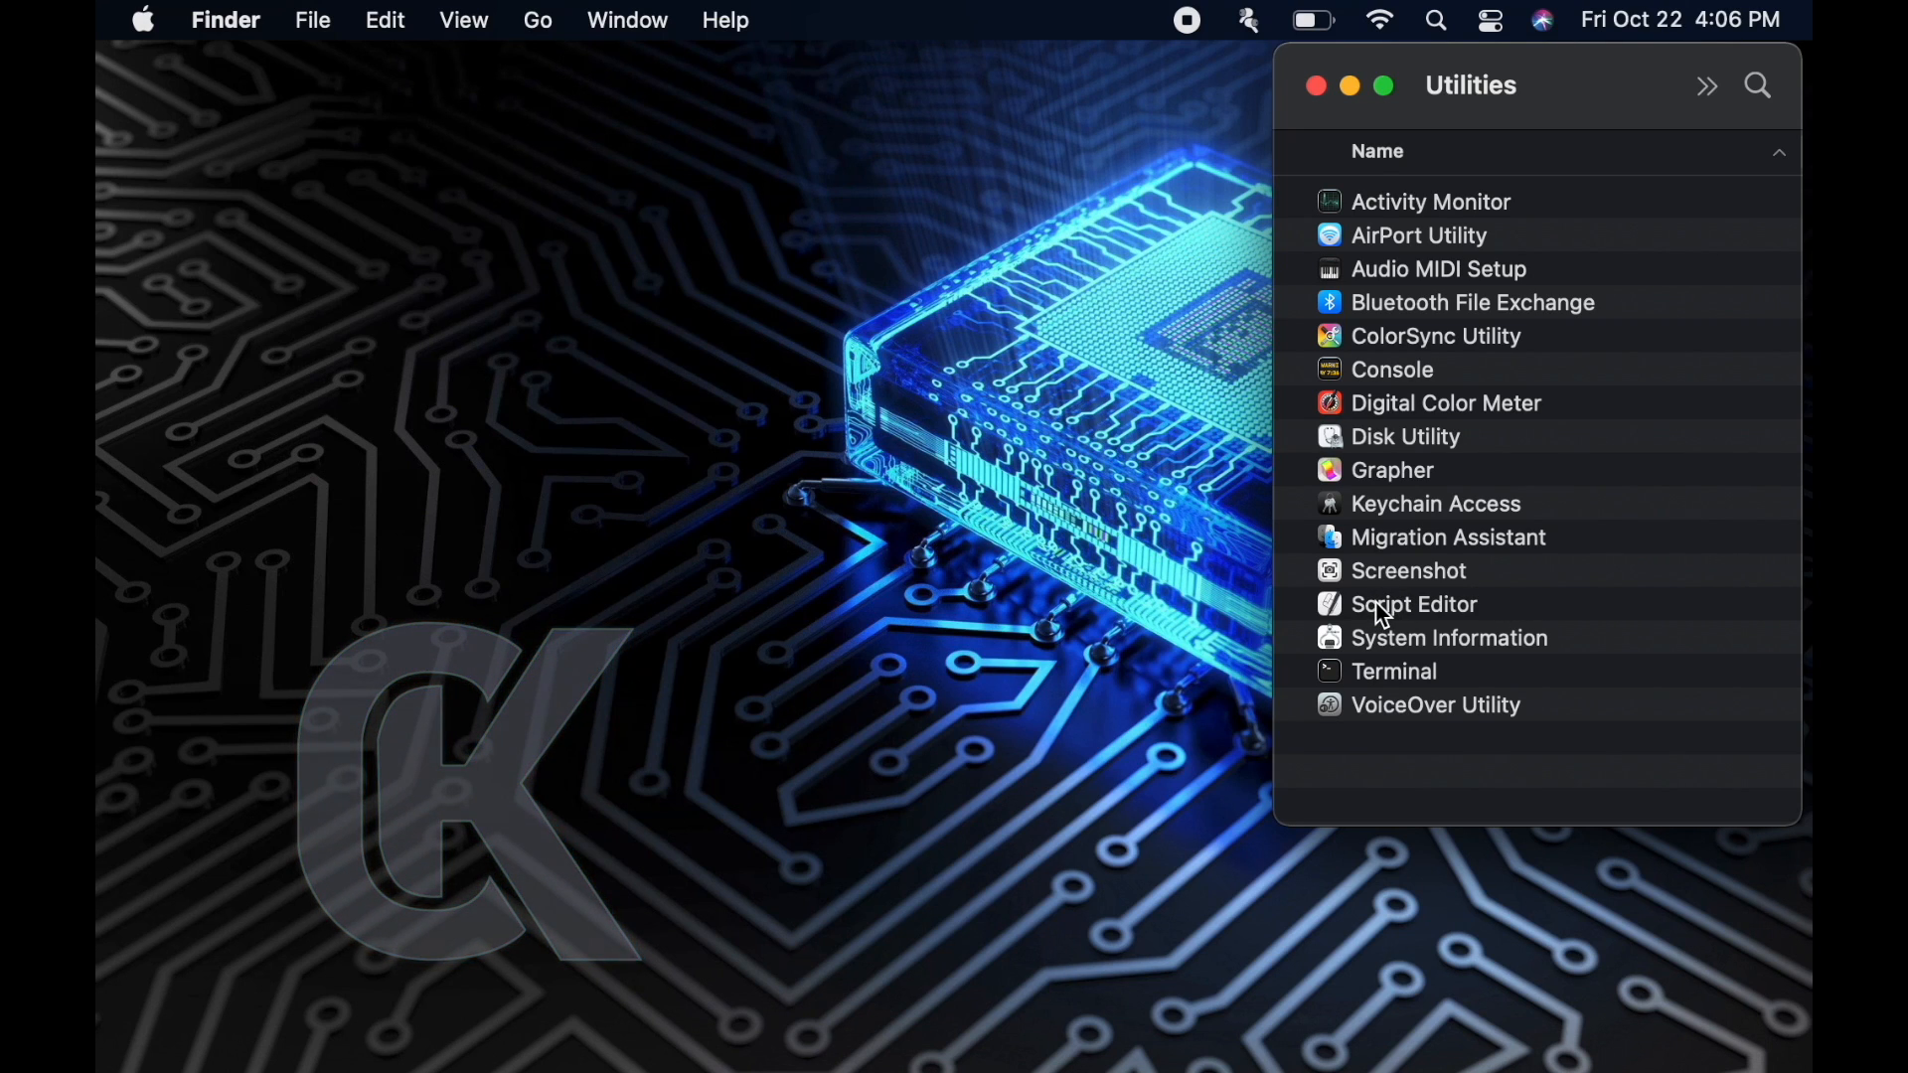
left_click(1415, 604)
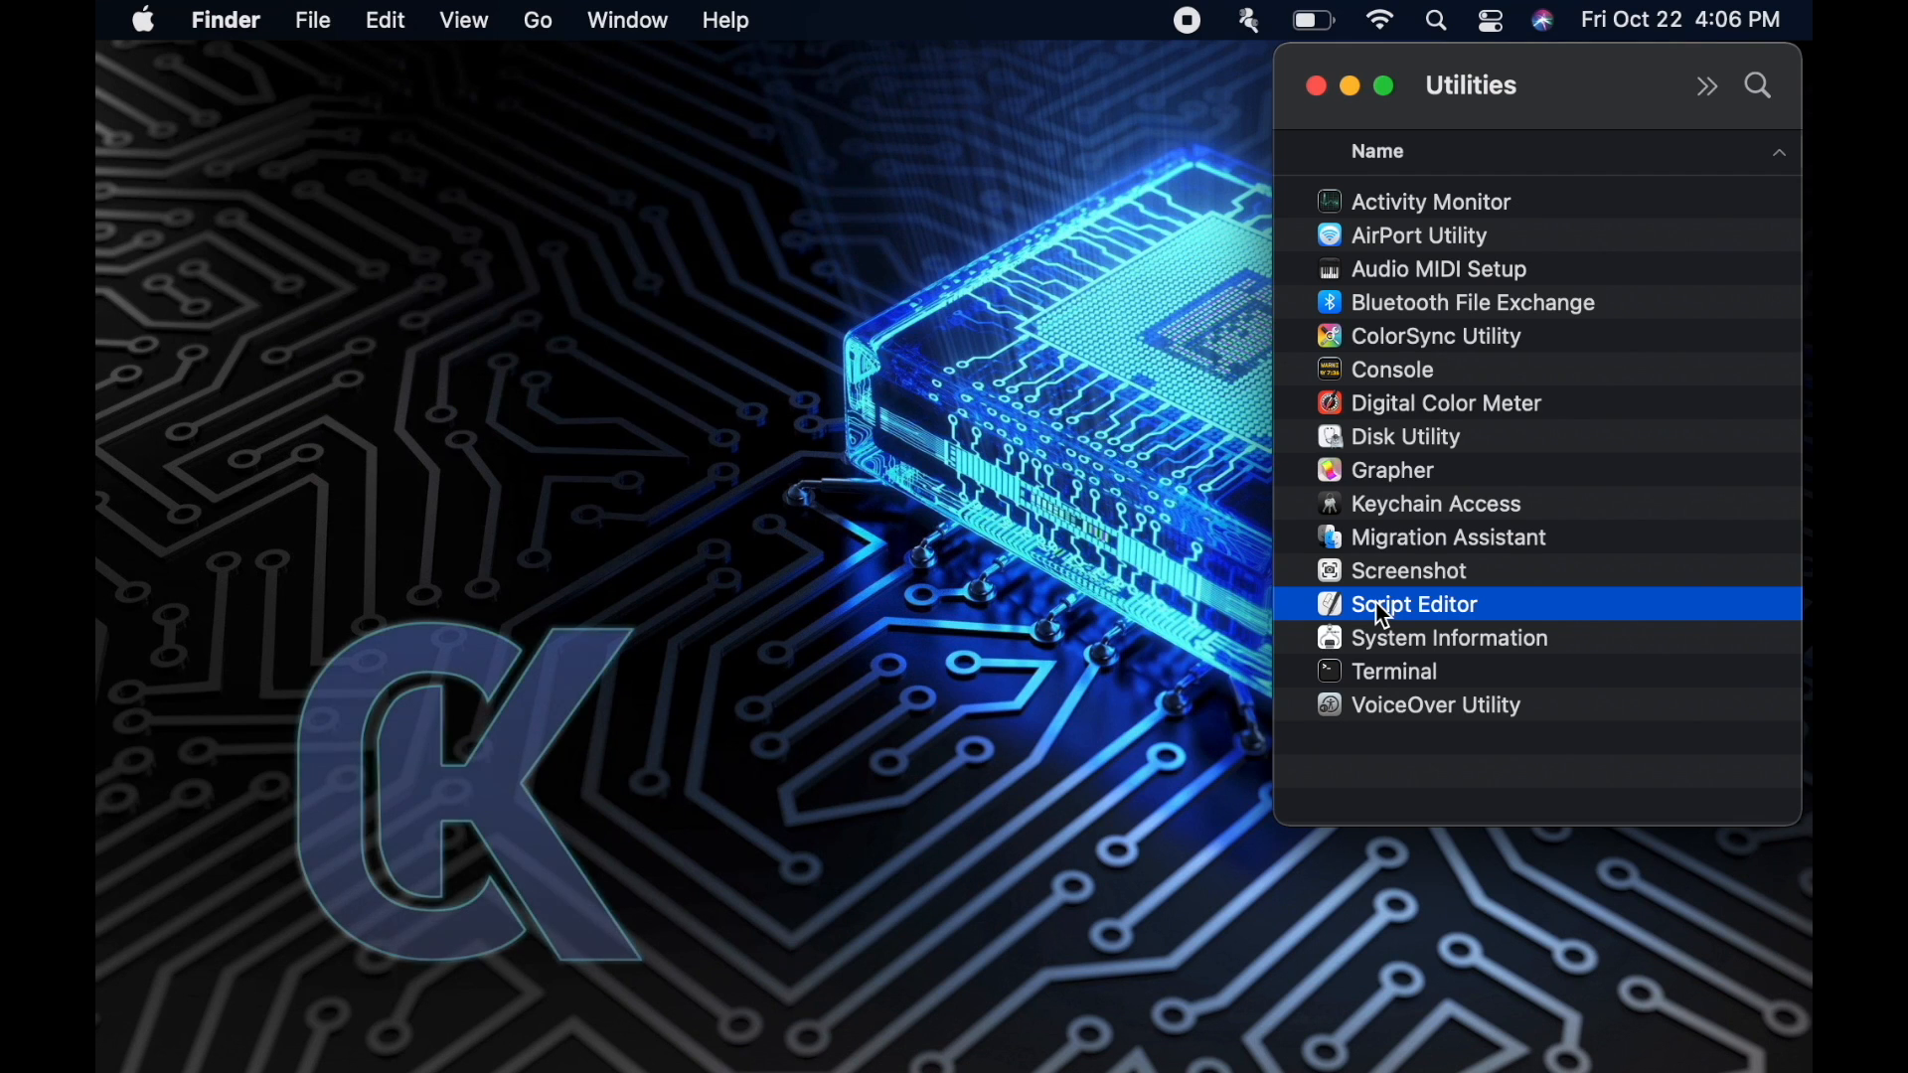
Launch Script Editor into a blank untitled script and toggle the description pane off and on
double_click(1413, 603)
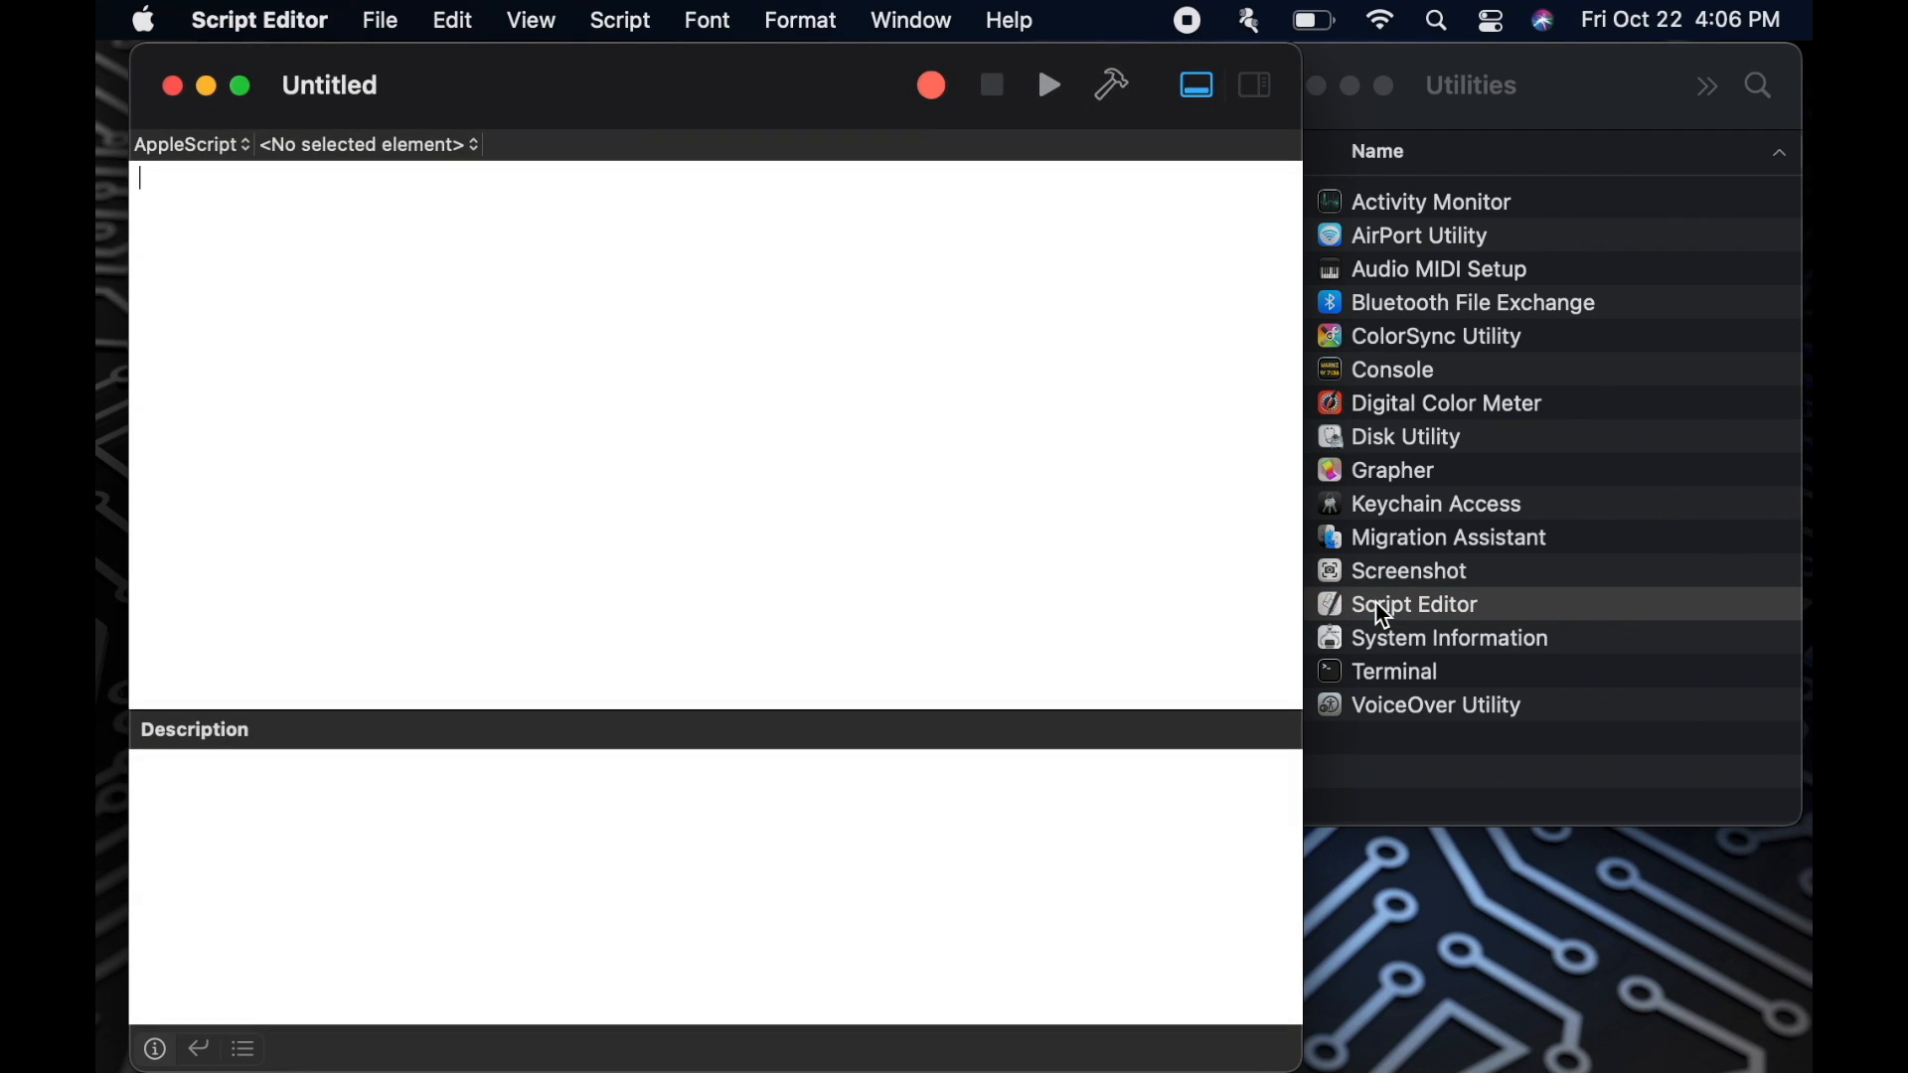
mouse_move(1274, 543)
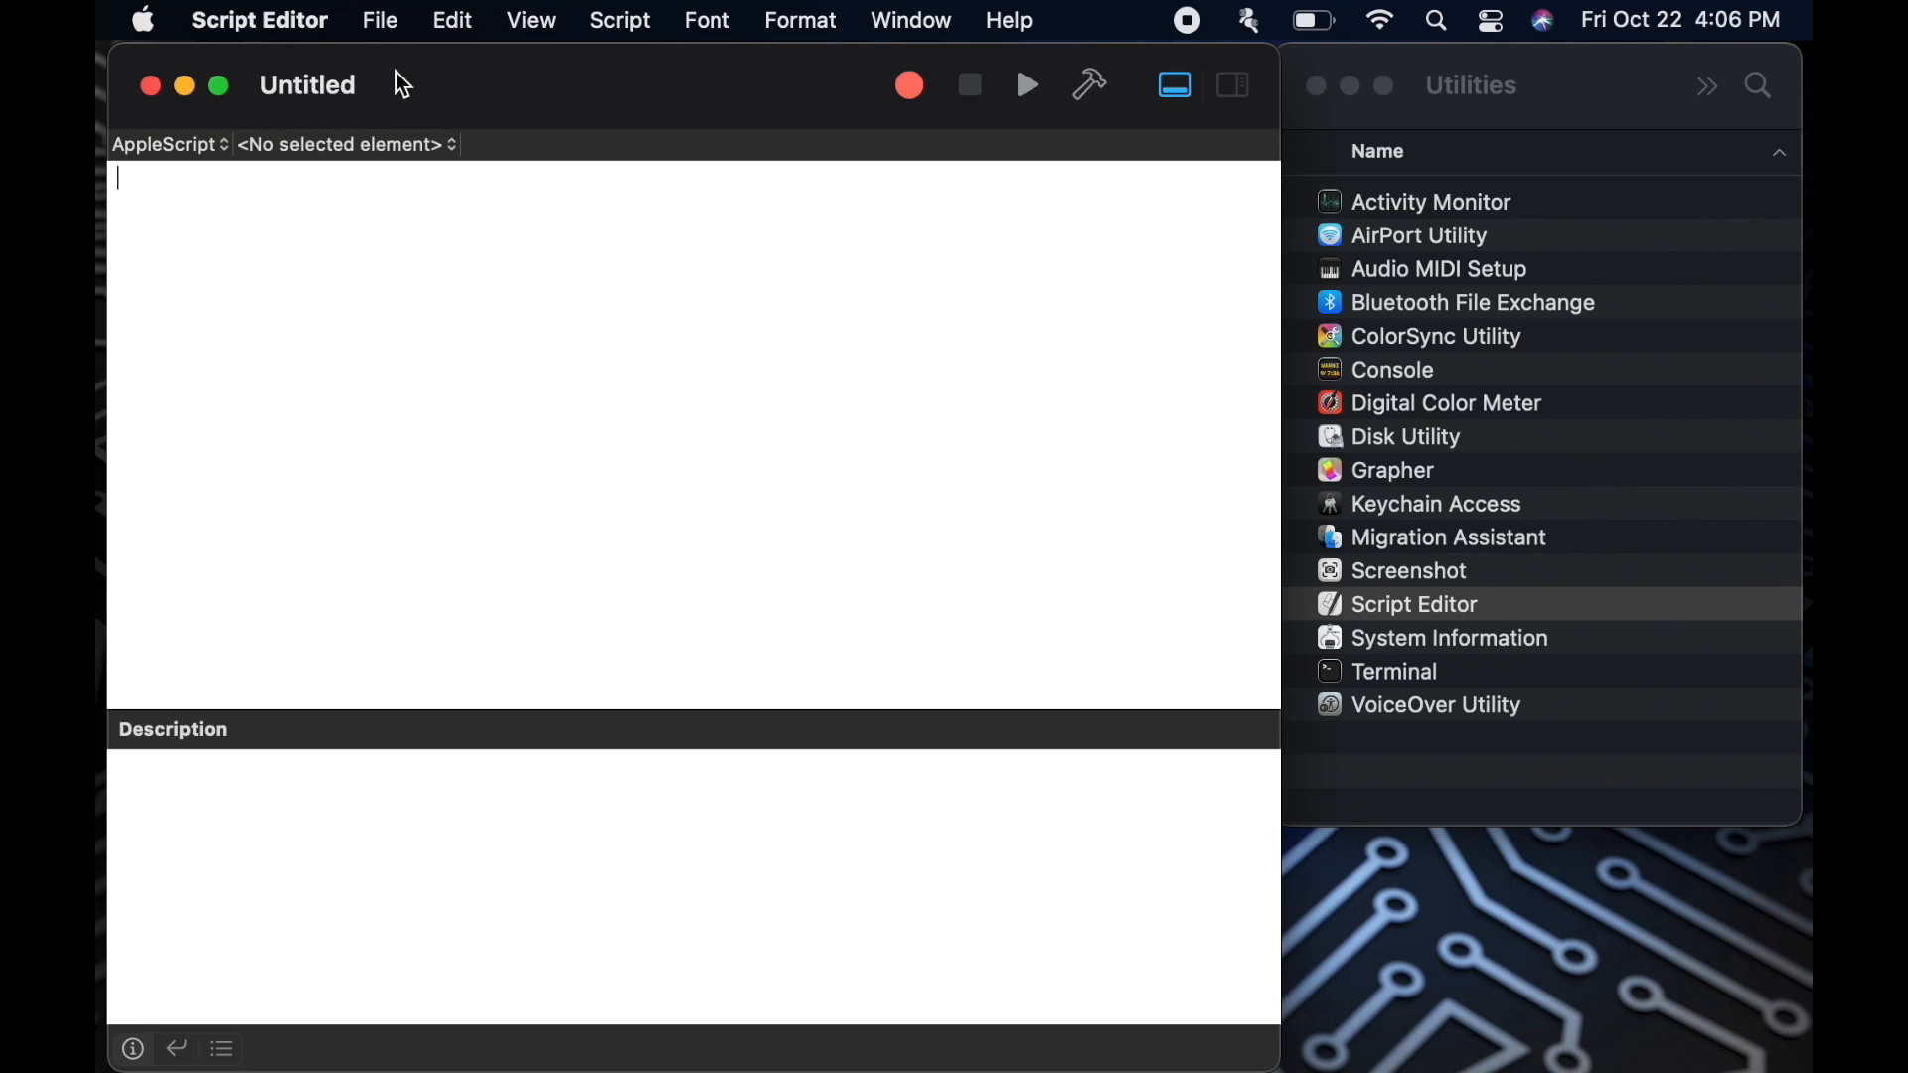
mouse_move(346, 97)
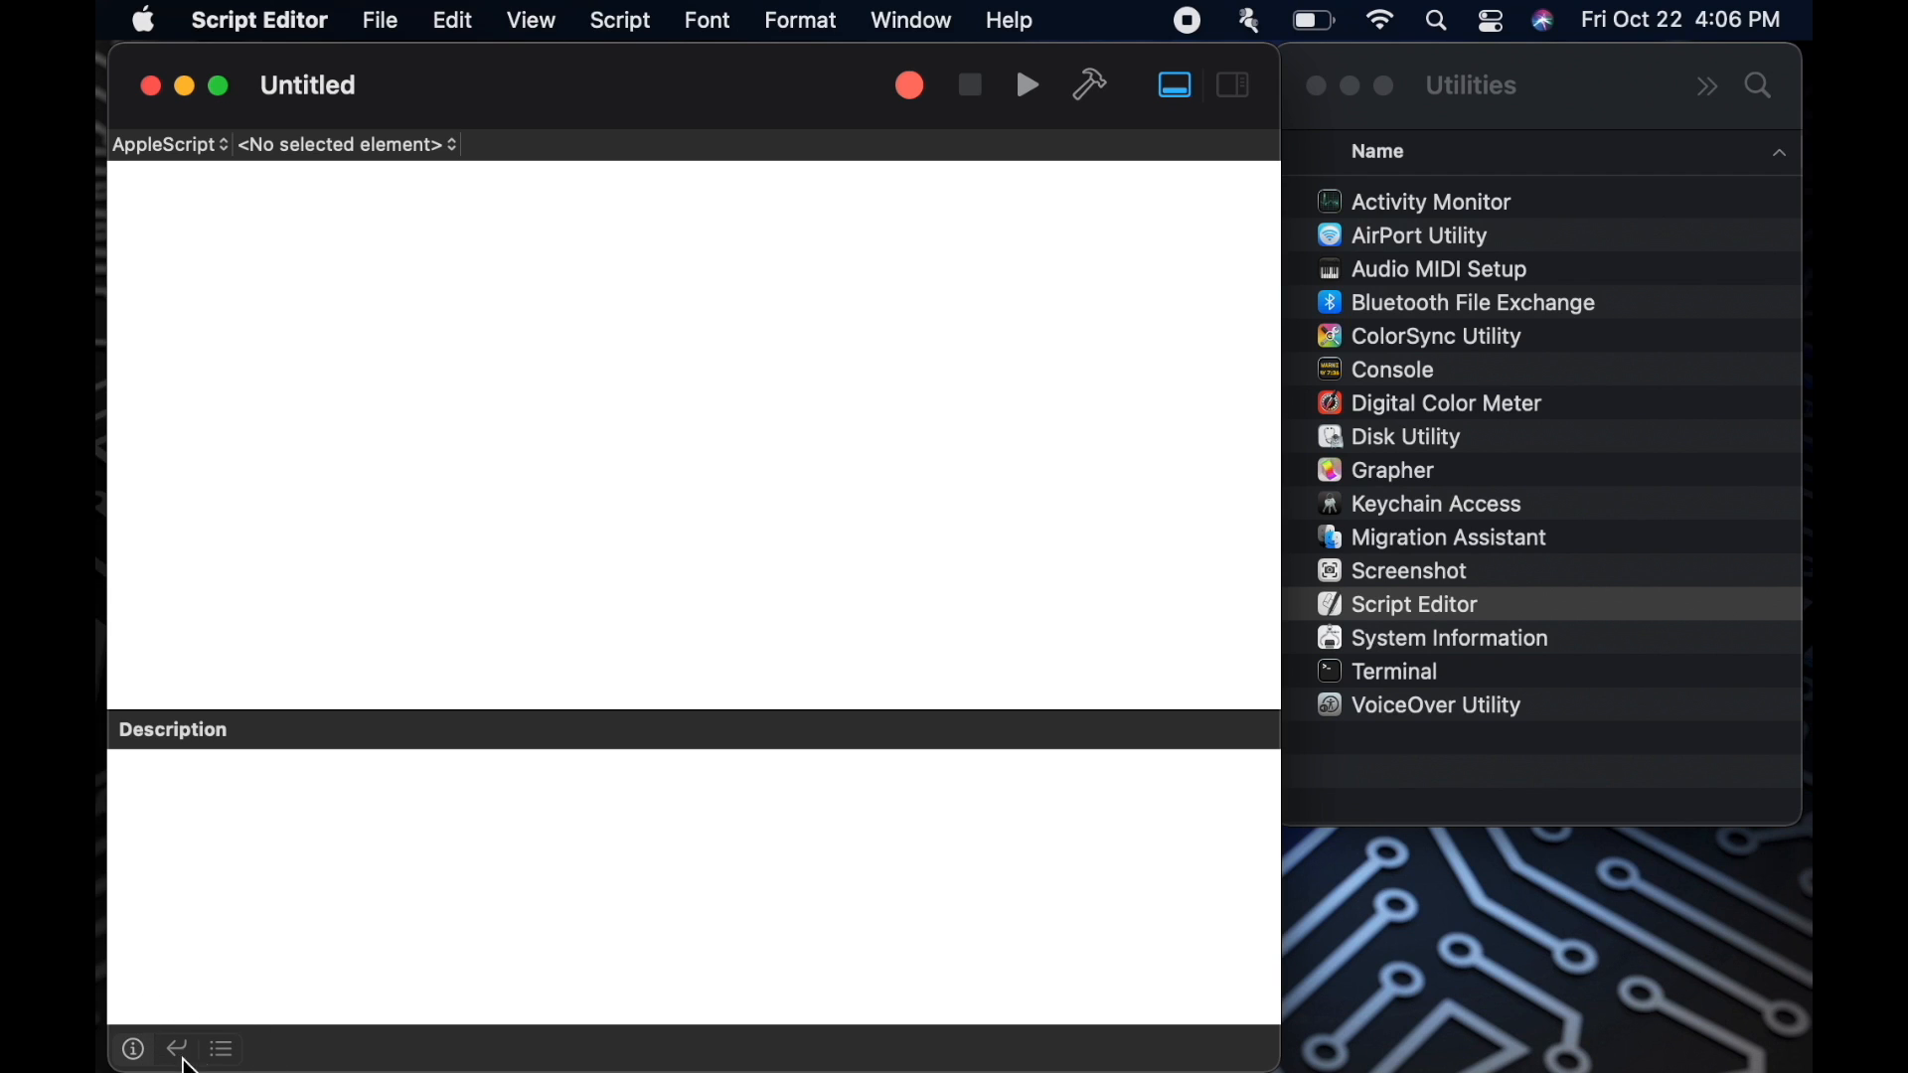
mouse_move(965, 521)
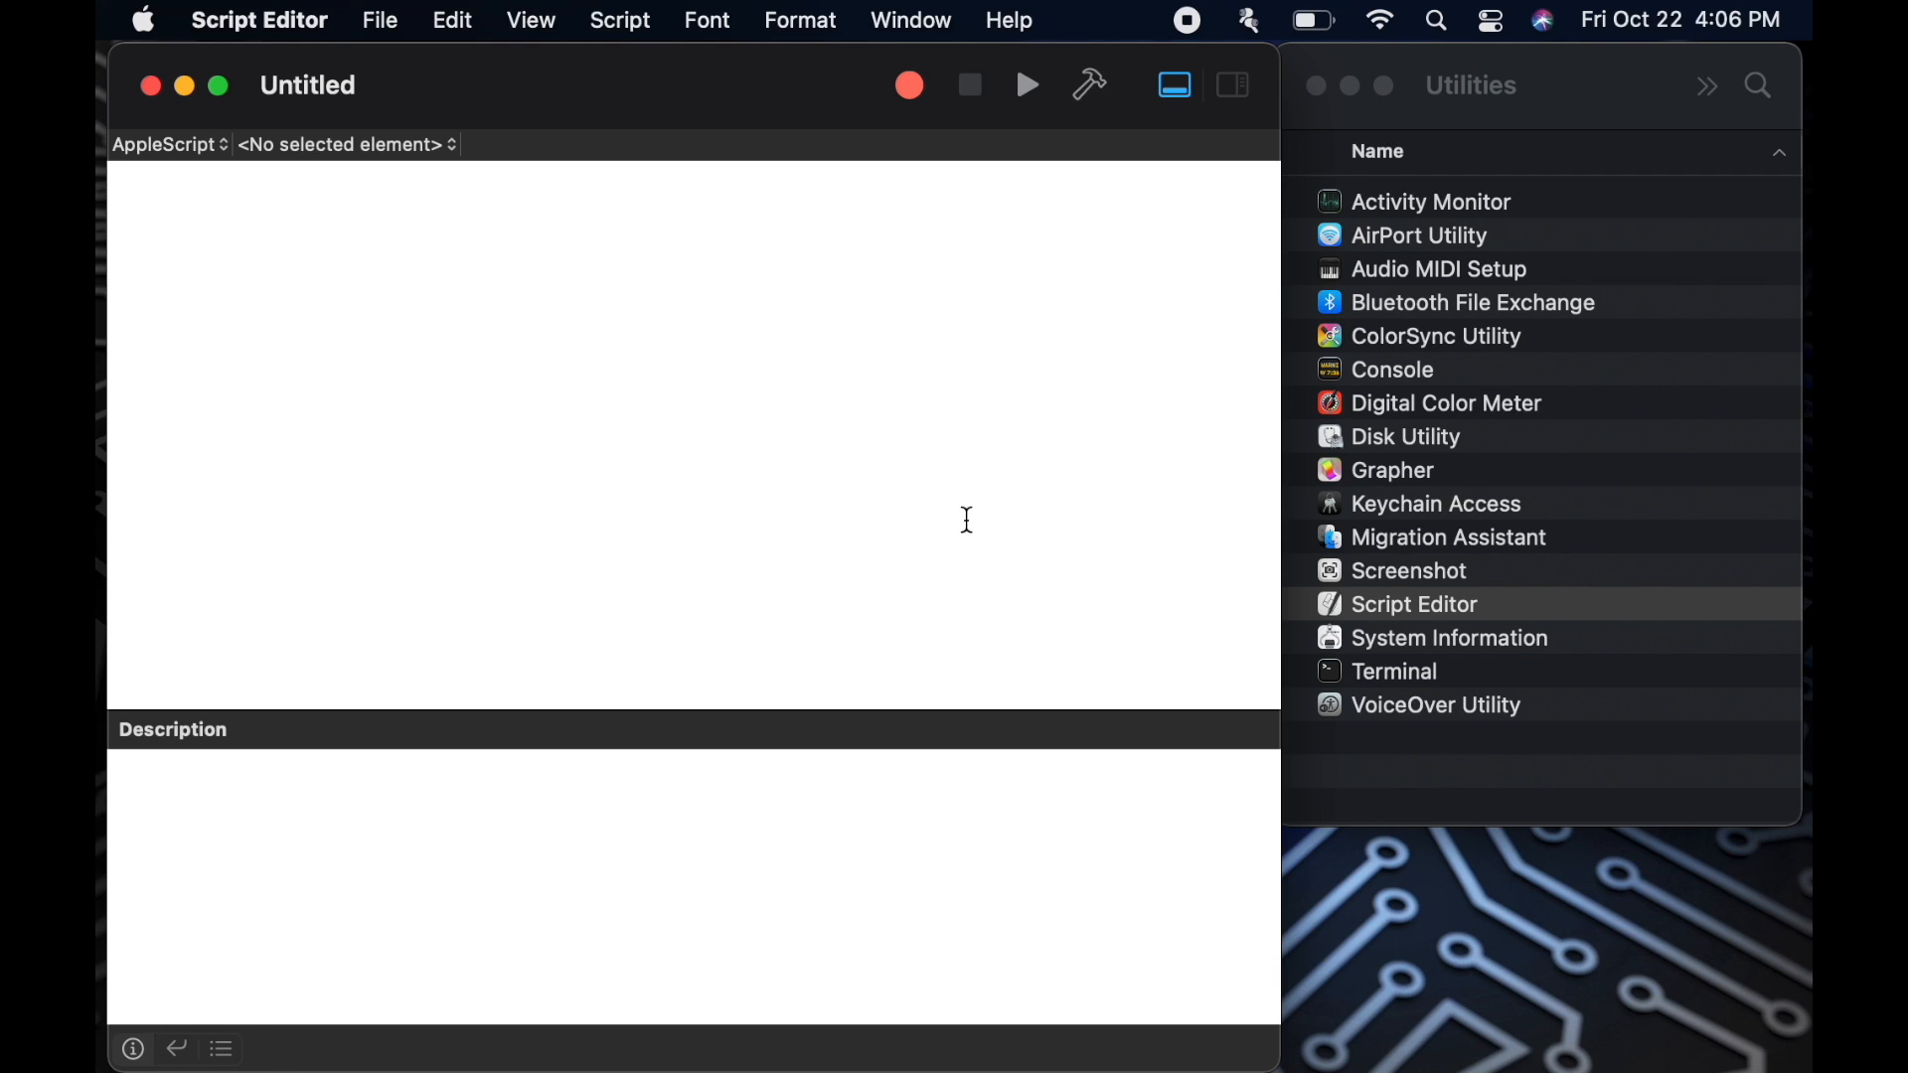
left_click(1172, 86)
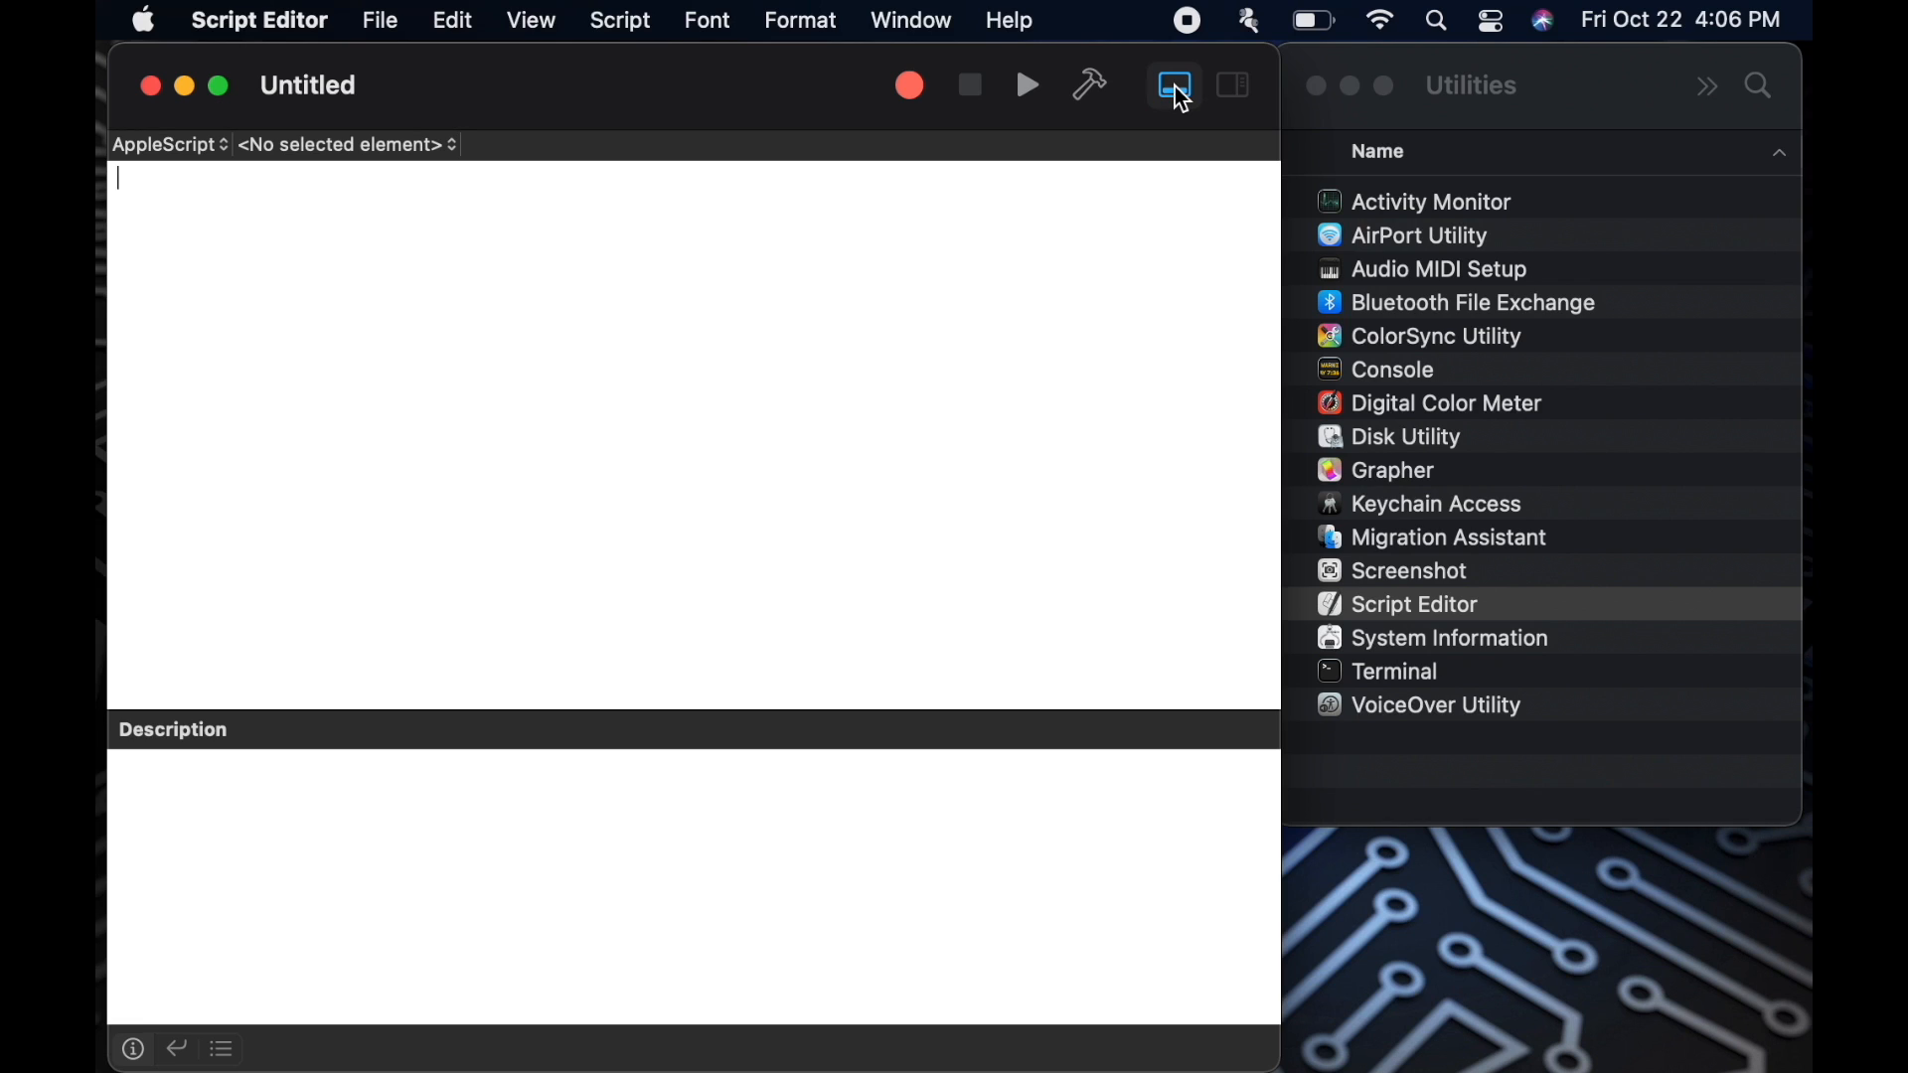
left_click(1172, 86)
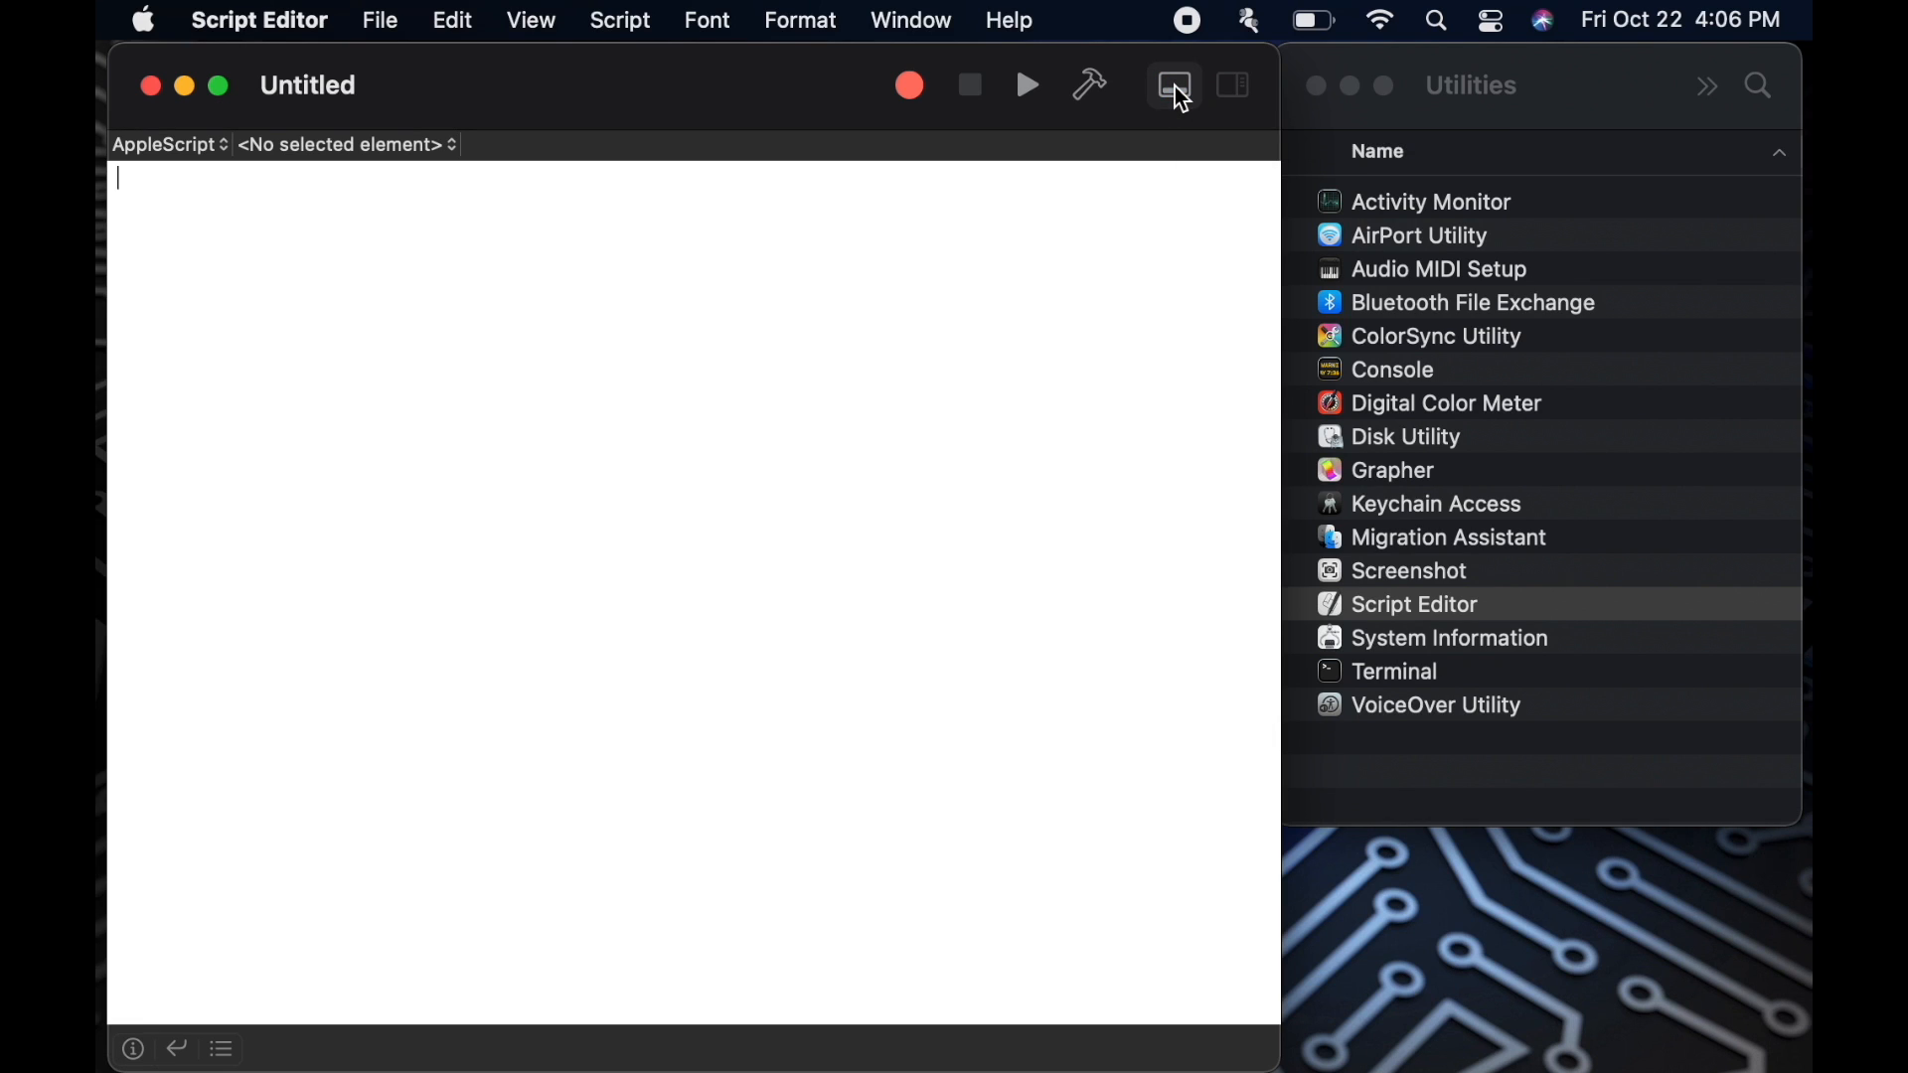
left_click(1172, 85)
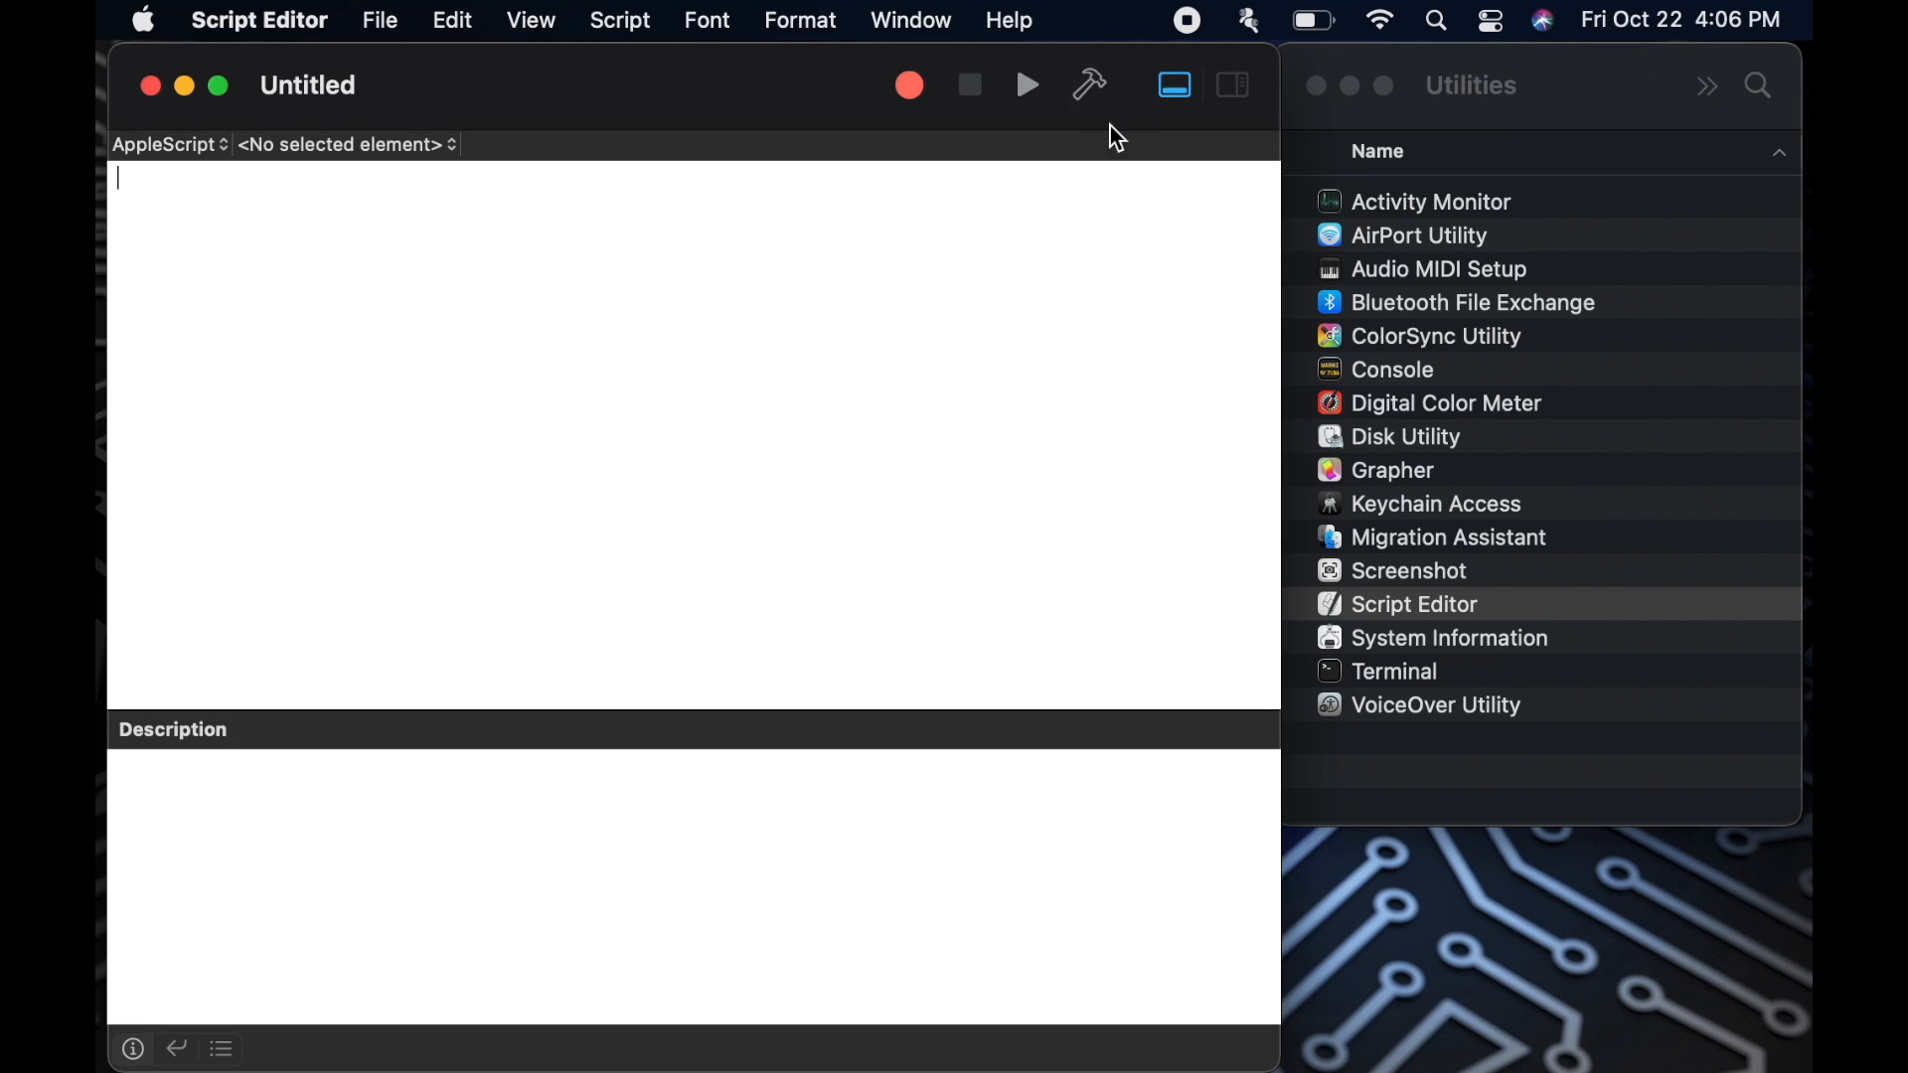
mouse_move(1089, 85)
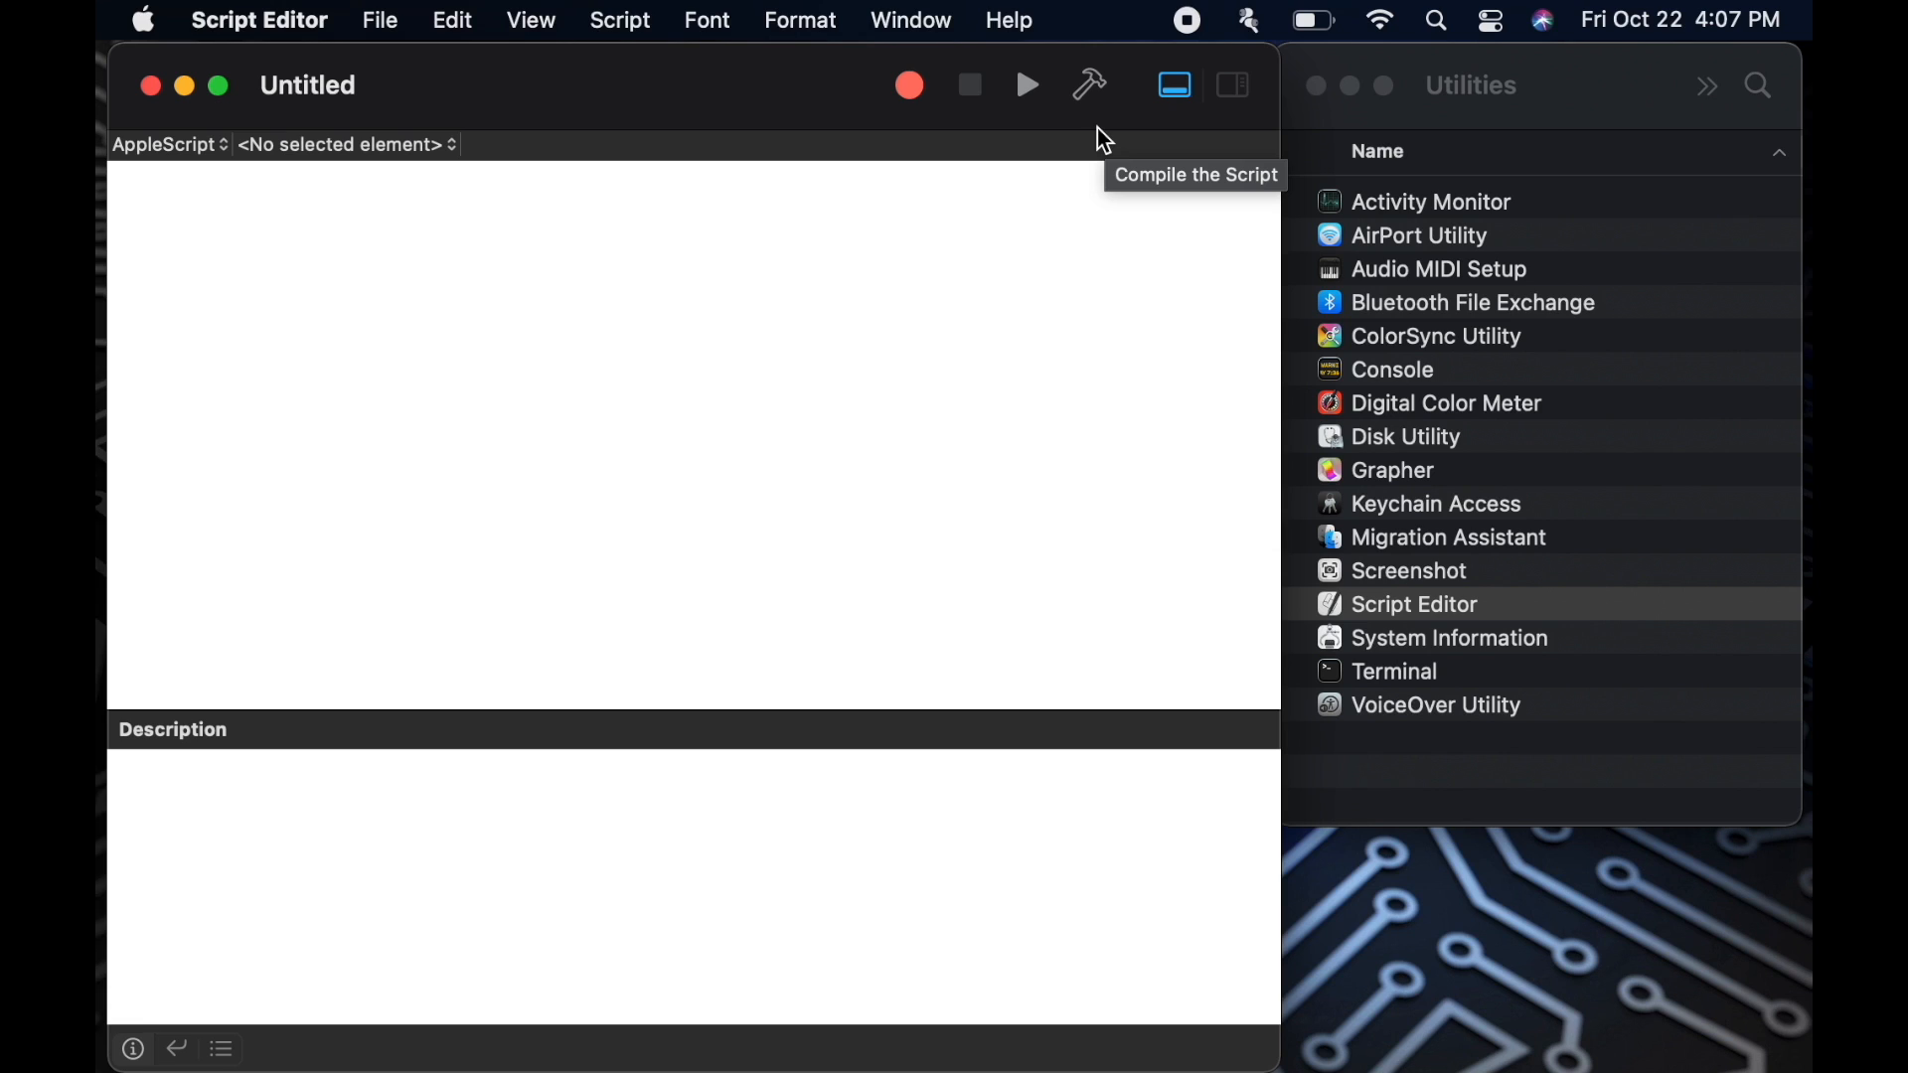
mouse_move(1052, 131)
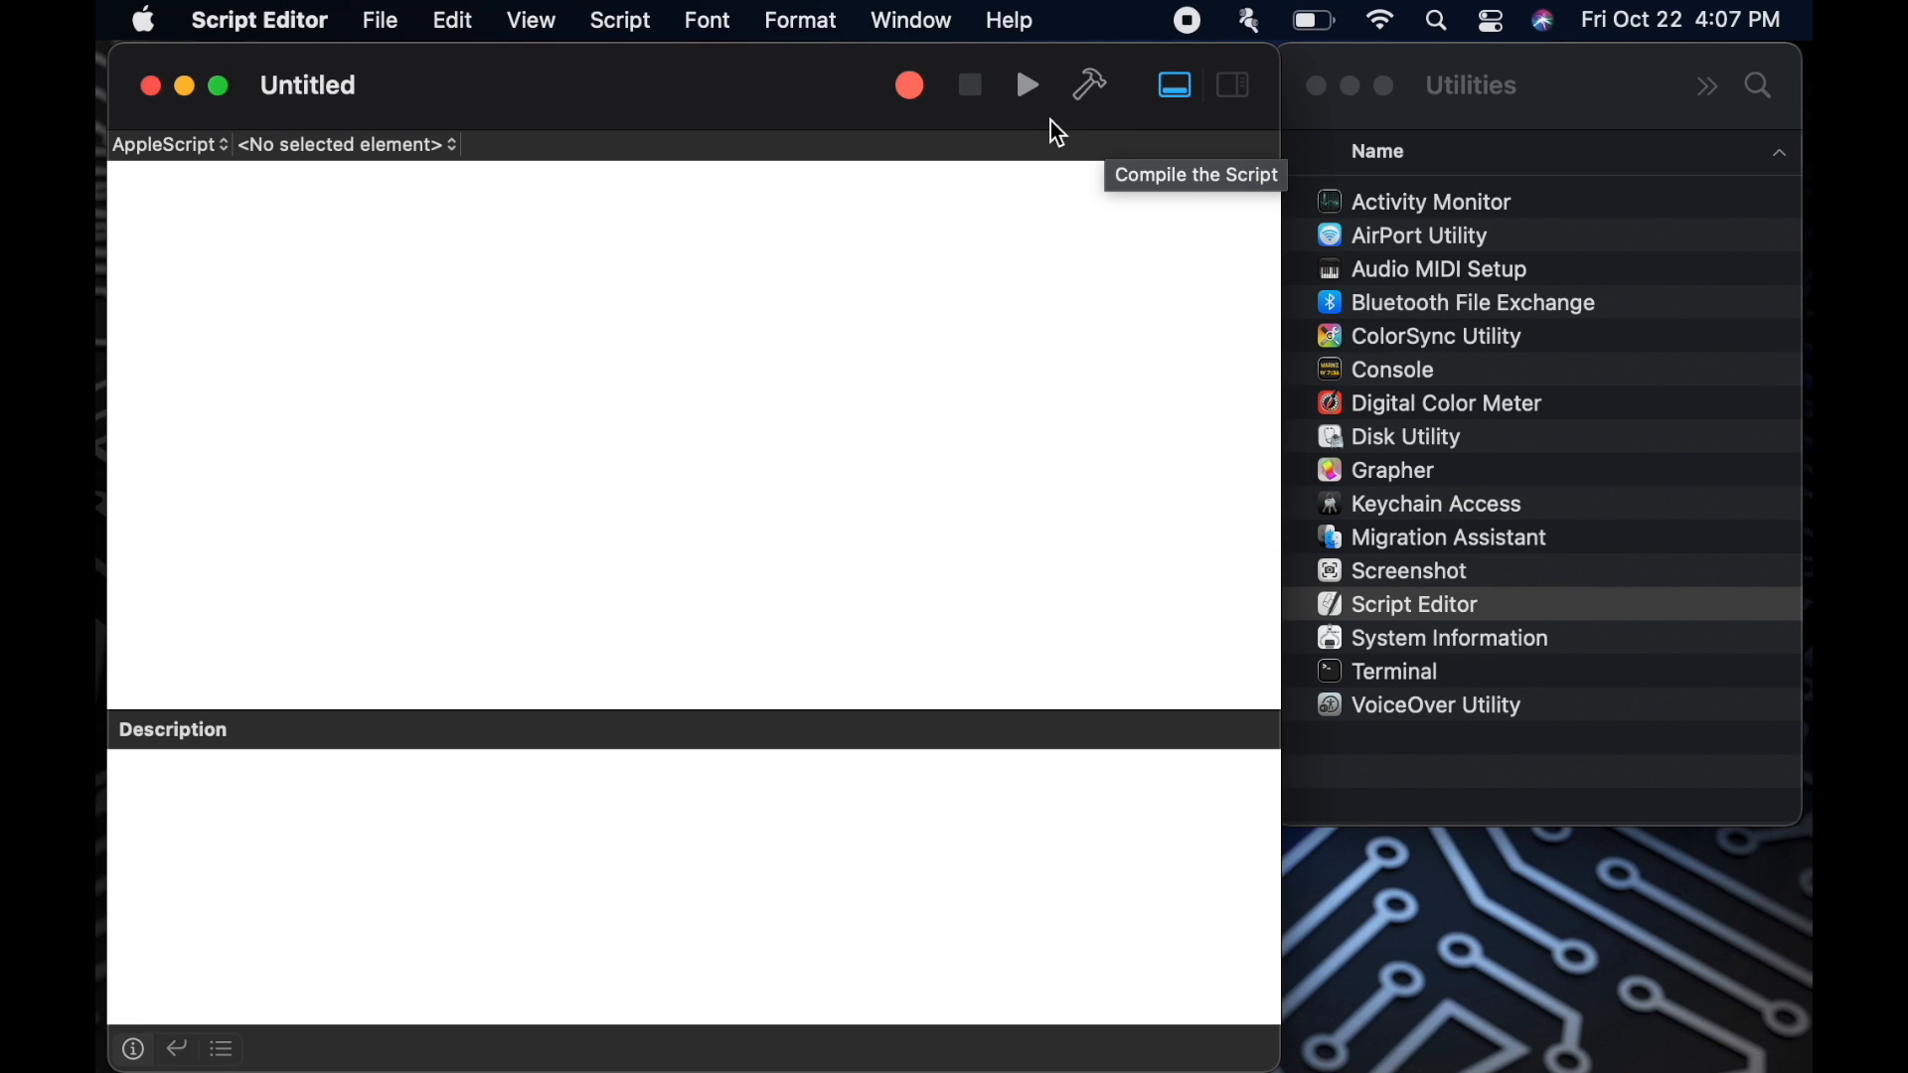
mouse_move(1026, 85)
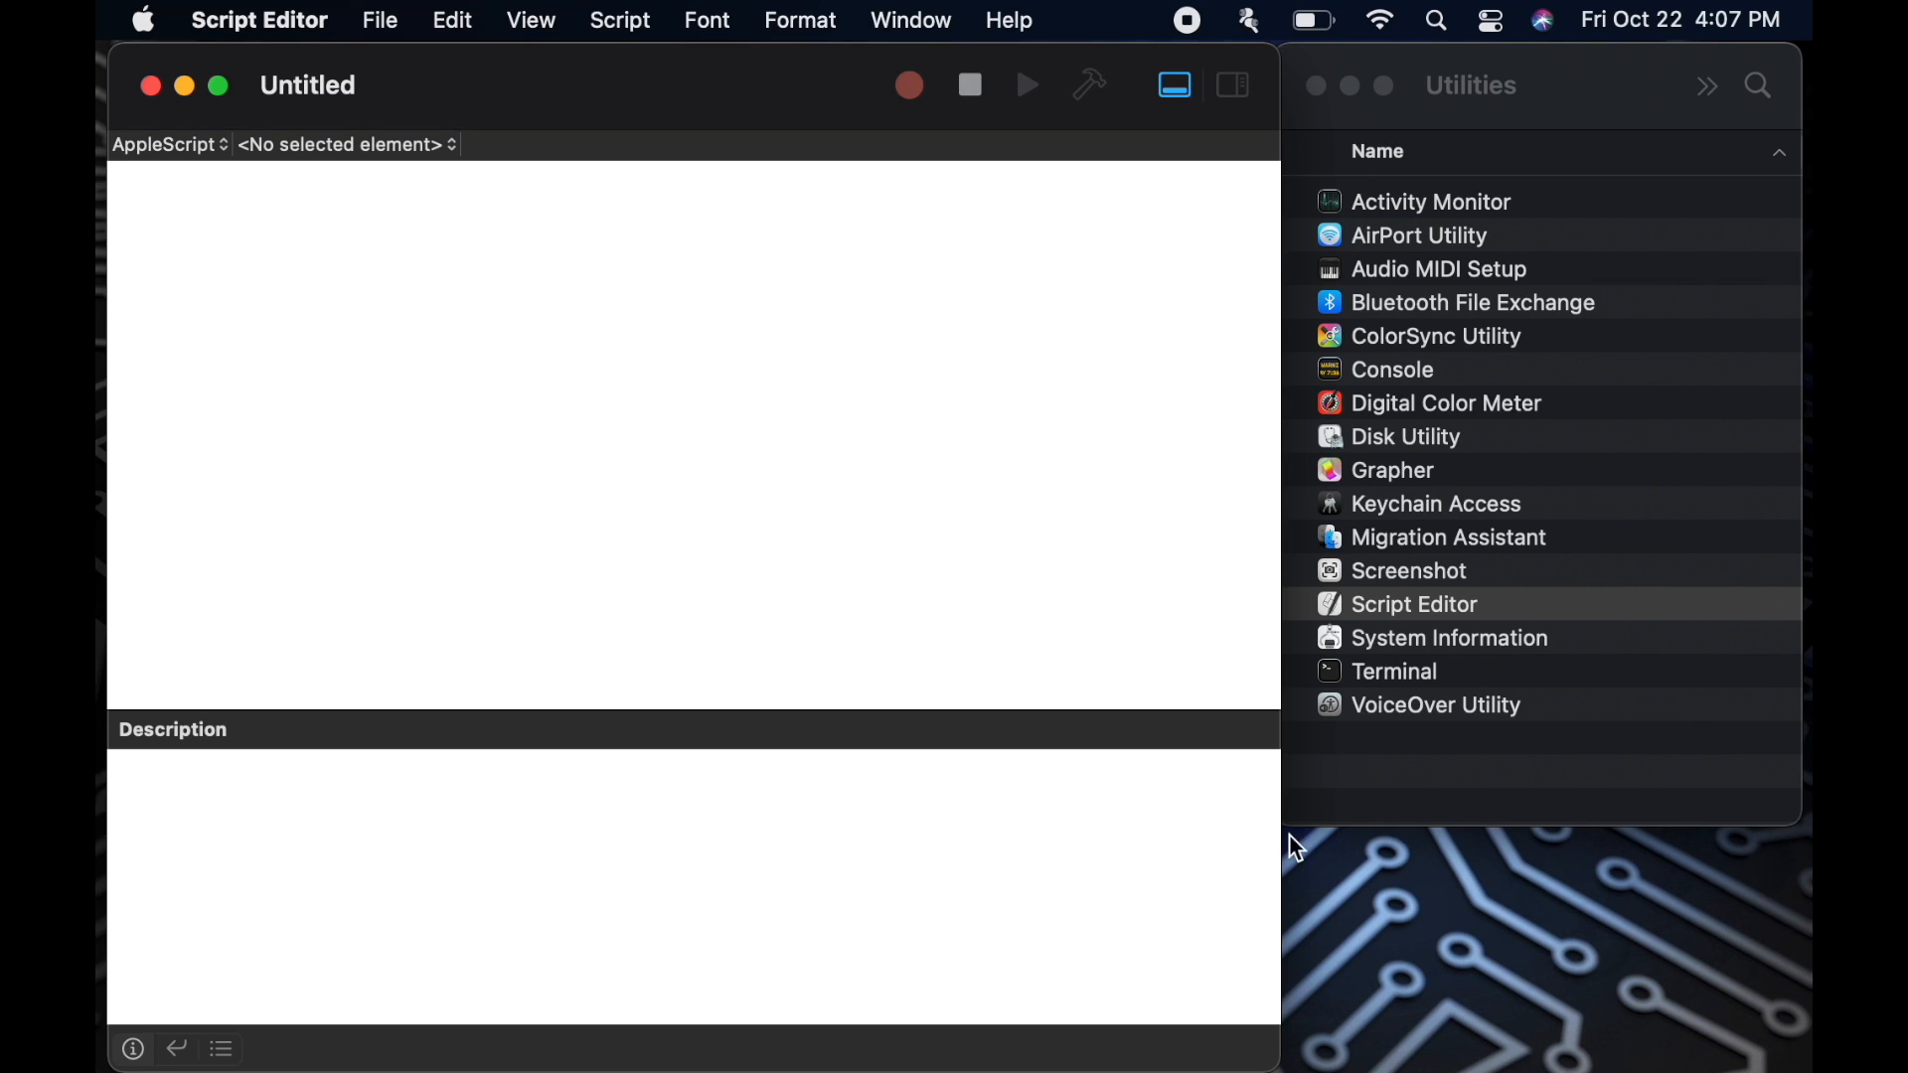
Record making a new desktop folder named 'Demo', then select the rename line
right_click(1296, 846)
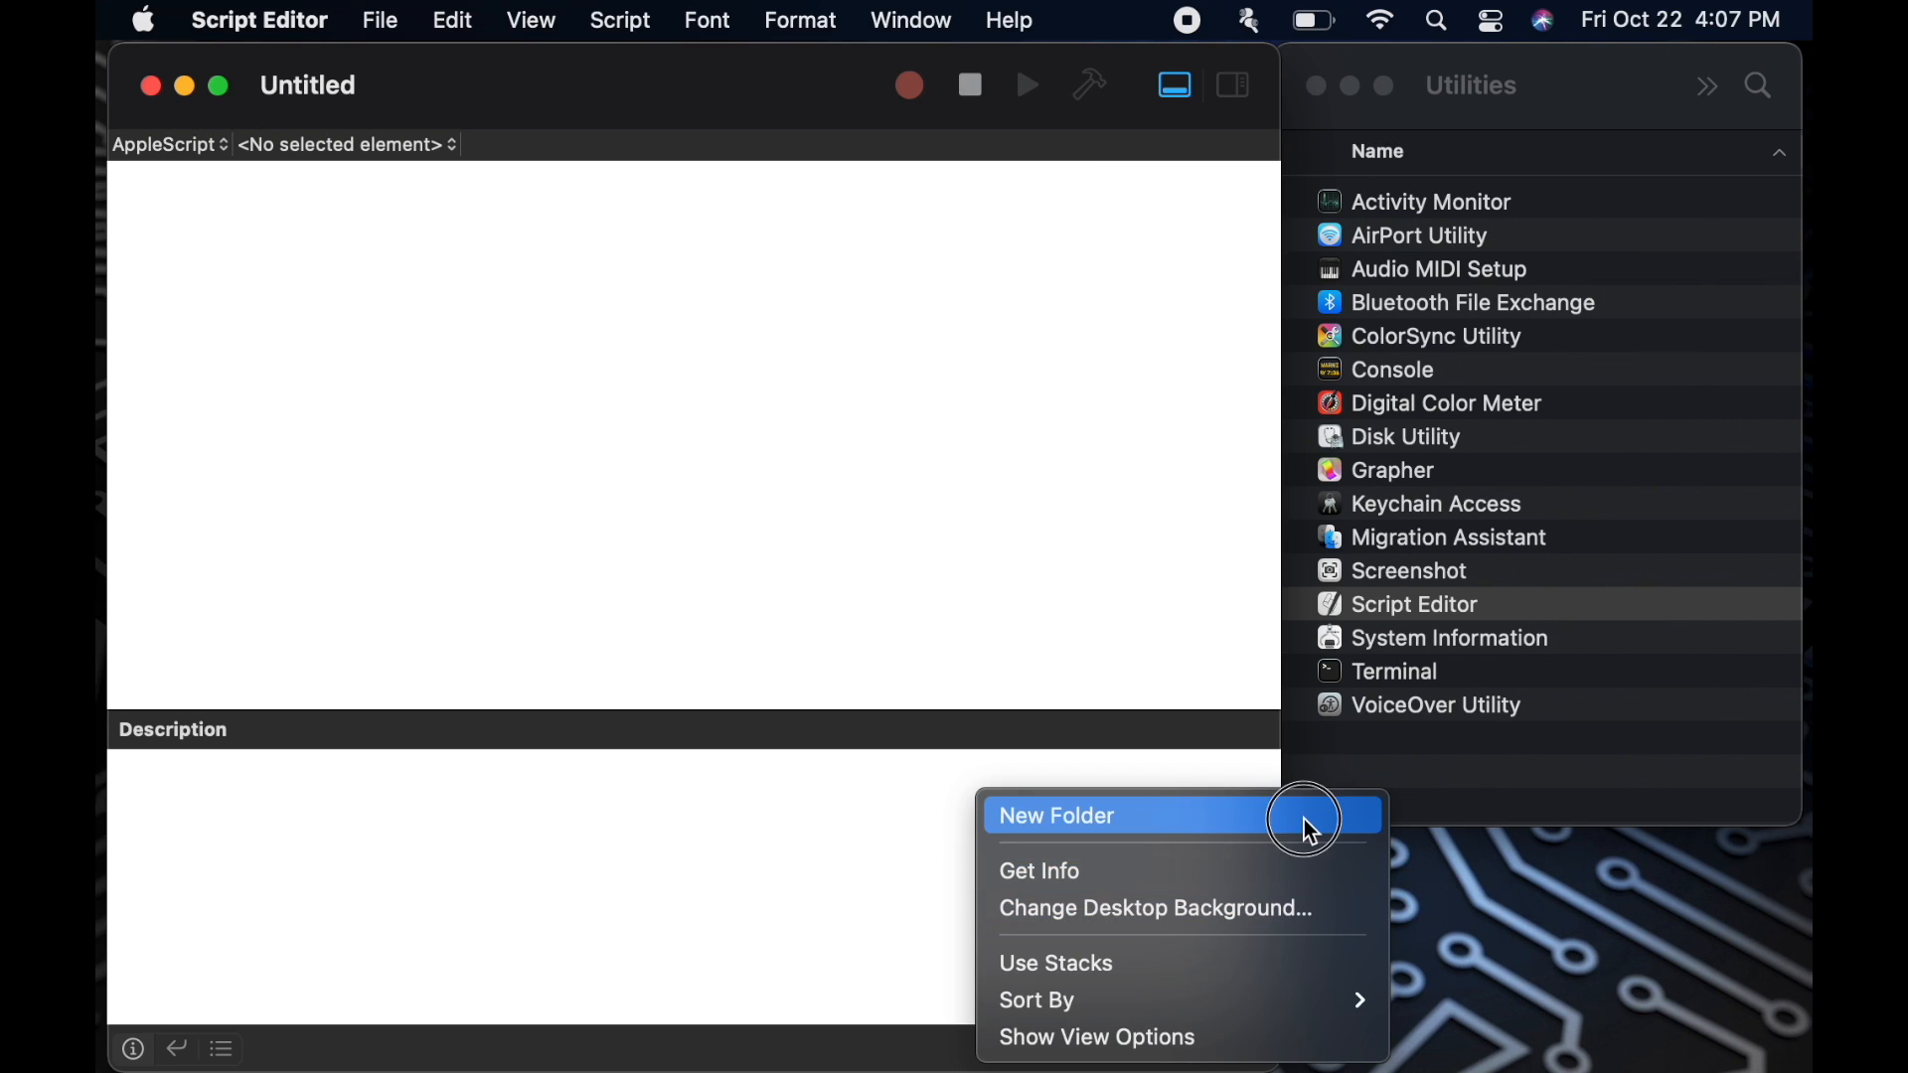
left_click(1057, 815)
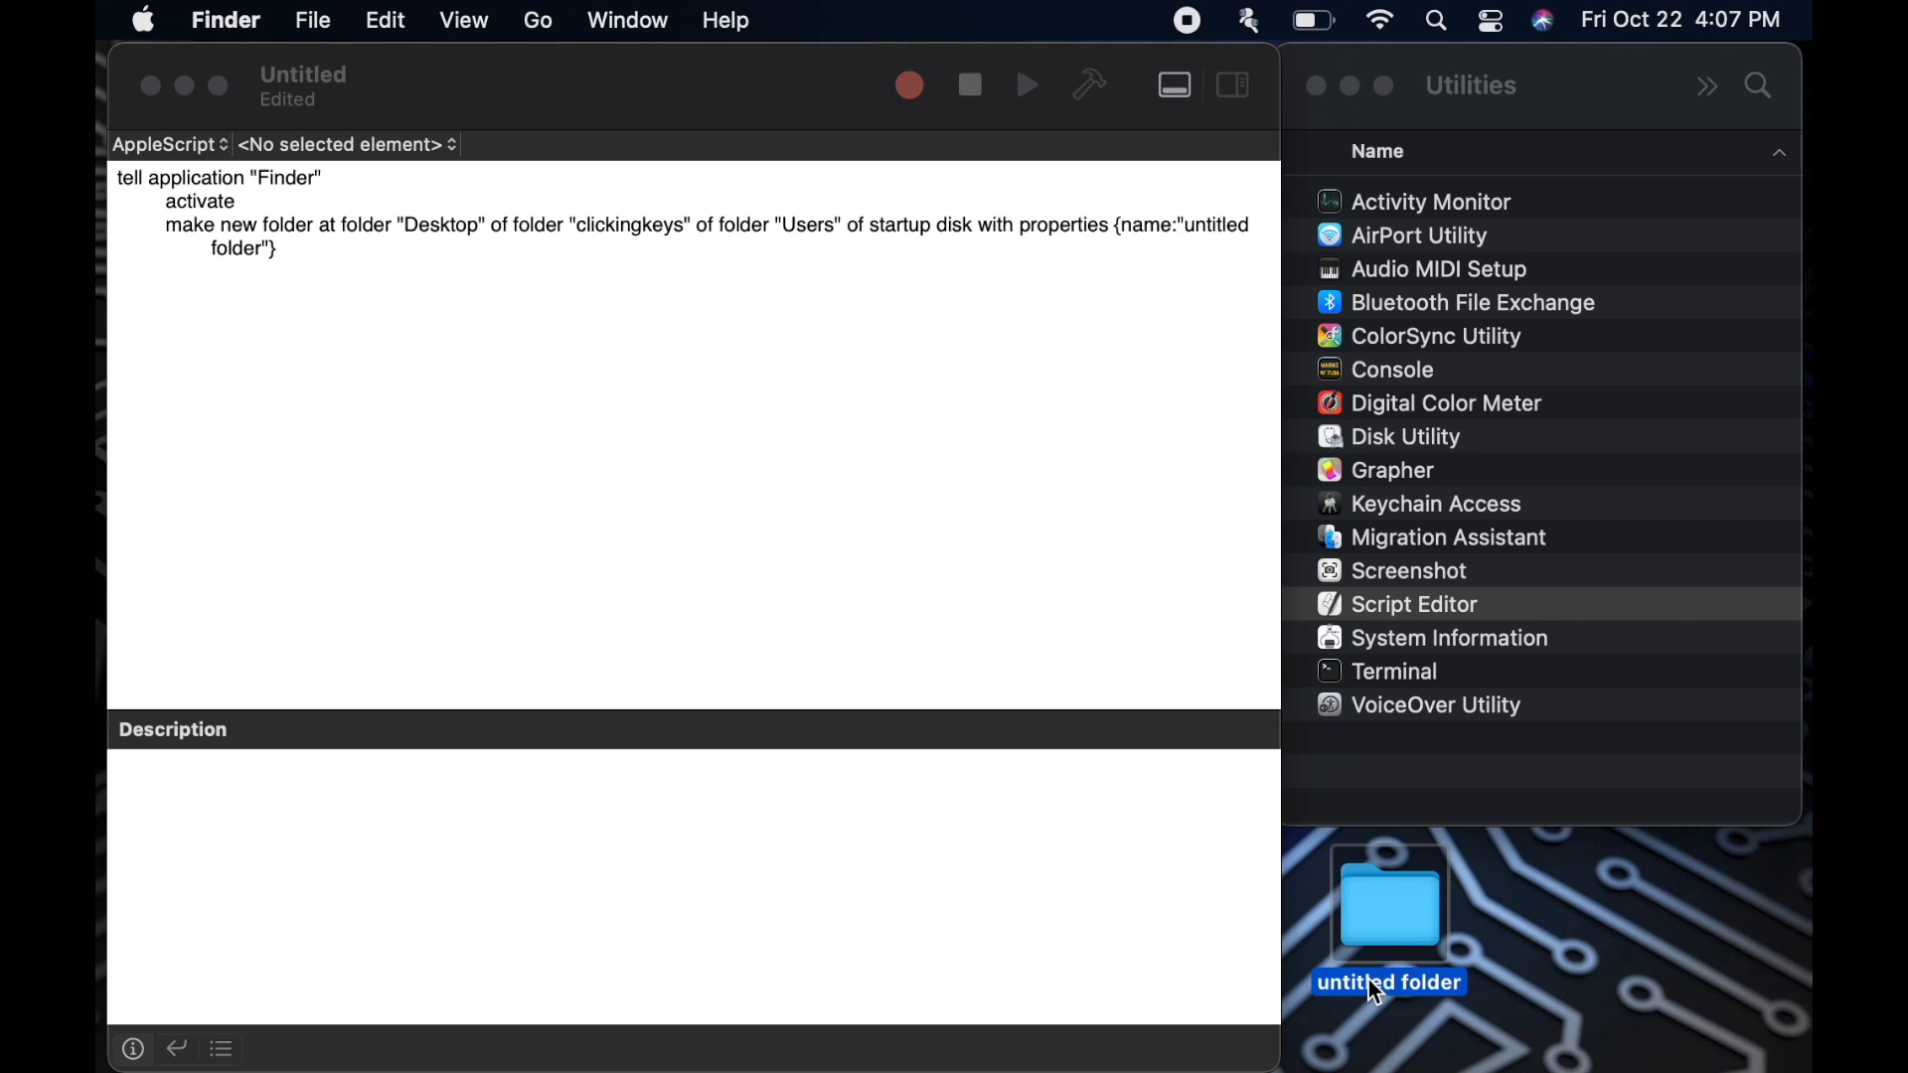
type("Demo\"")
type("end tell")
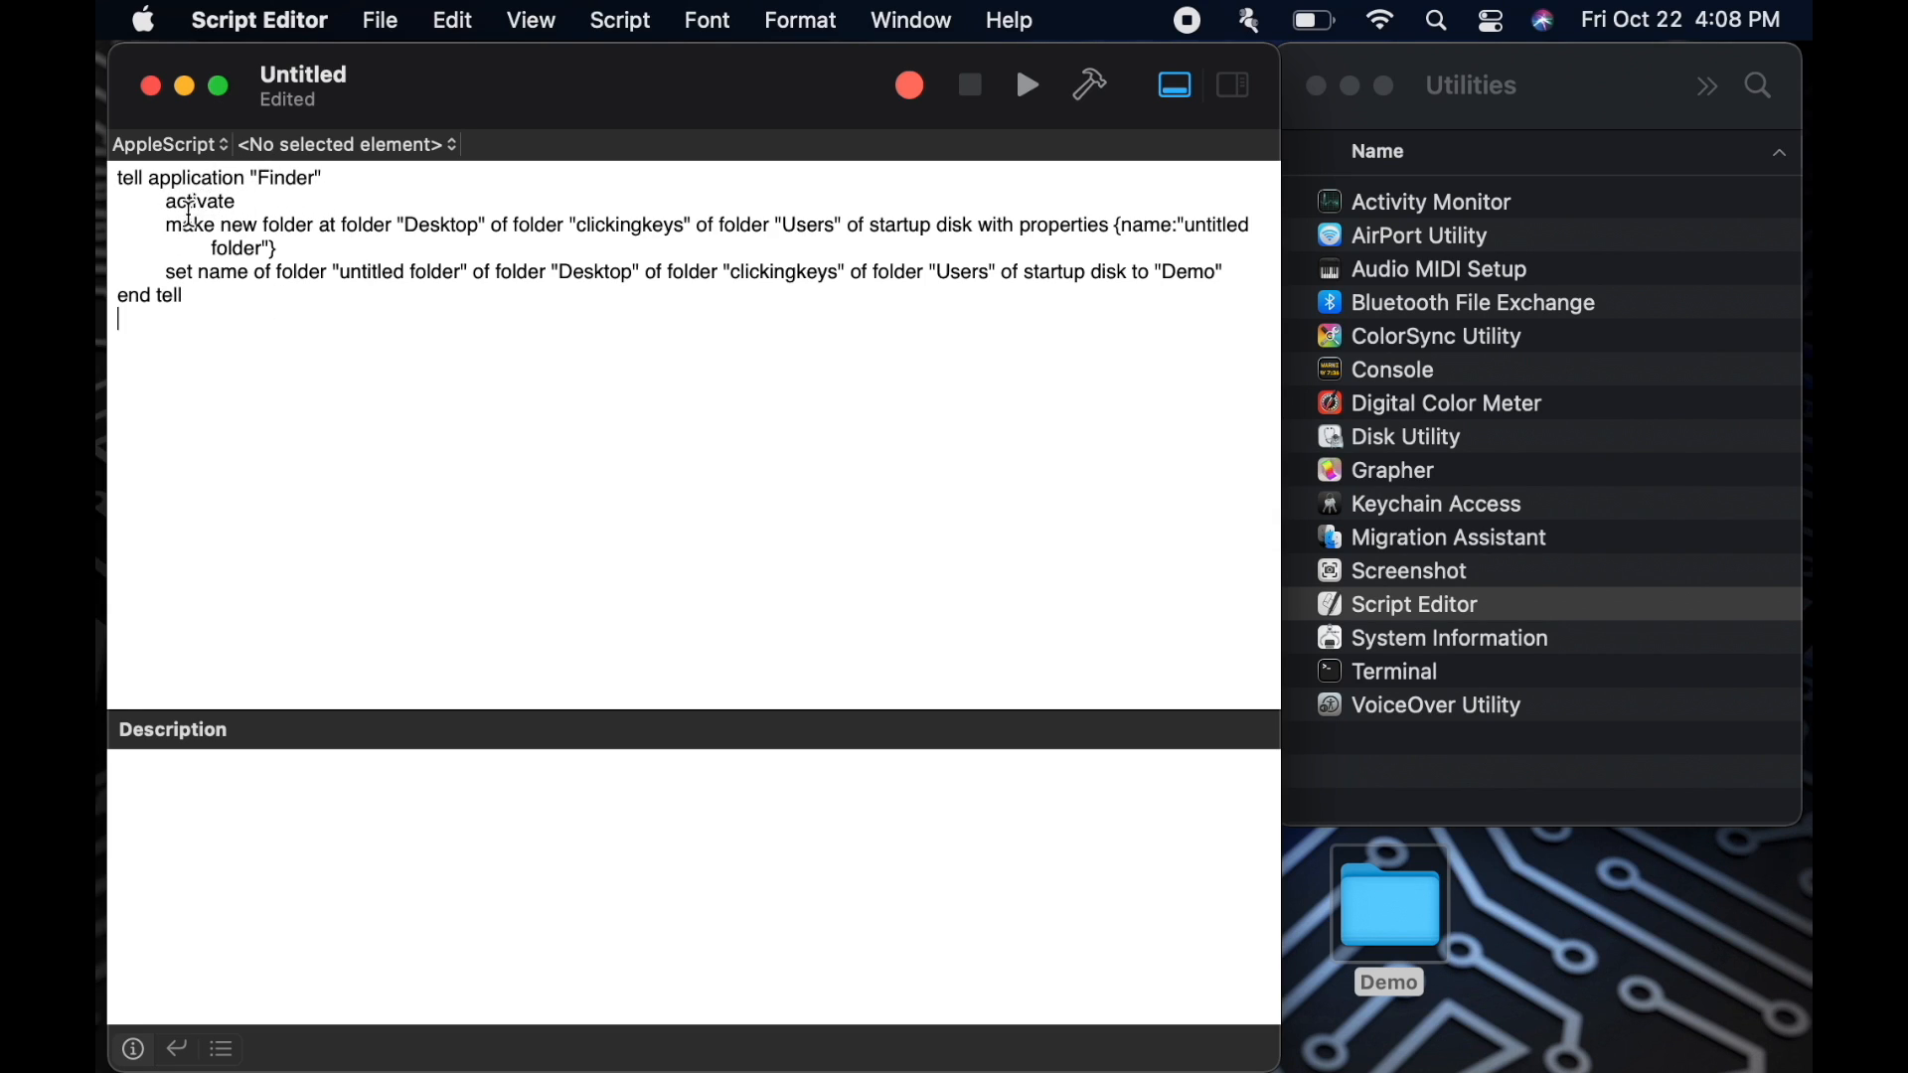
left_click_drag(164, 226, 278, 249)
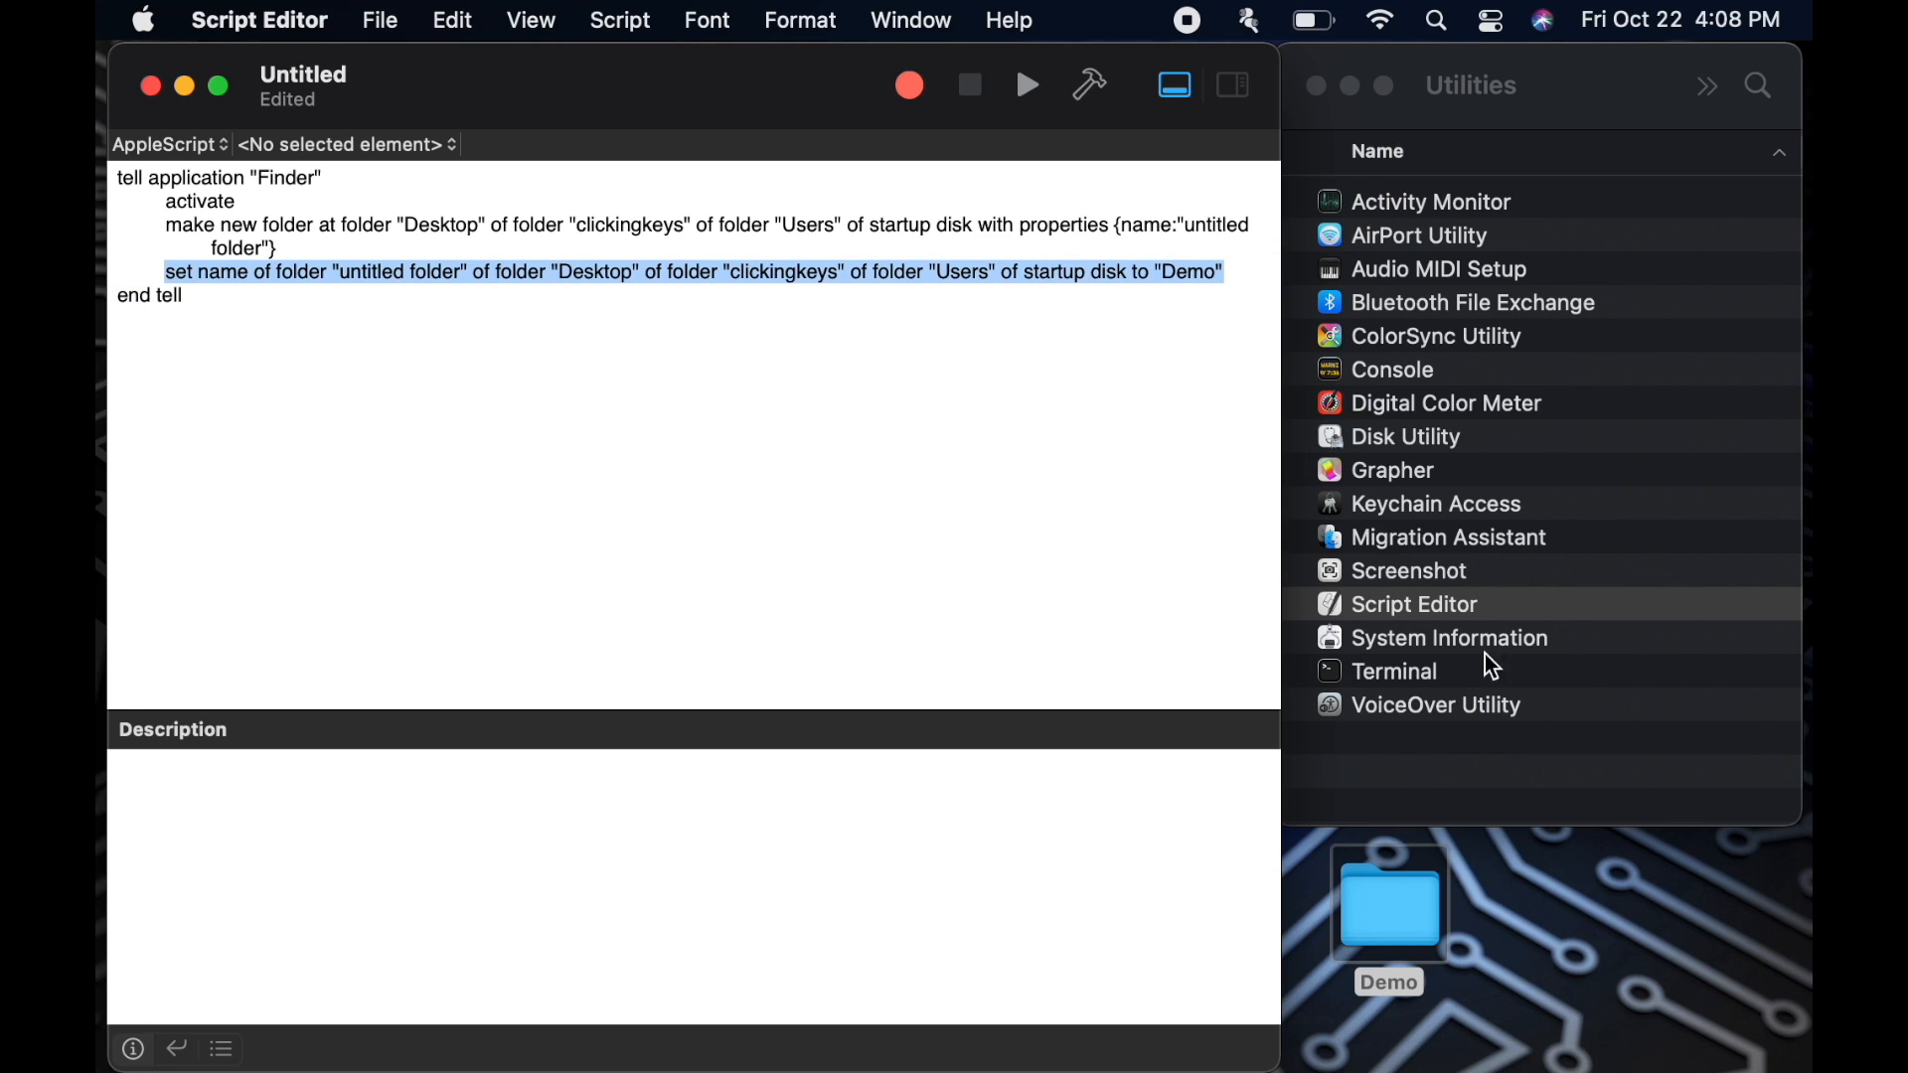
Compile and run the recorded Finder script, returning 'Demo'
left_click(1387, 903)
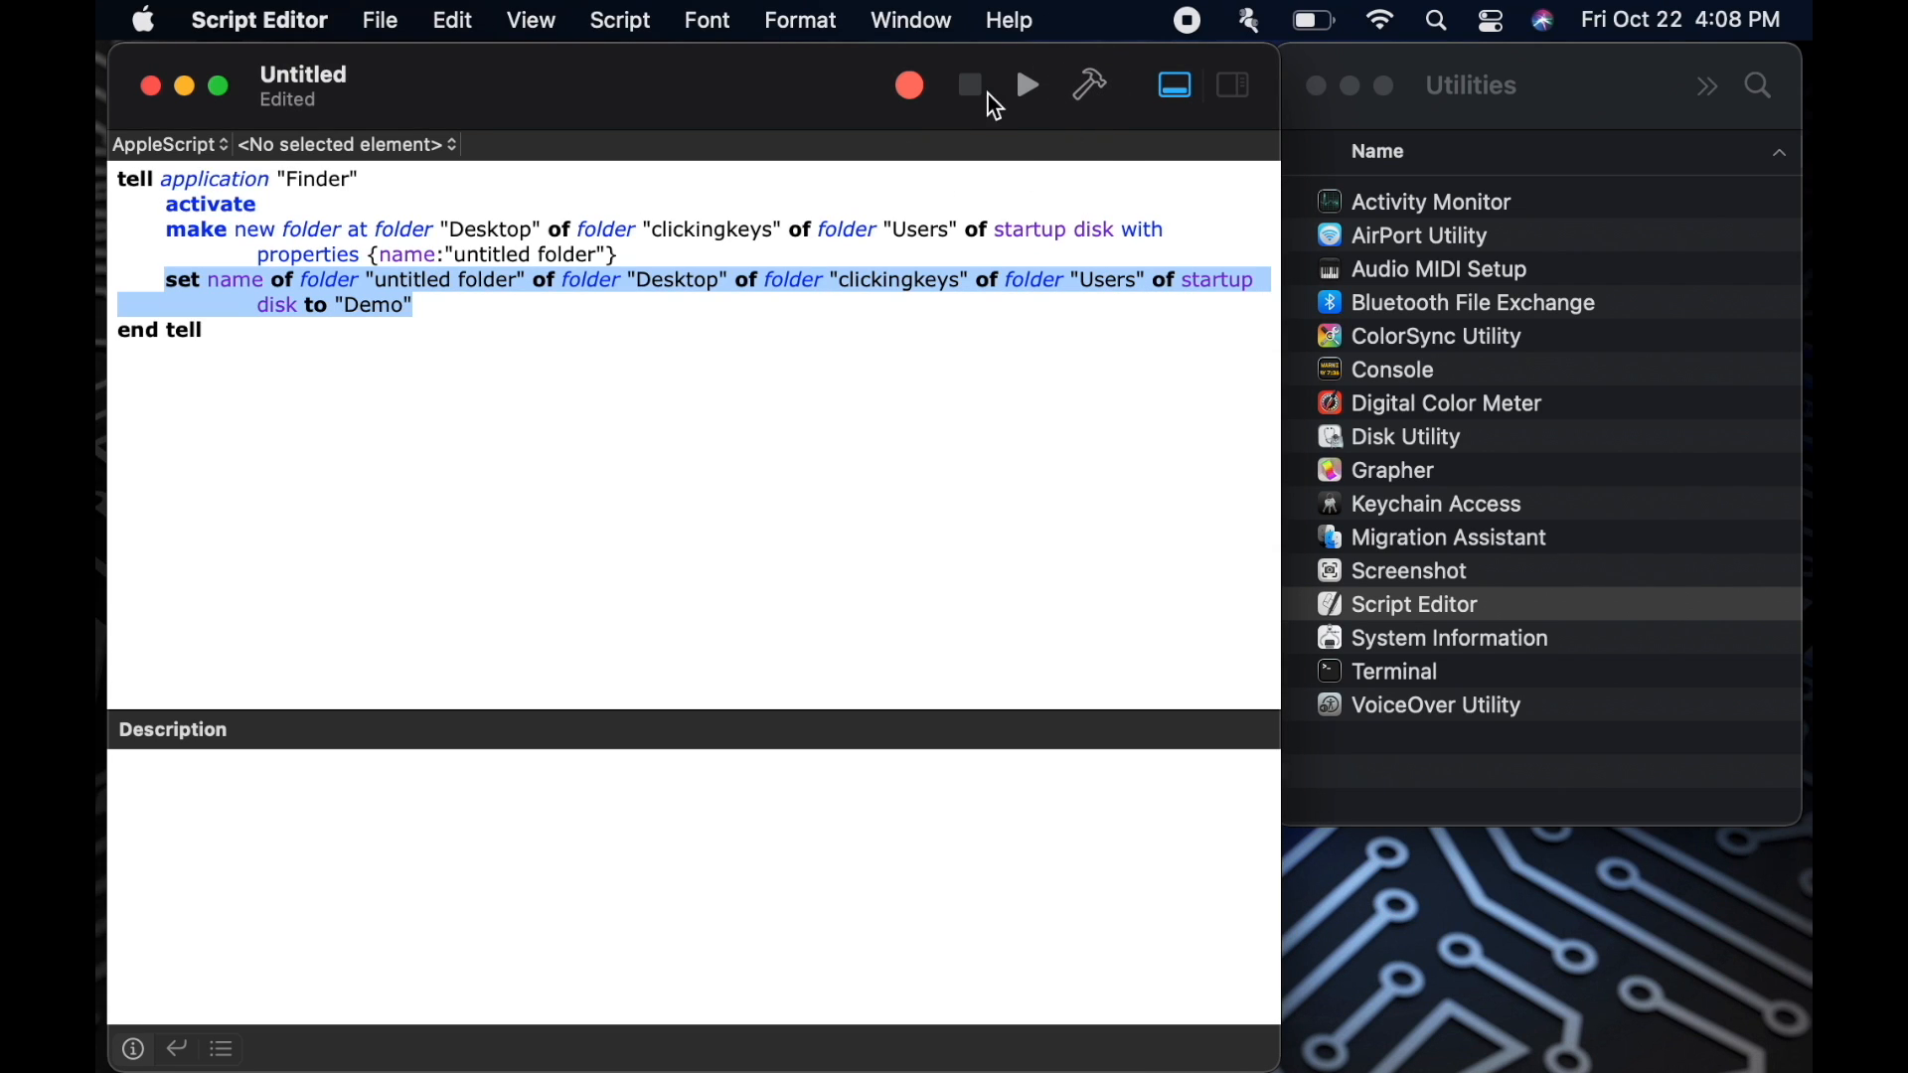
left_click(1026, 86)
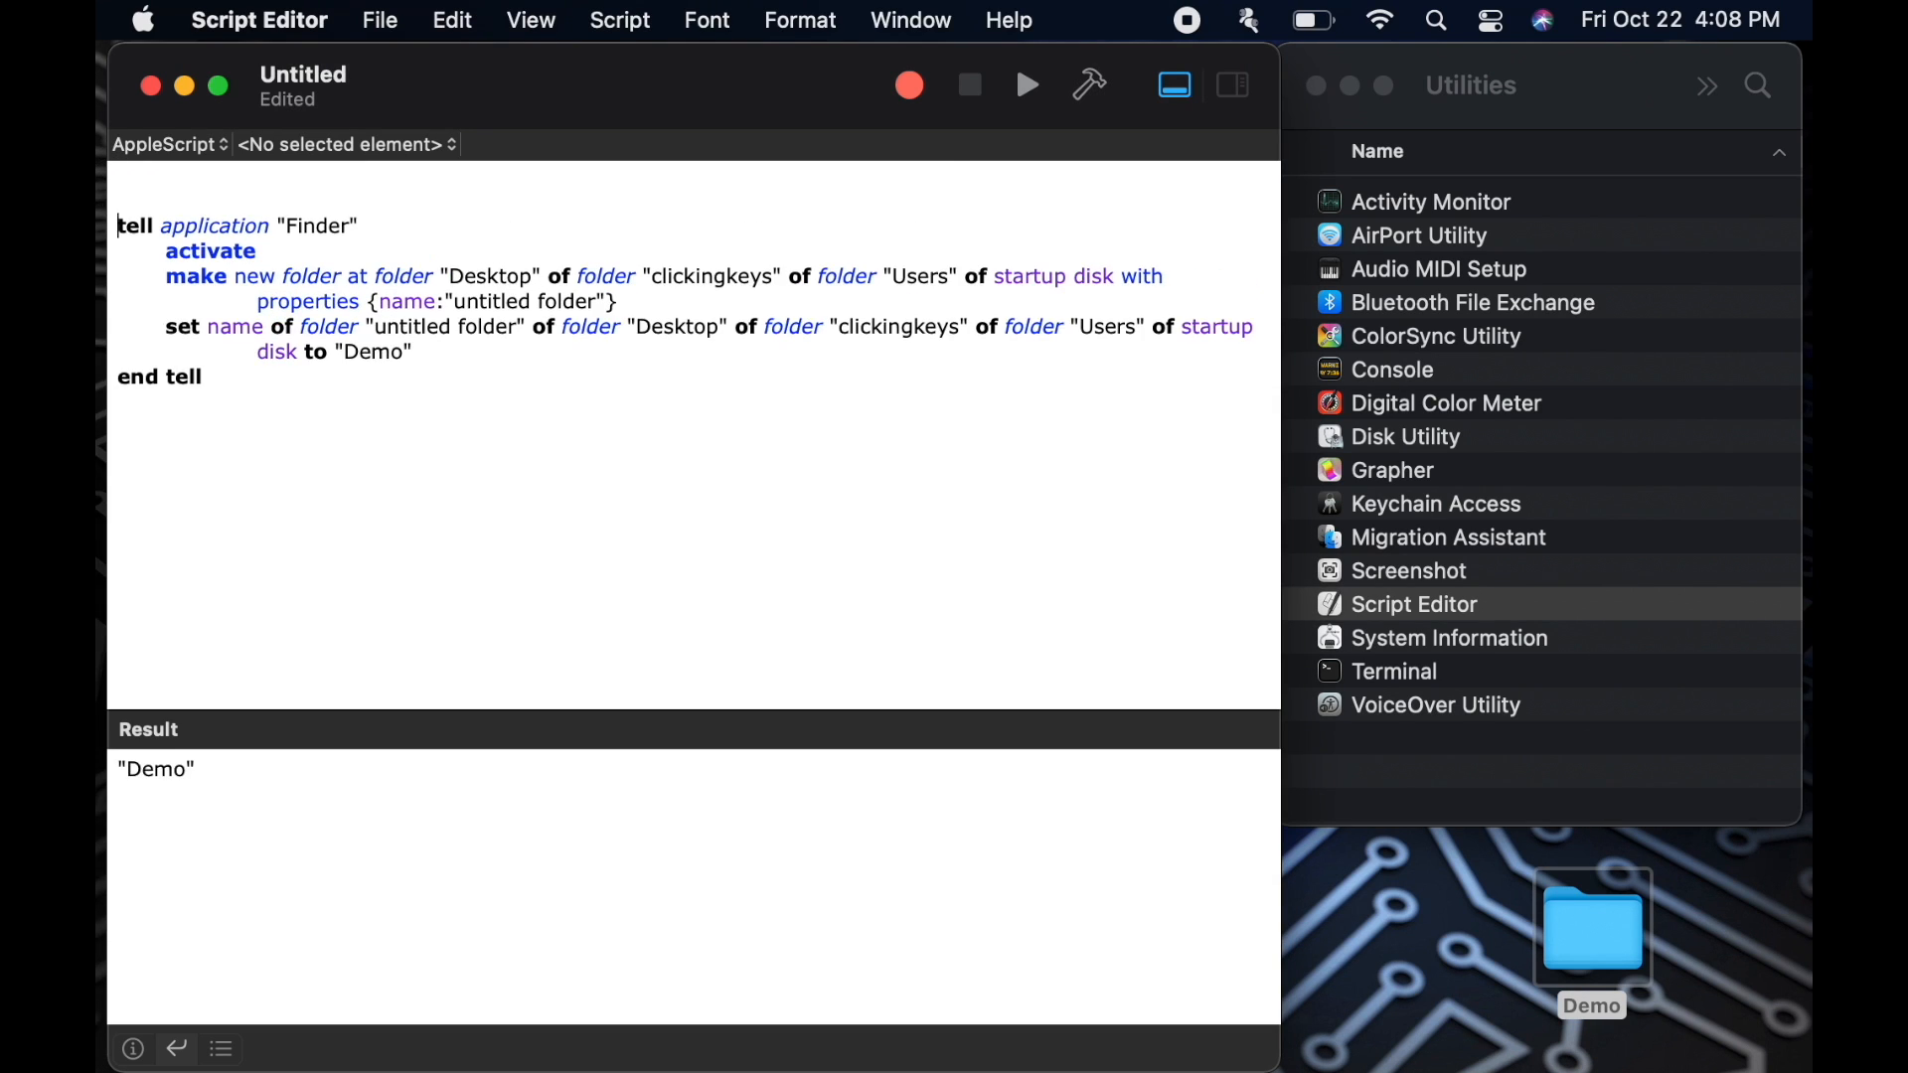
Enter the description 'This script is cool' and switch back to the Result view
left_click(130, 1050)
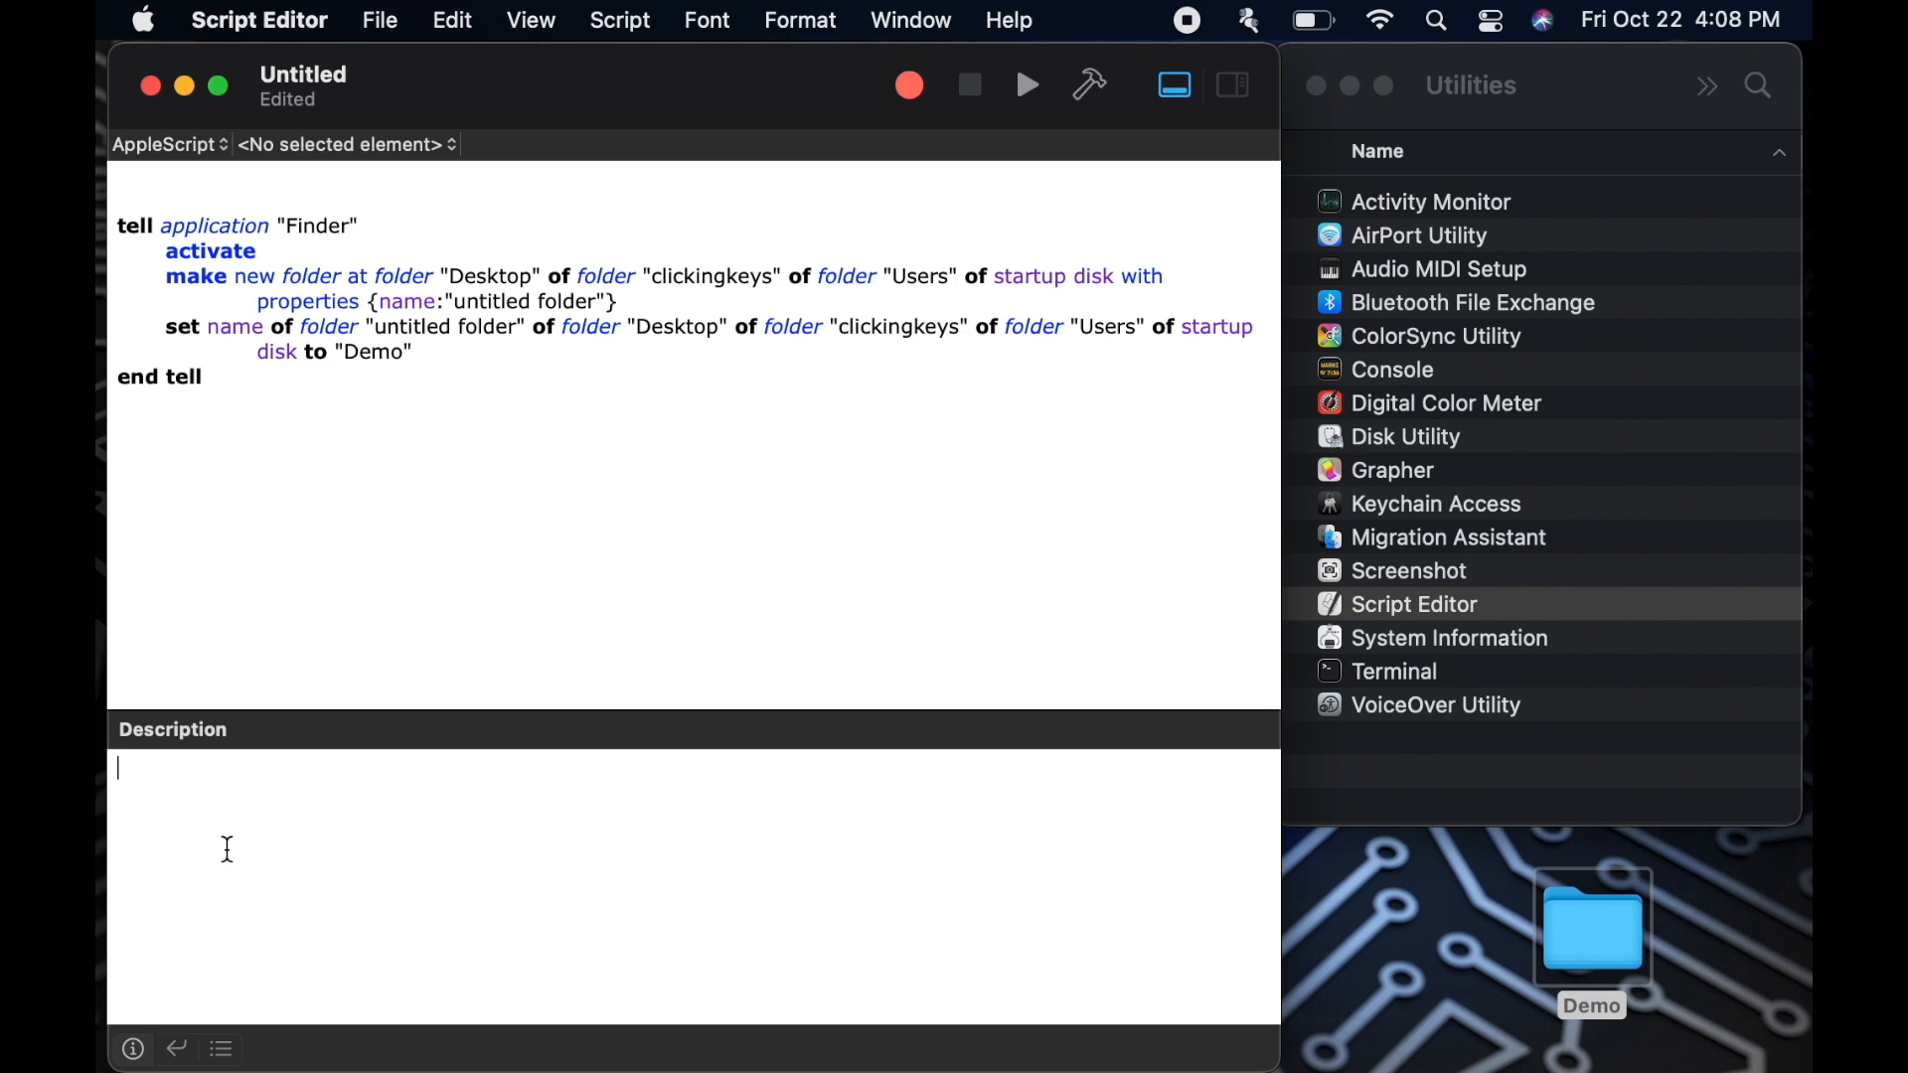
type("This script is cool")
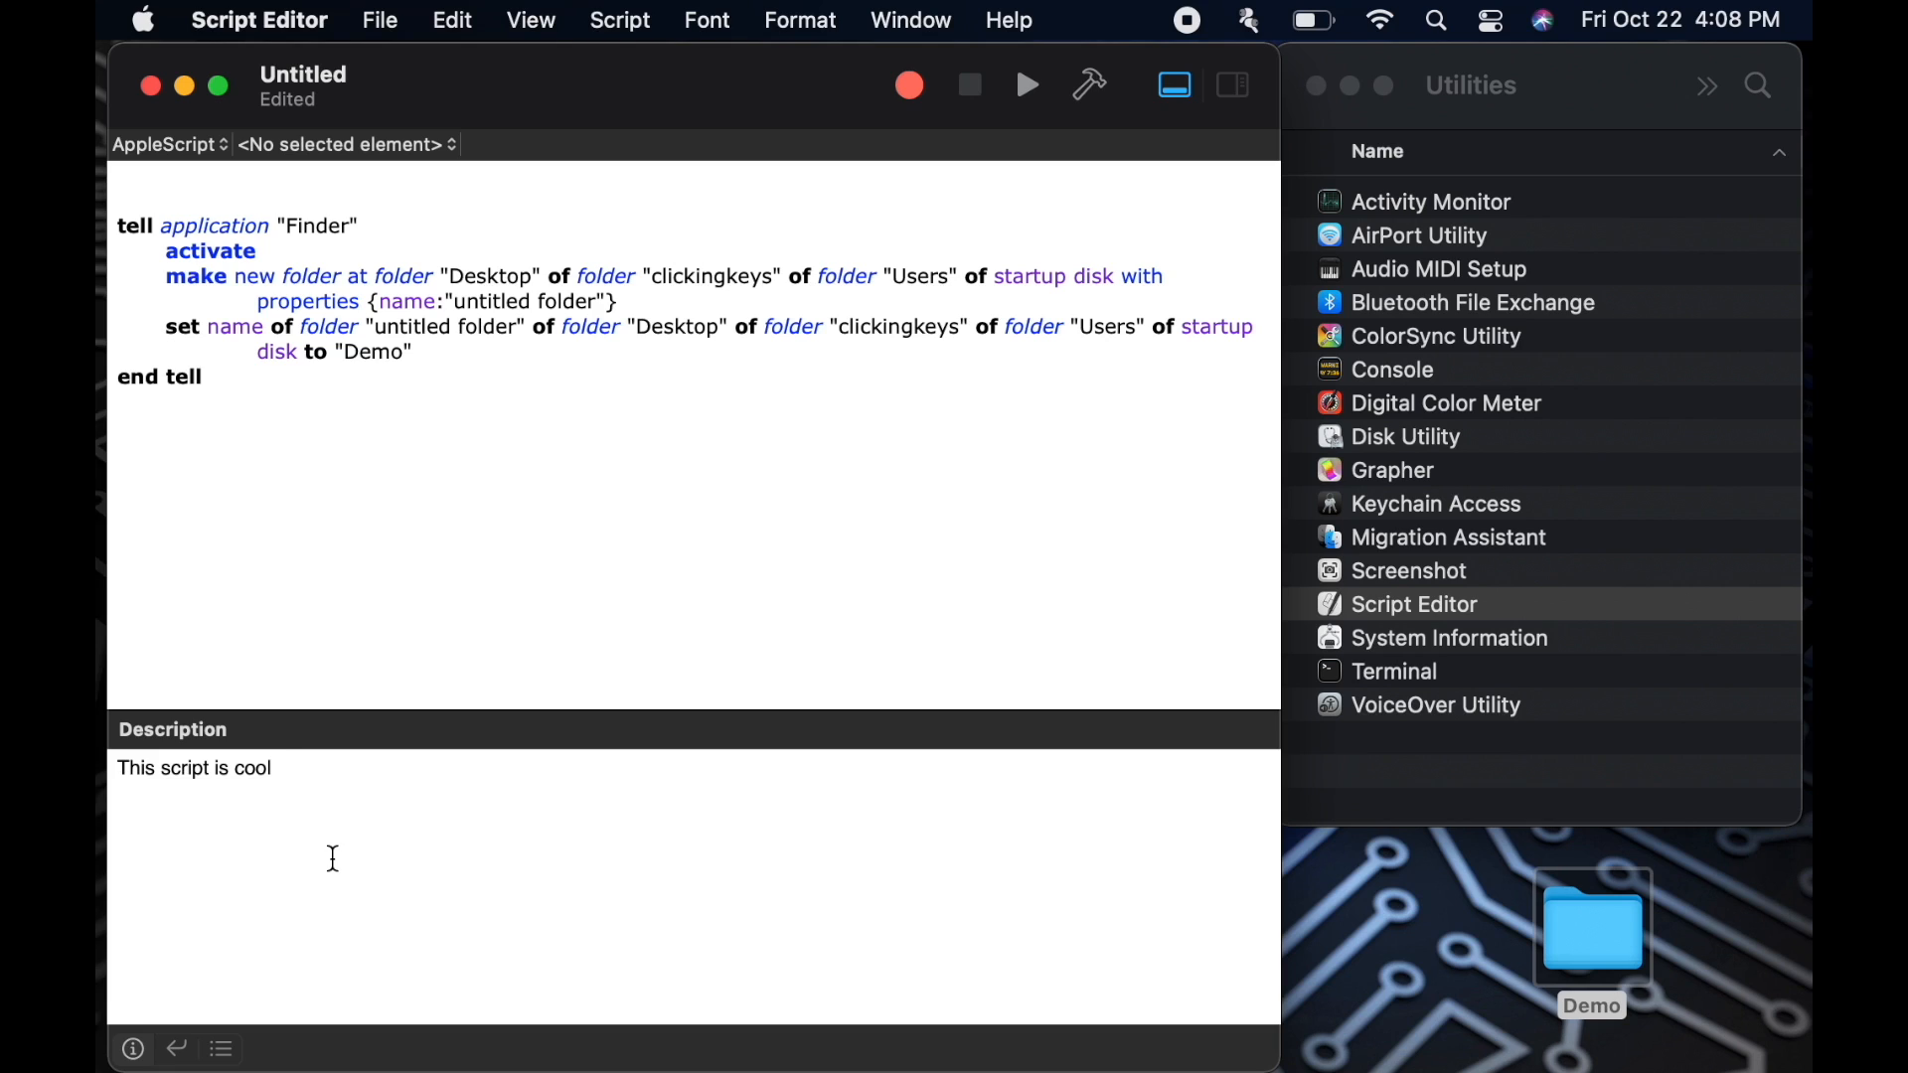
mouse_move(342, 727)
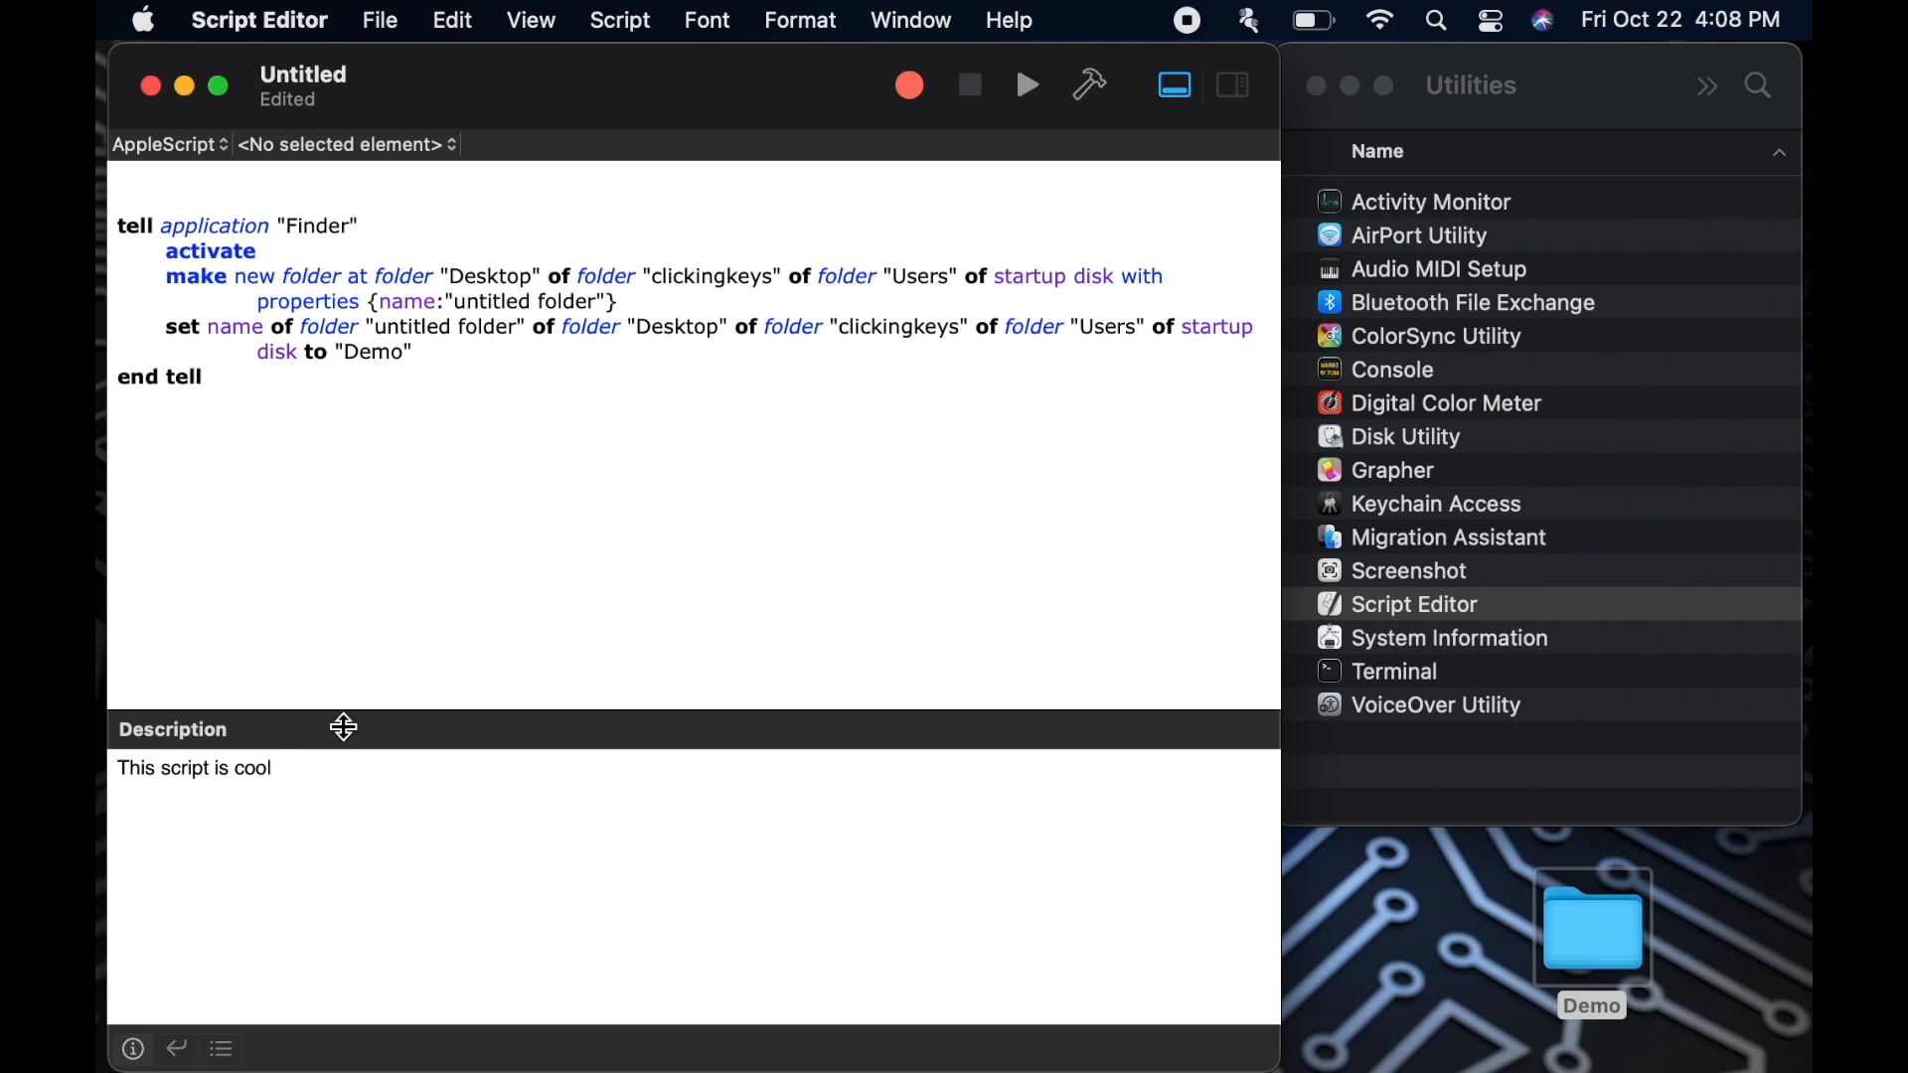
left_click(243, 768)
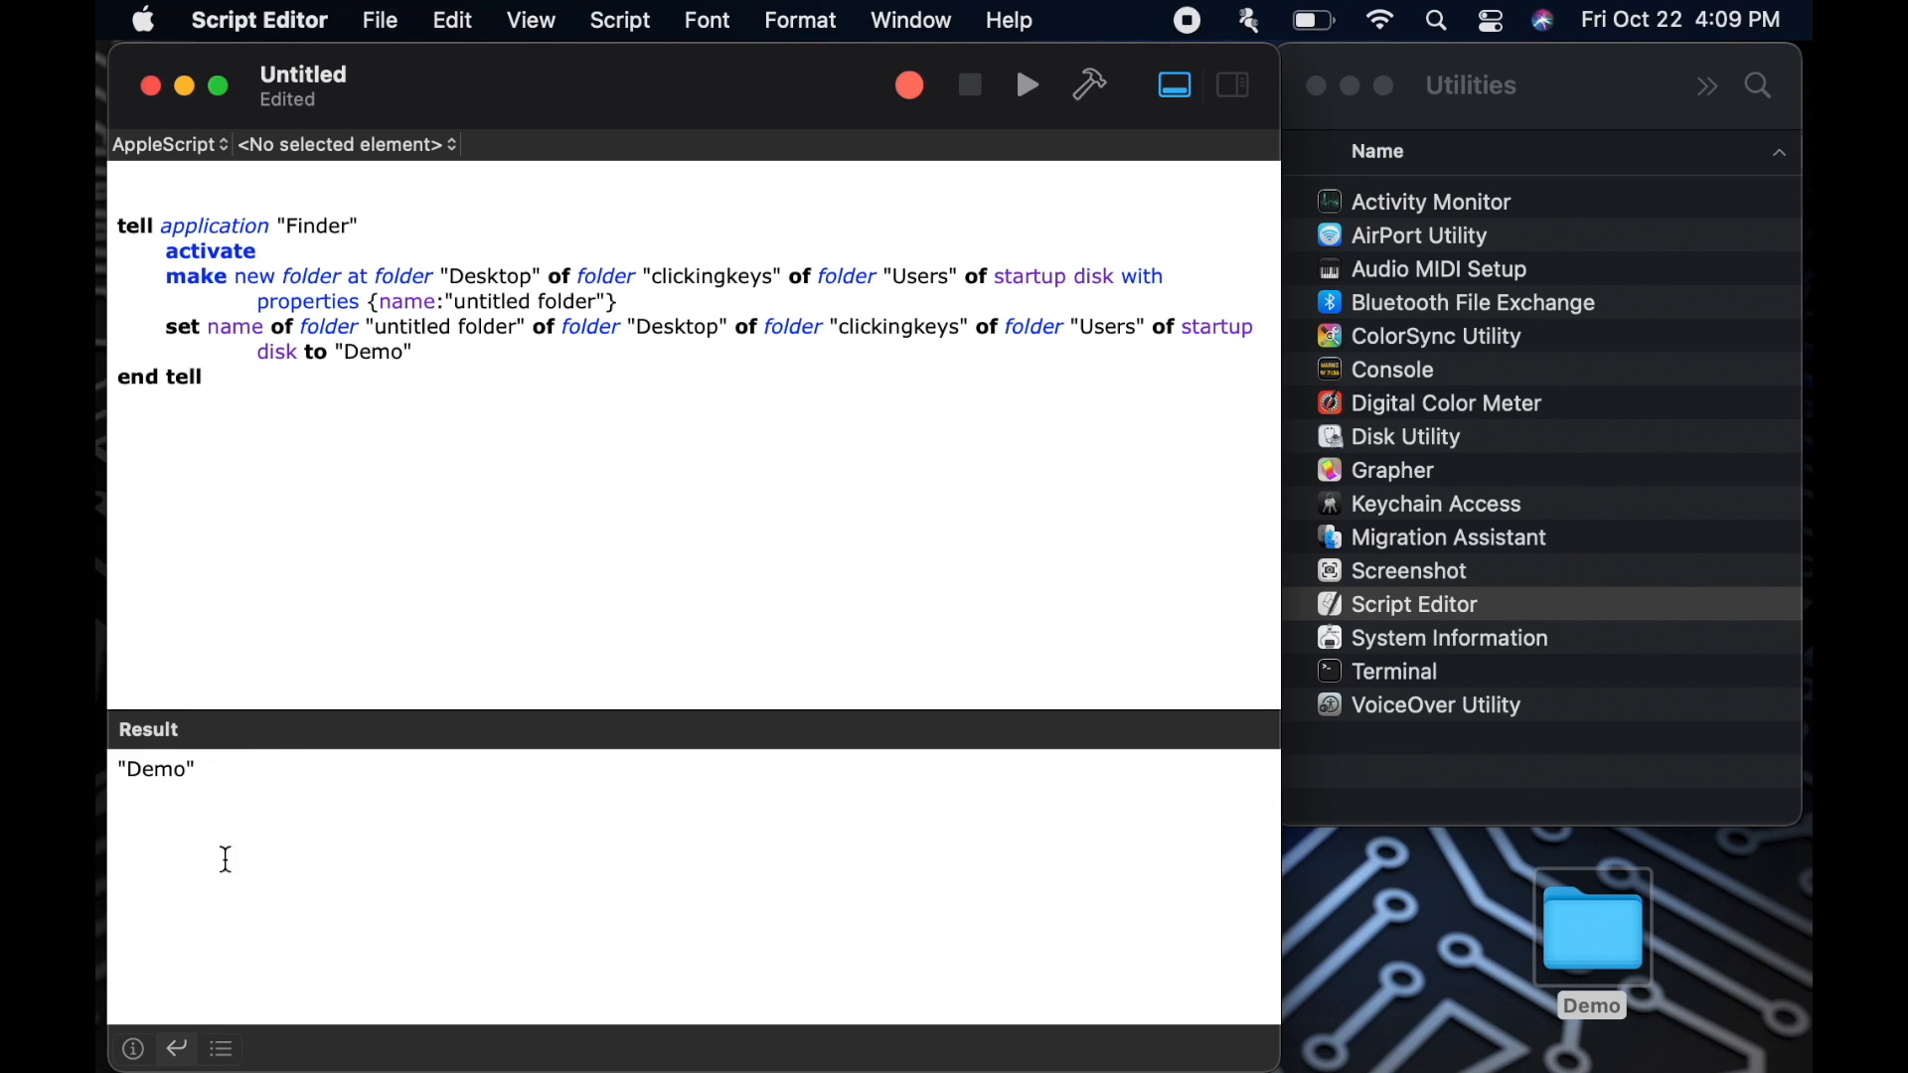
Select the Demo result, rerun, and switch the log between Result and Messages tabs
double_click(156, 768)
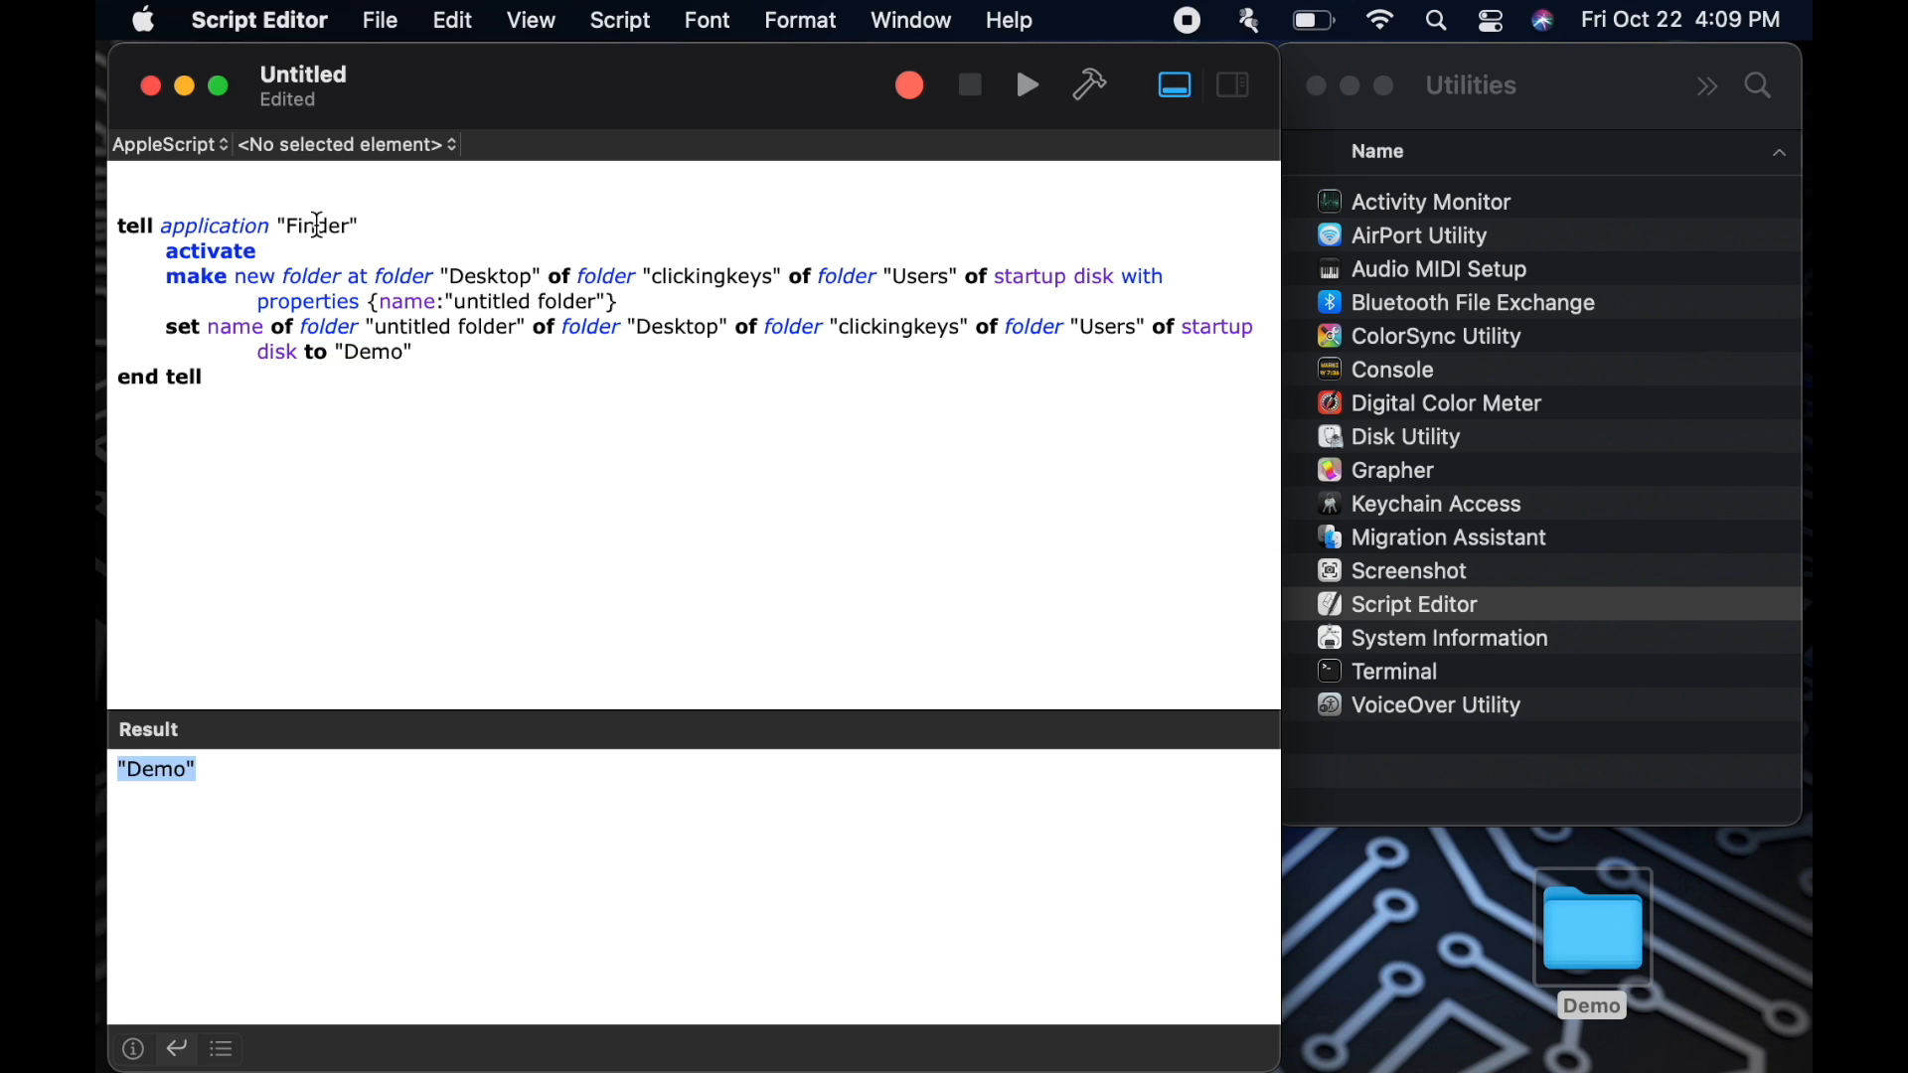
mouse_move(408, 410)
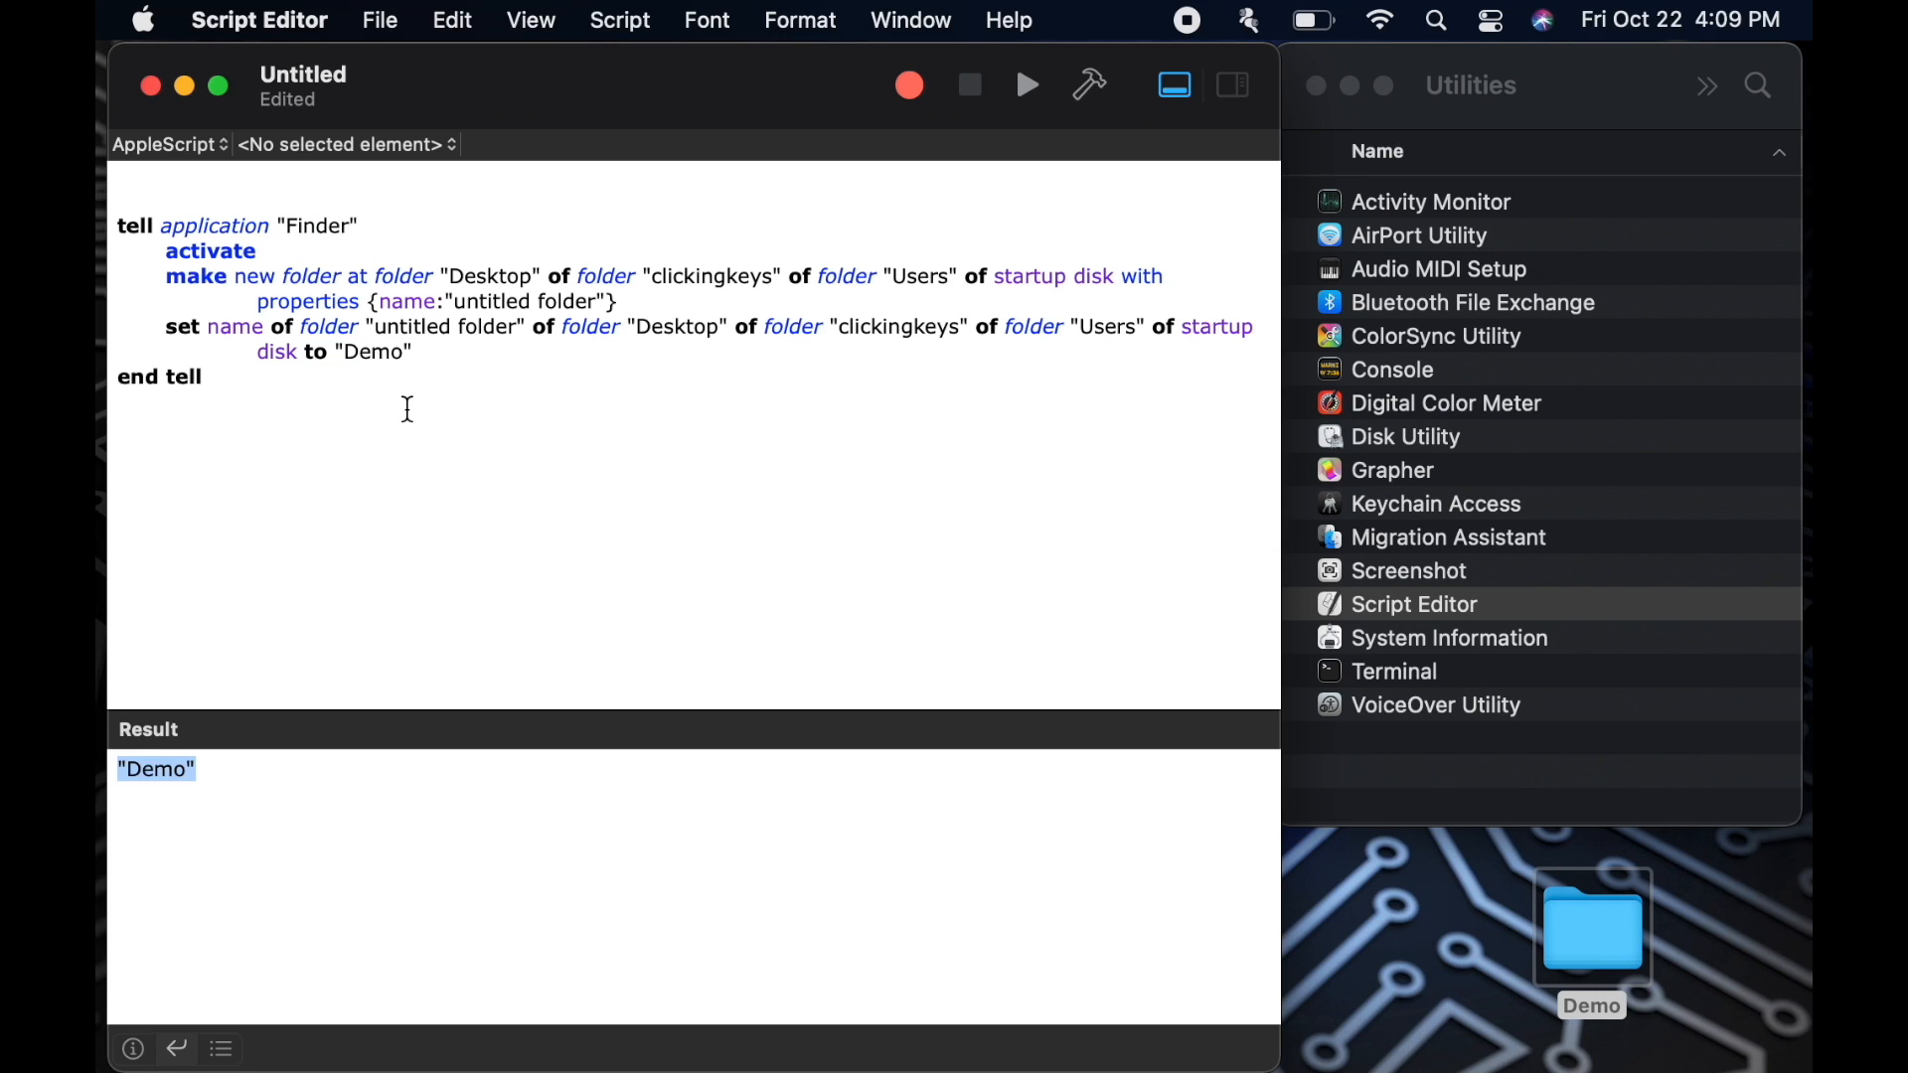
mouse_move(338, 351)
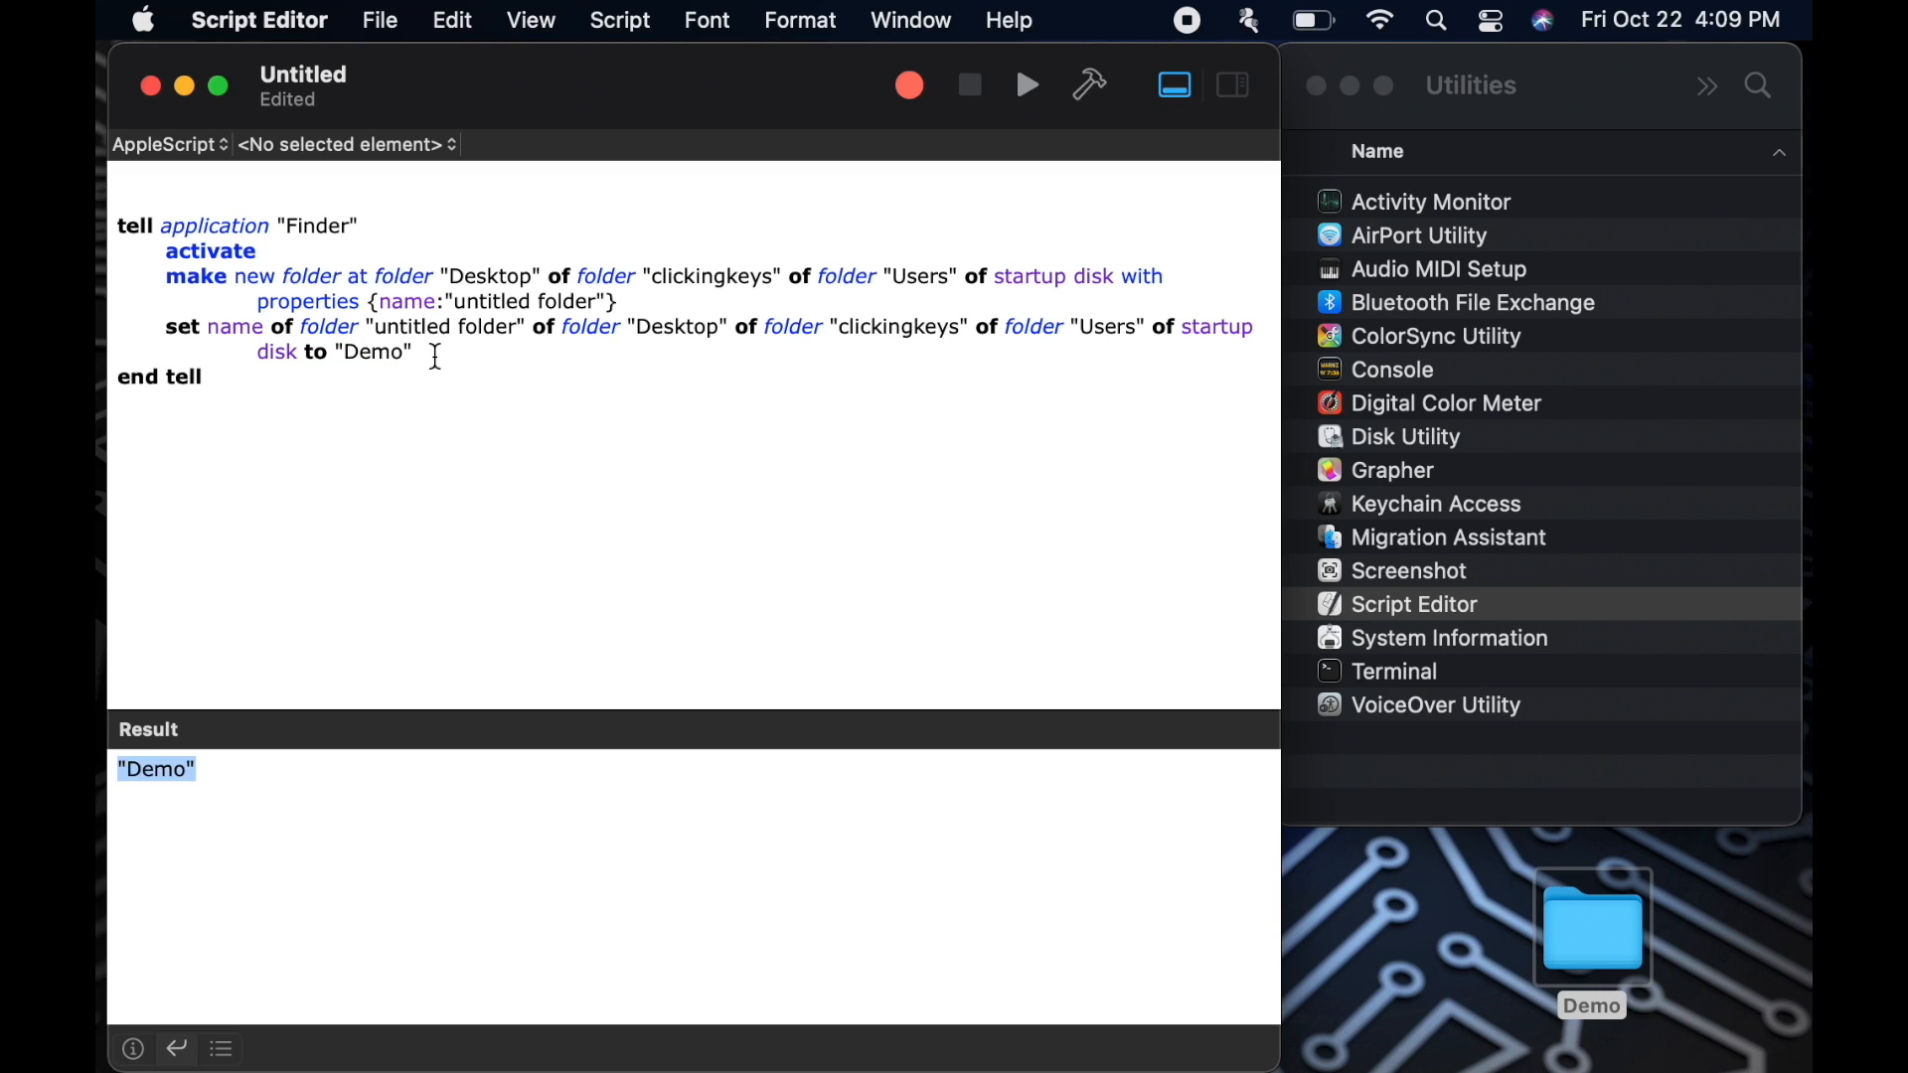
mouse_move(376, 547)
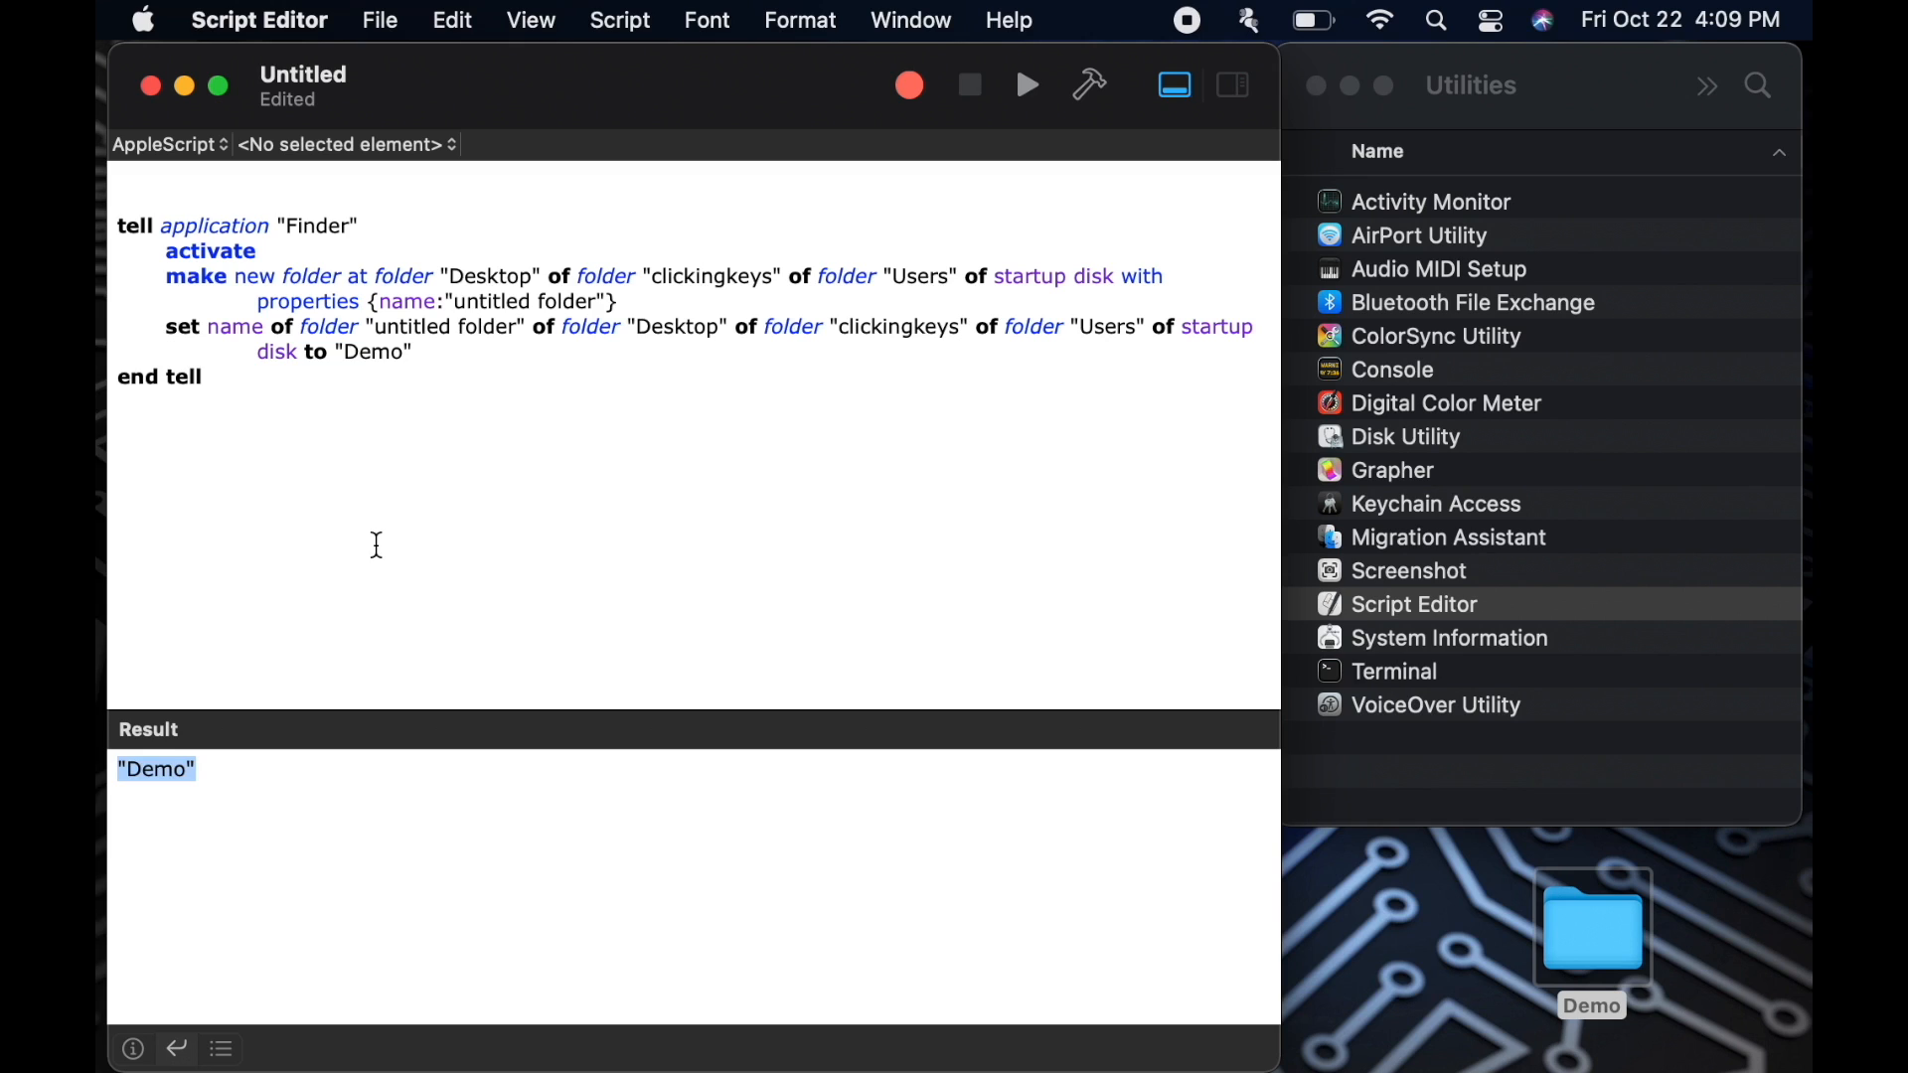
mouse_move(260, 992)
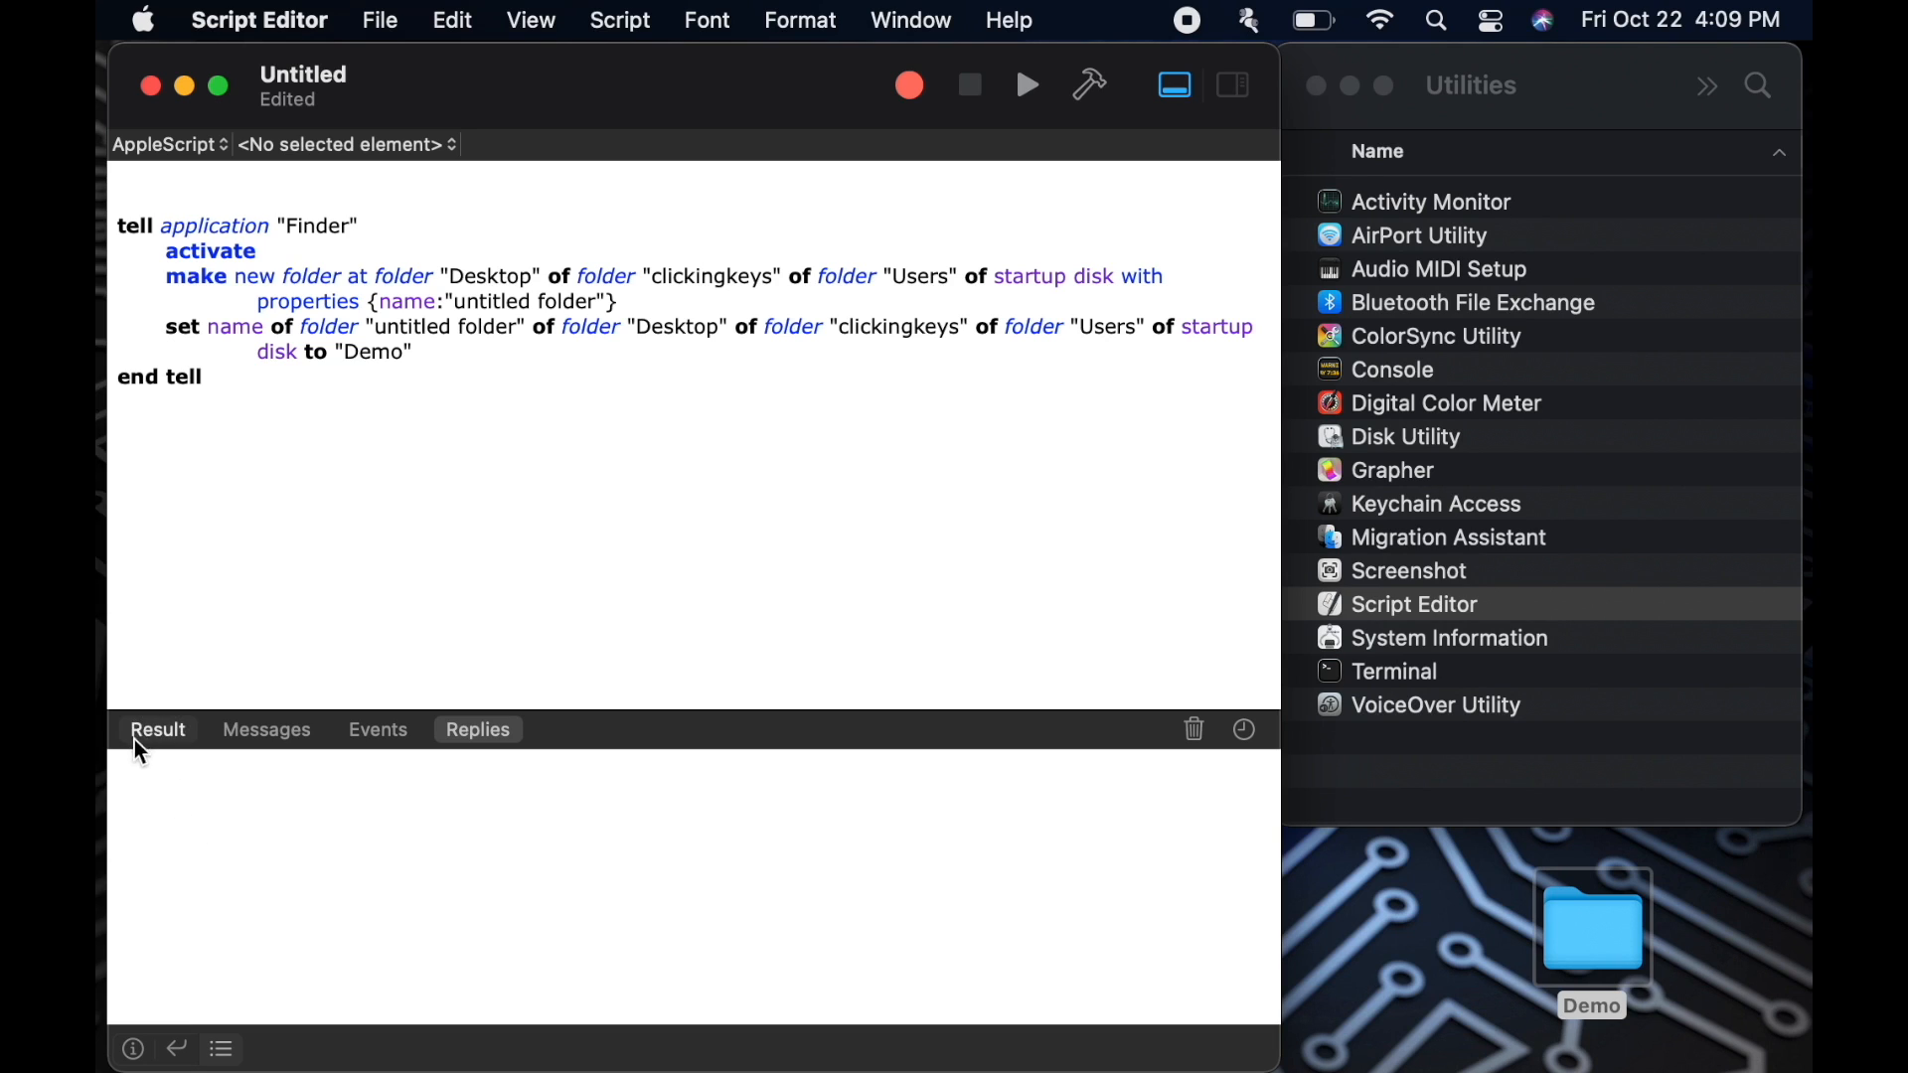
left_click(158, 729)
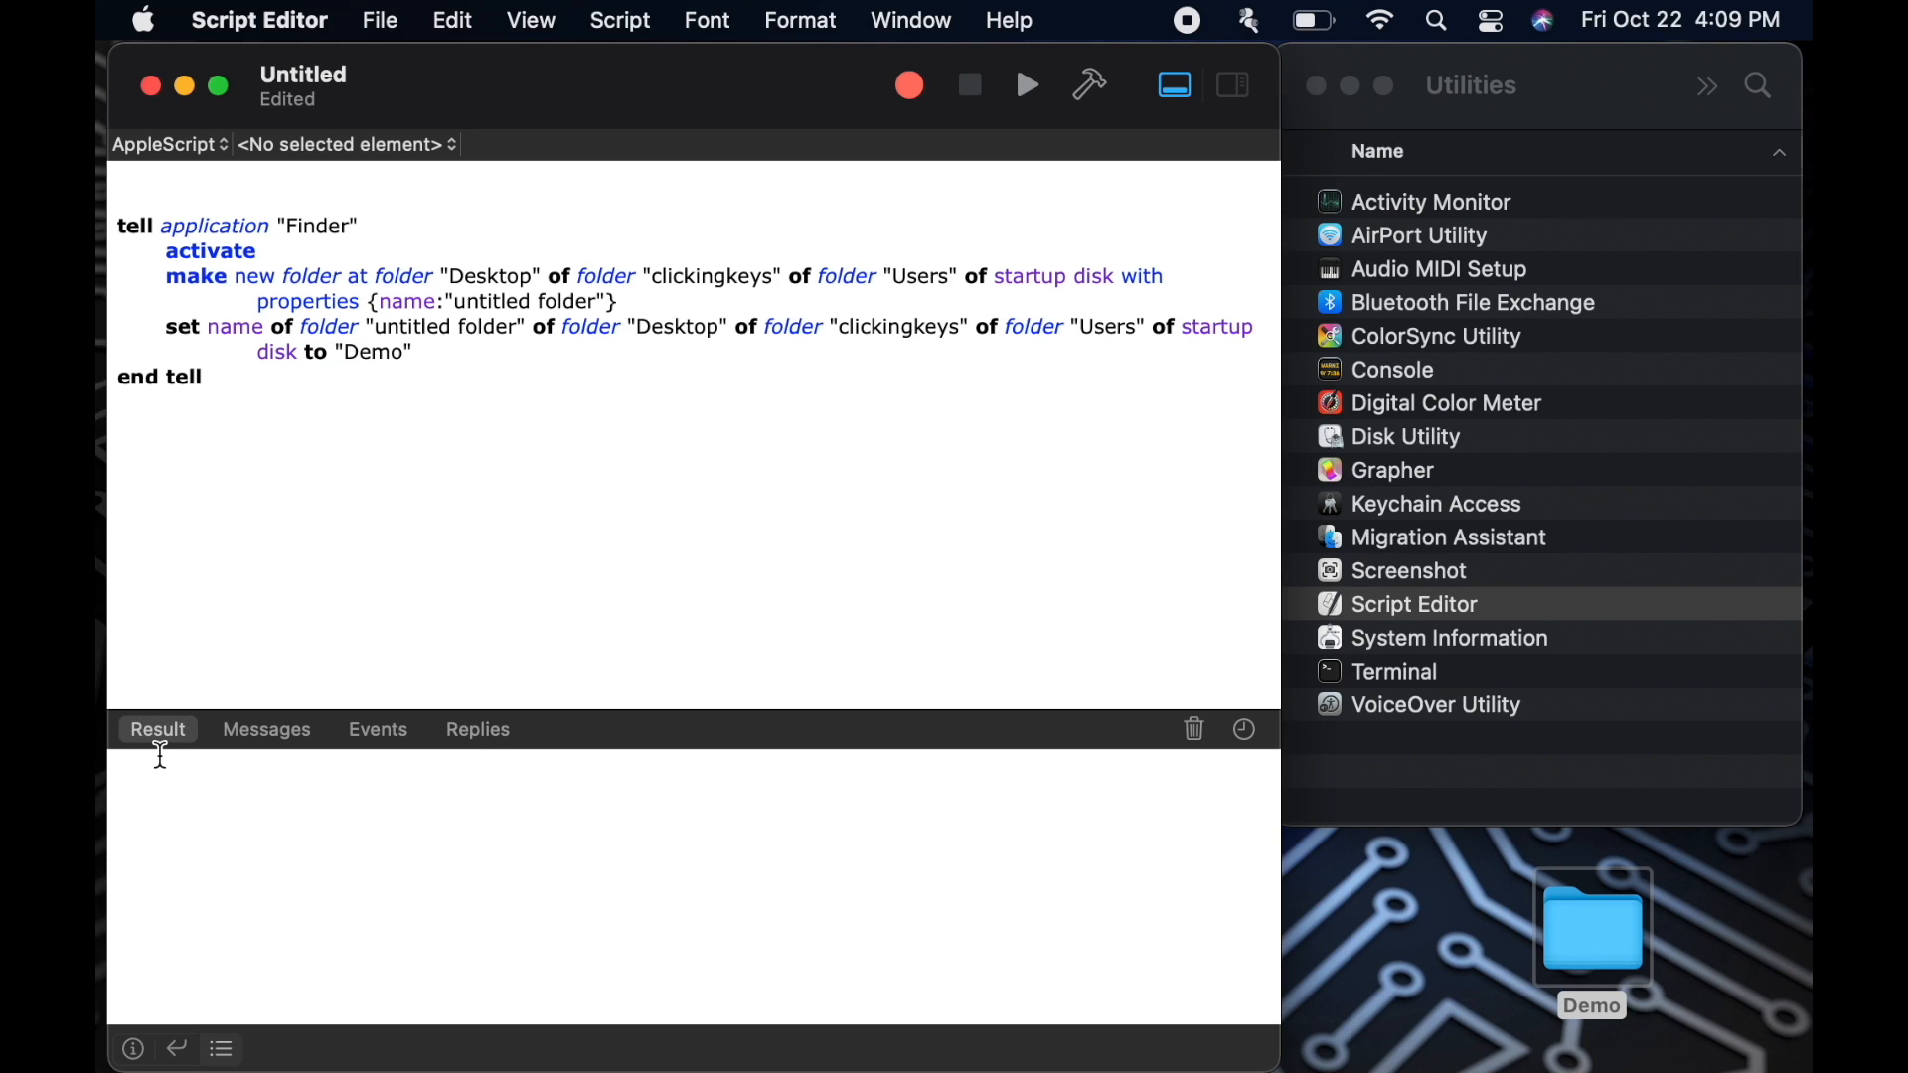
left_click(1025, 86)
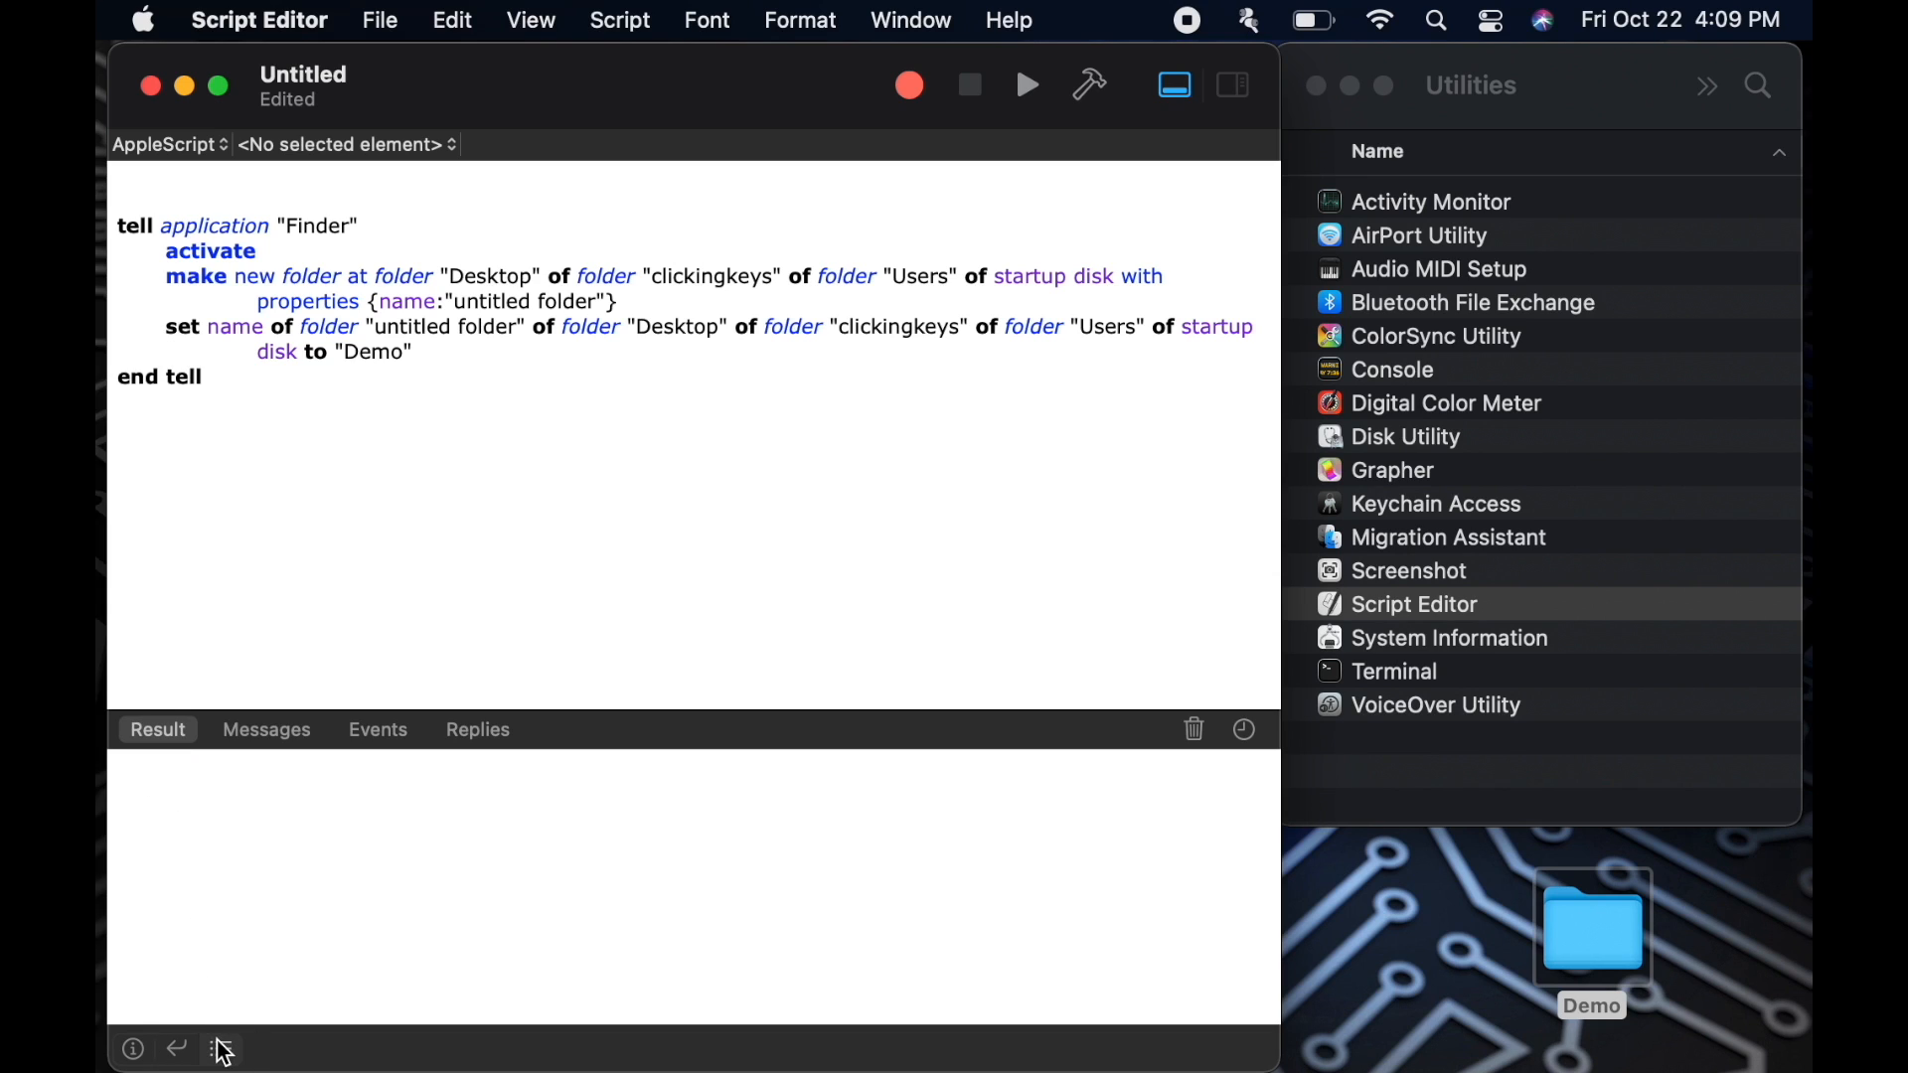
left_click(266, 728)
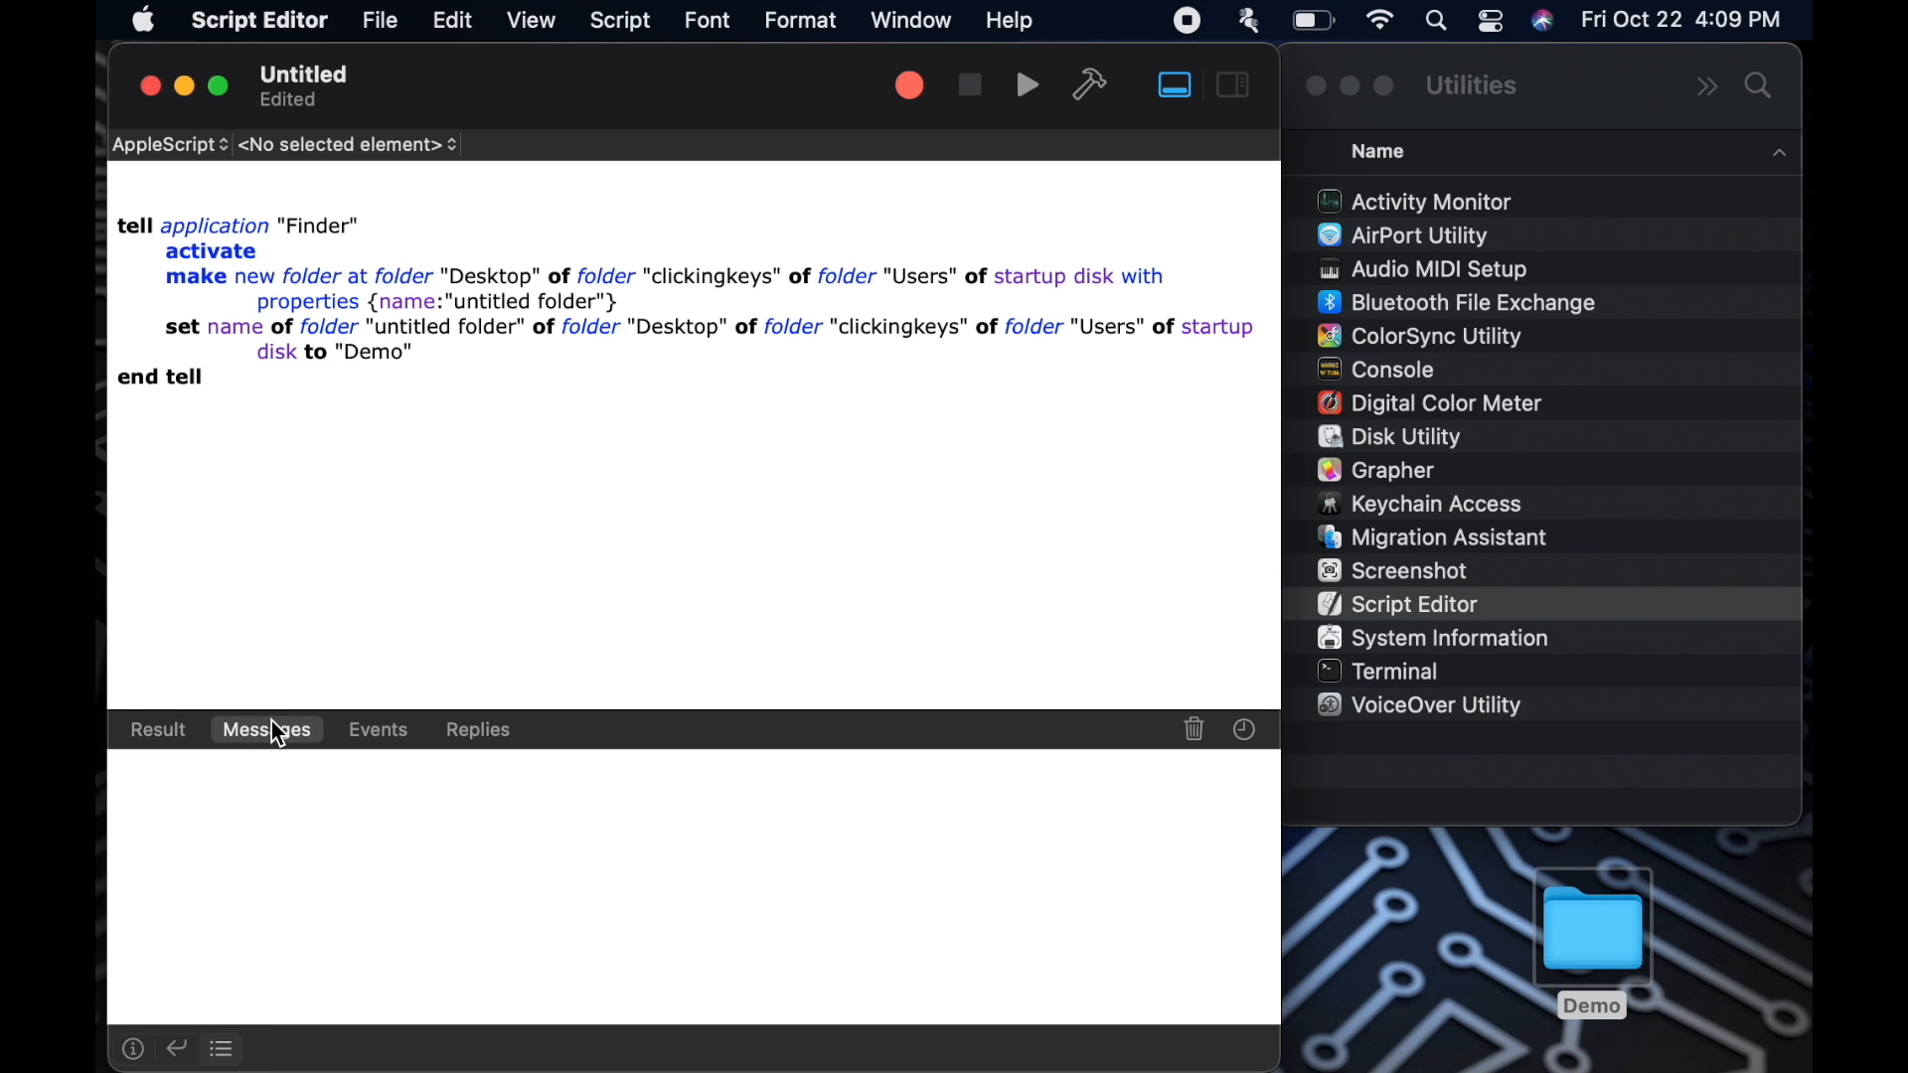
left_click(157, 729)
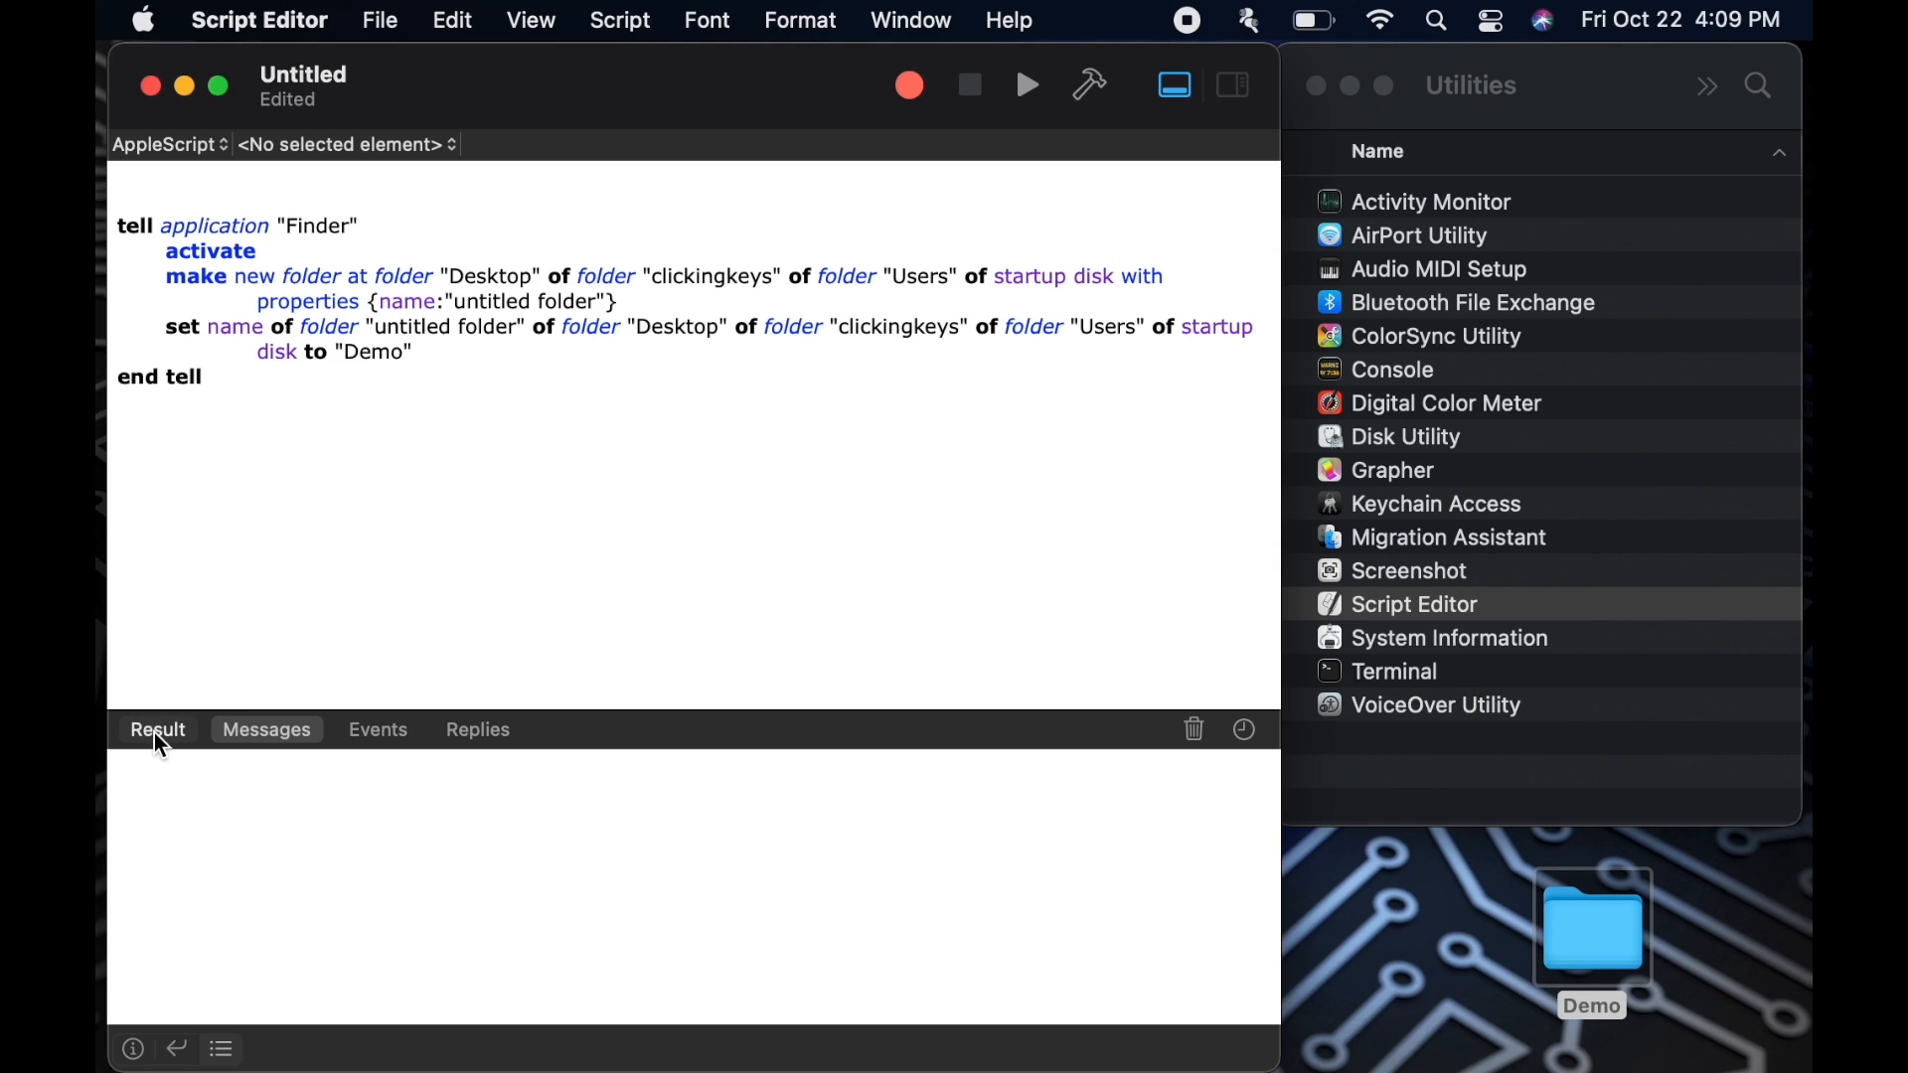
left_click(265, 728)
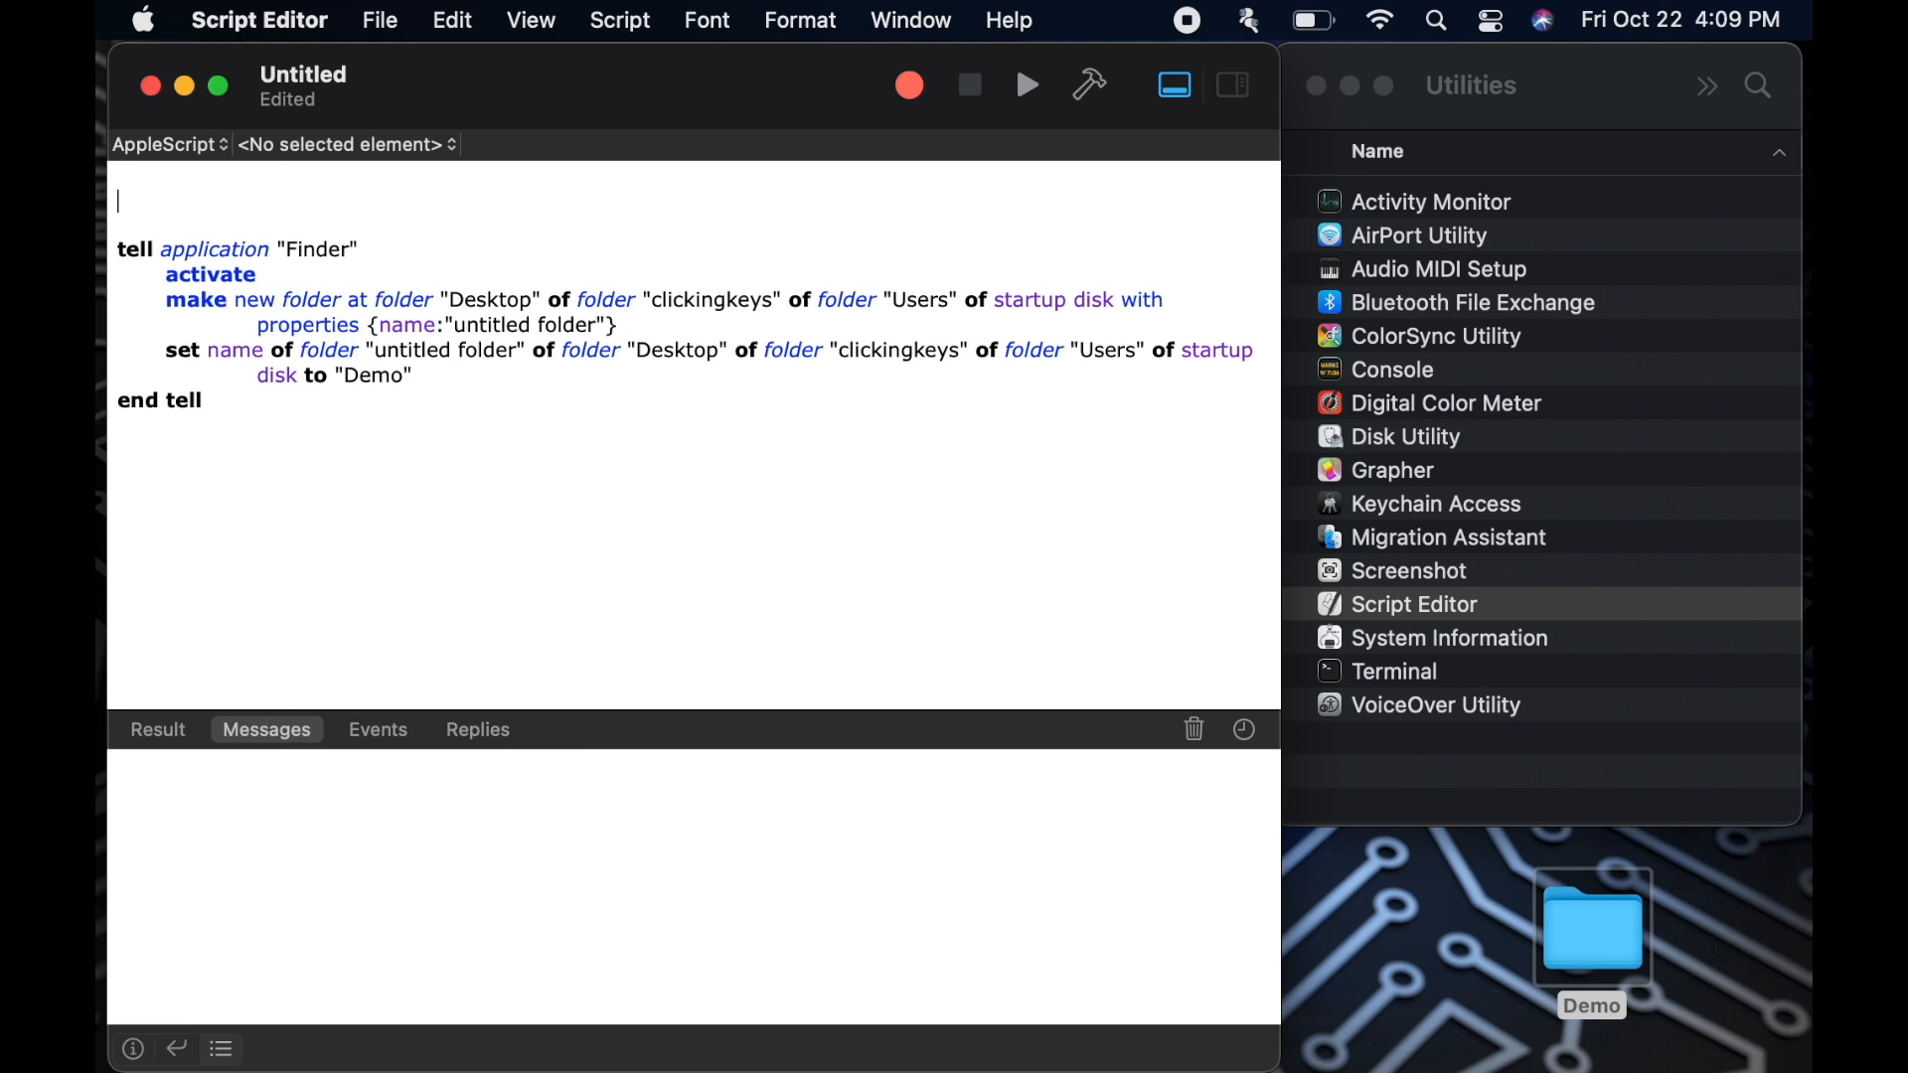
Add log "Demo Message" above the tell block and check the Events log tab
type("log \"")
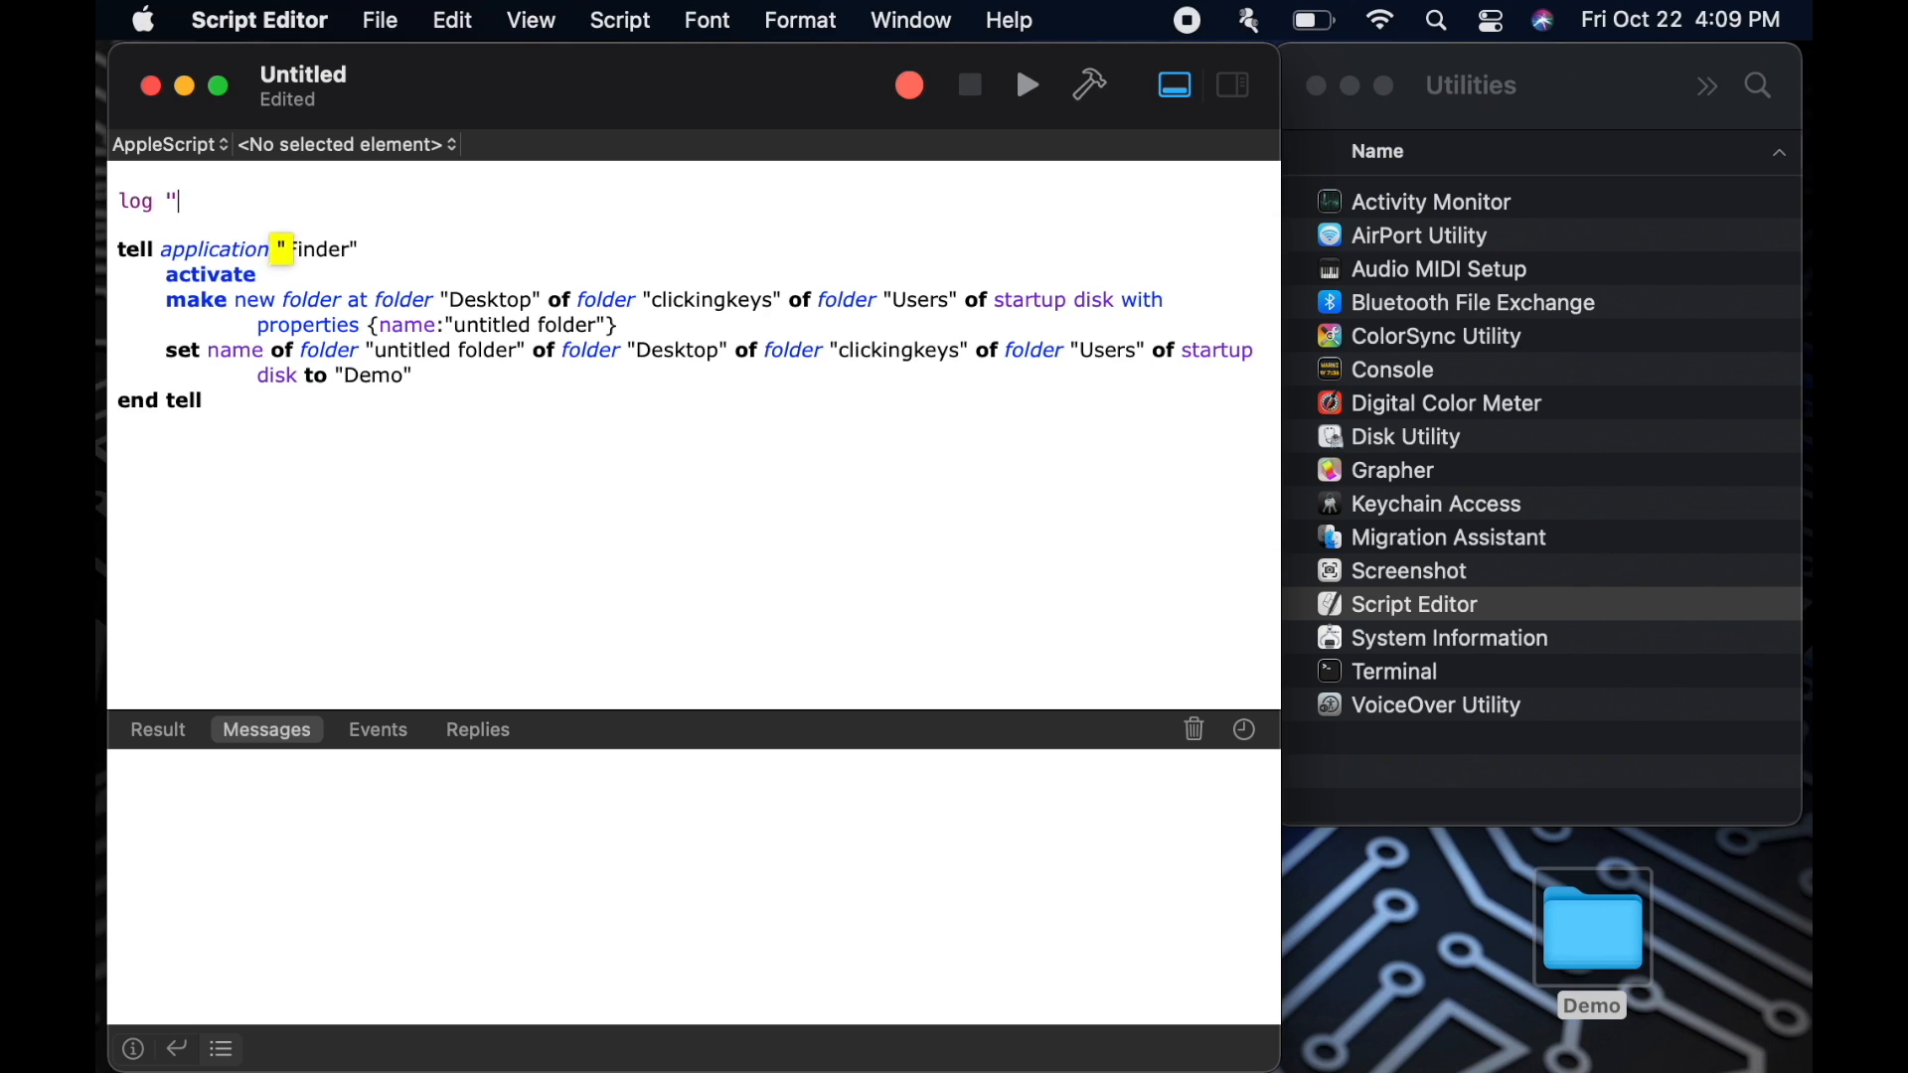
type("Demo Mes")
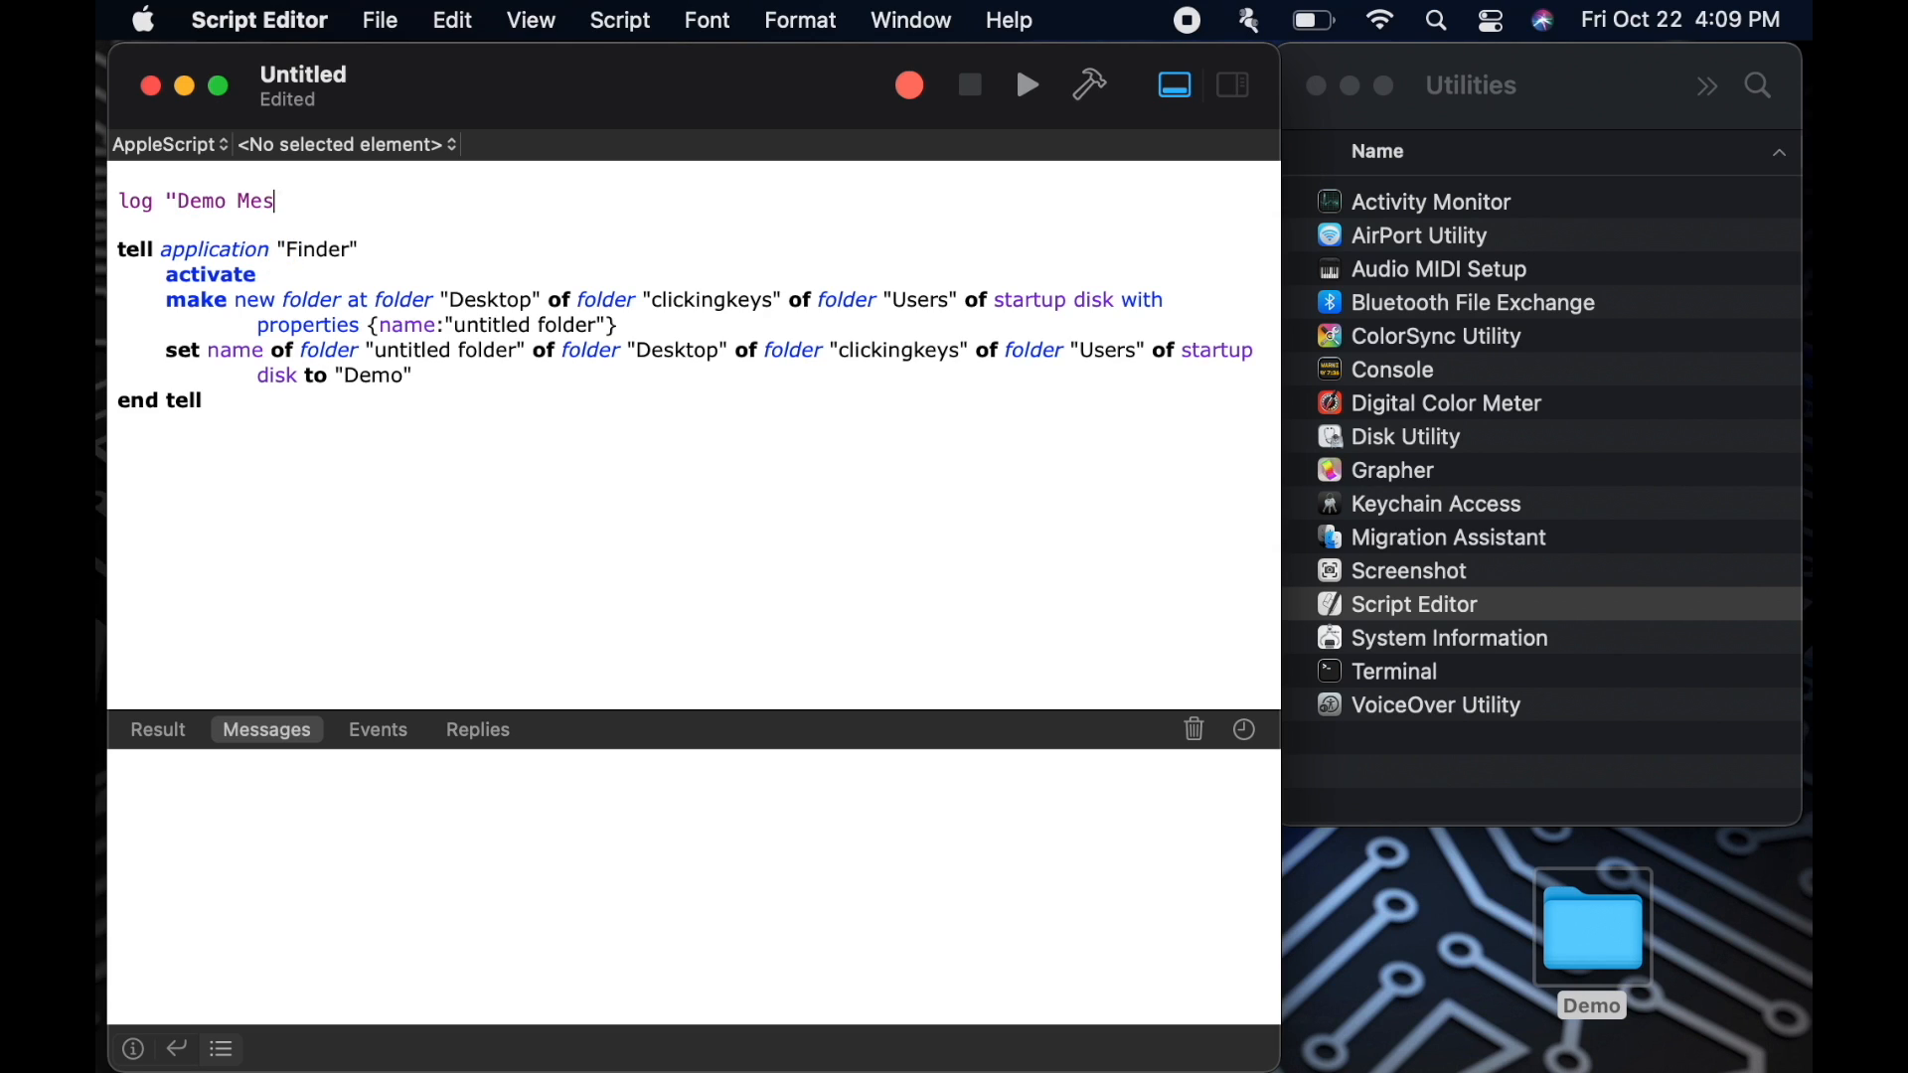
type("sage\"")
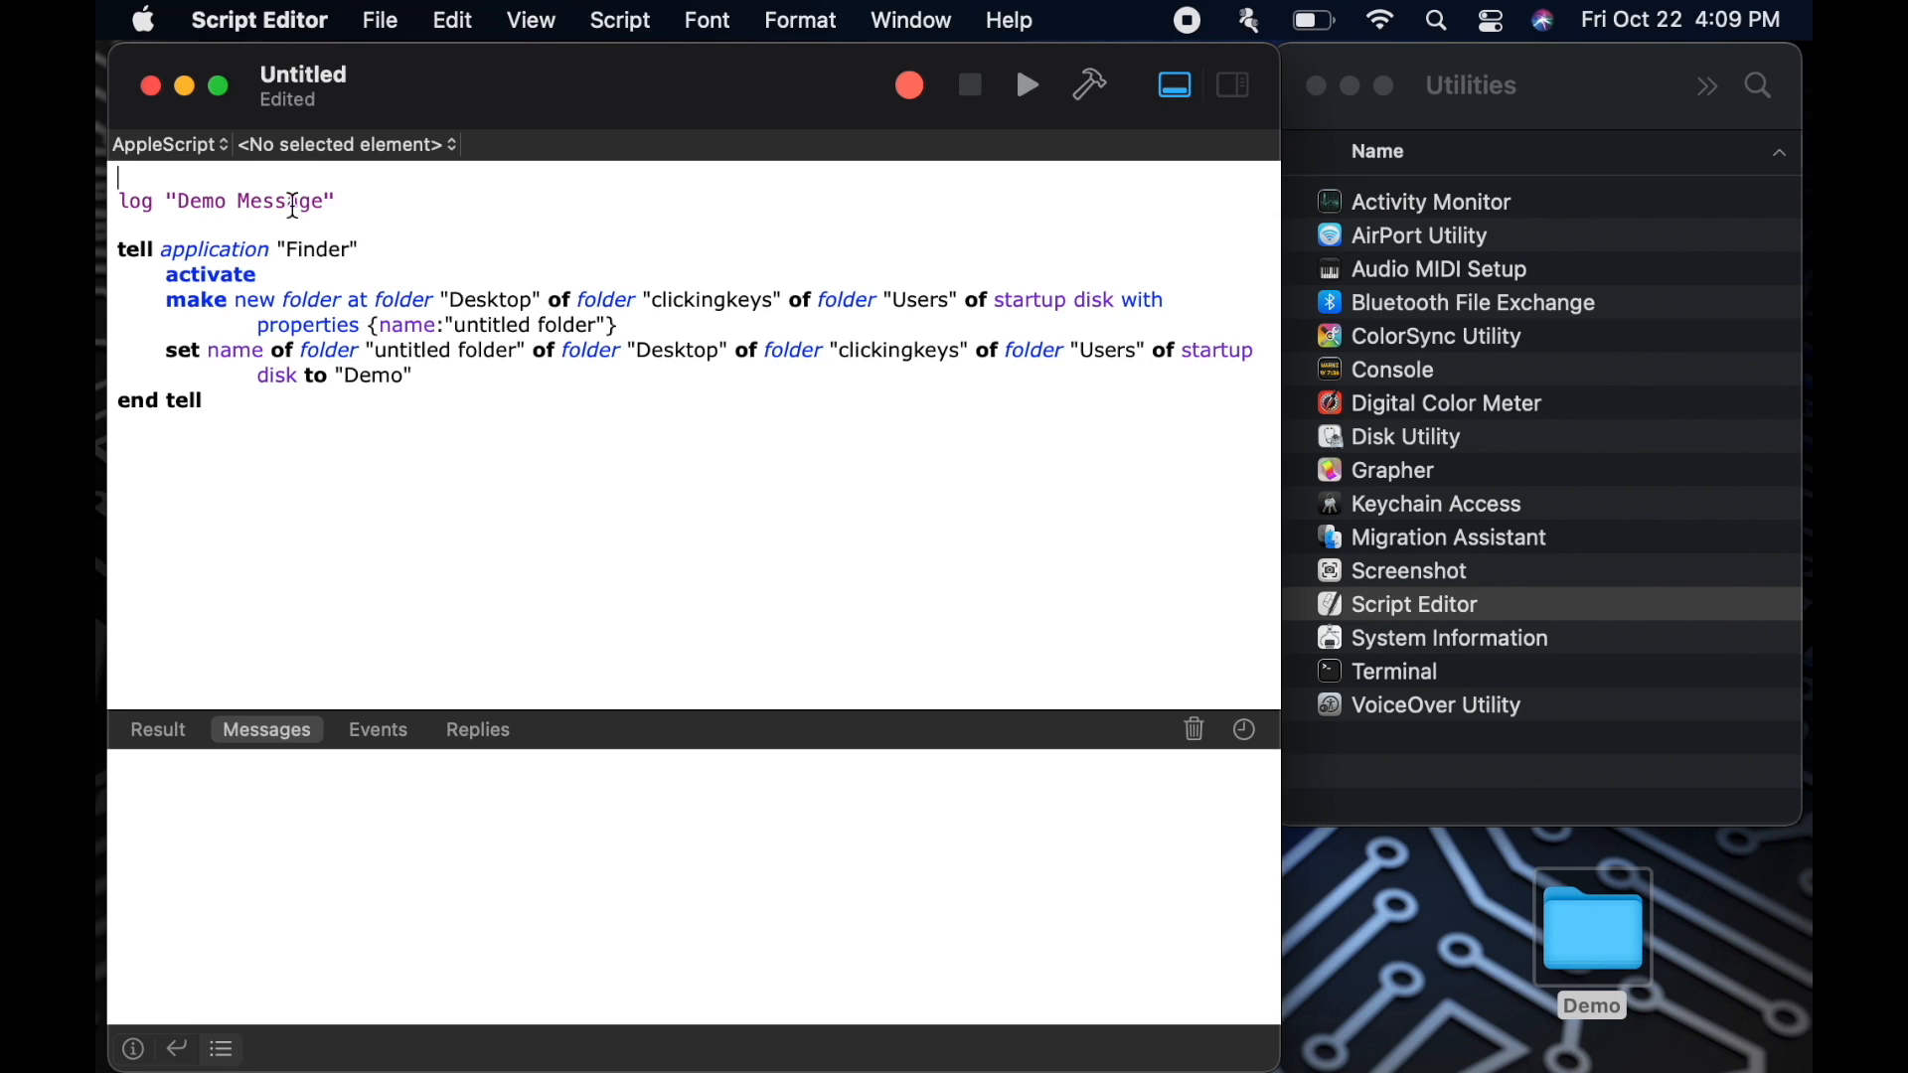
mouse_move(198, 693)
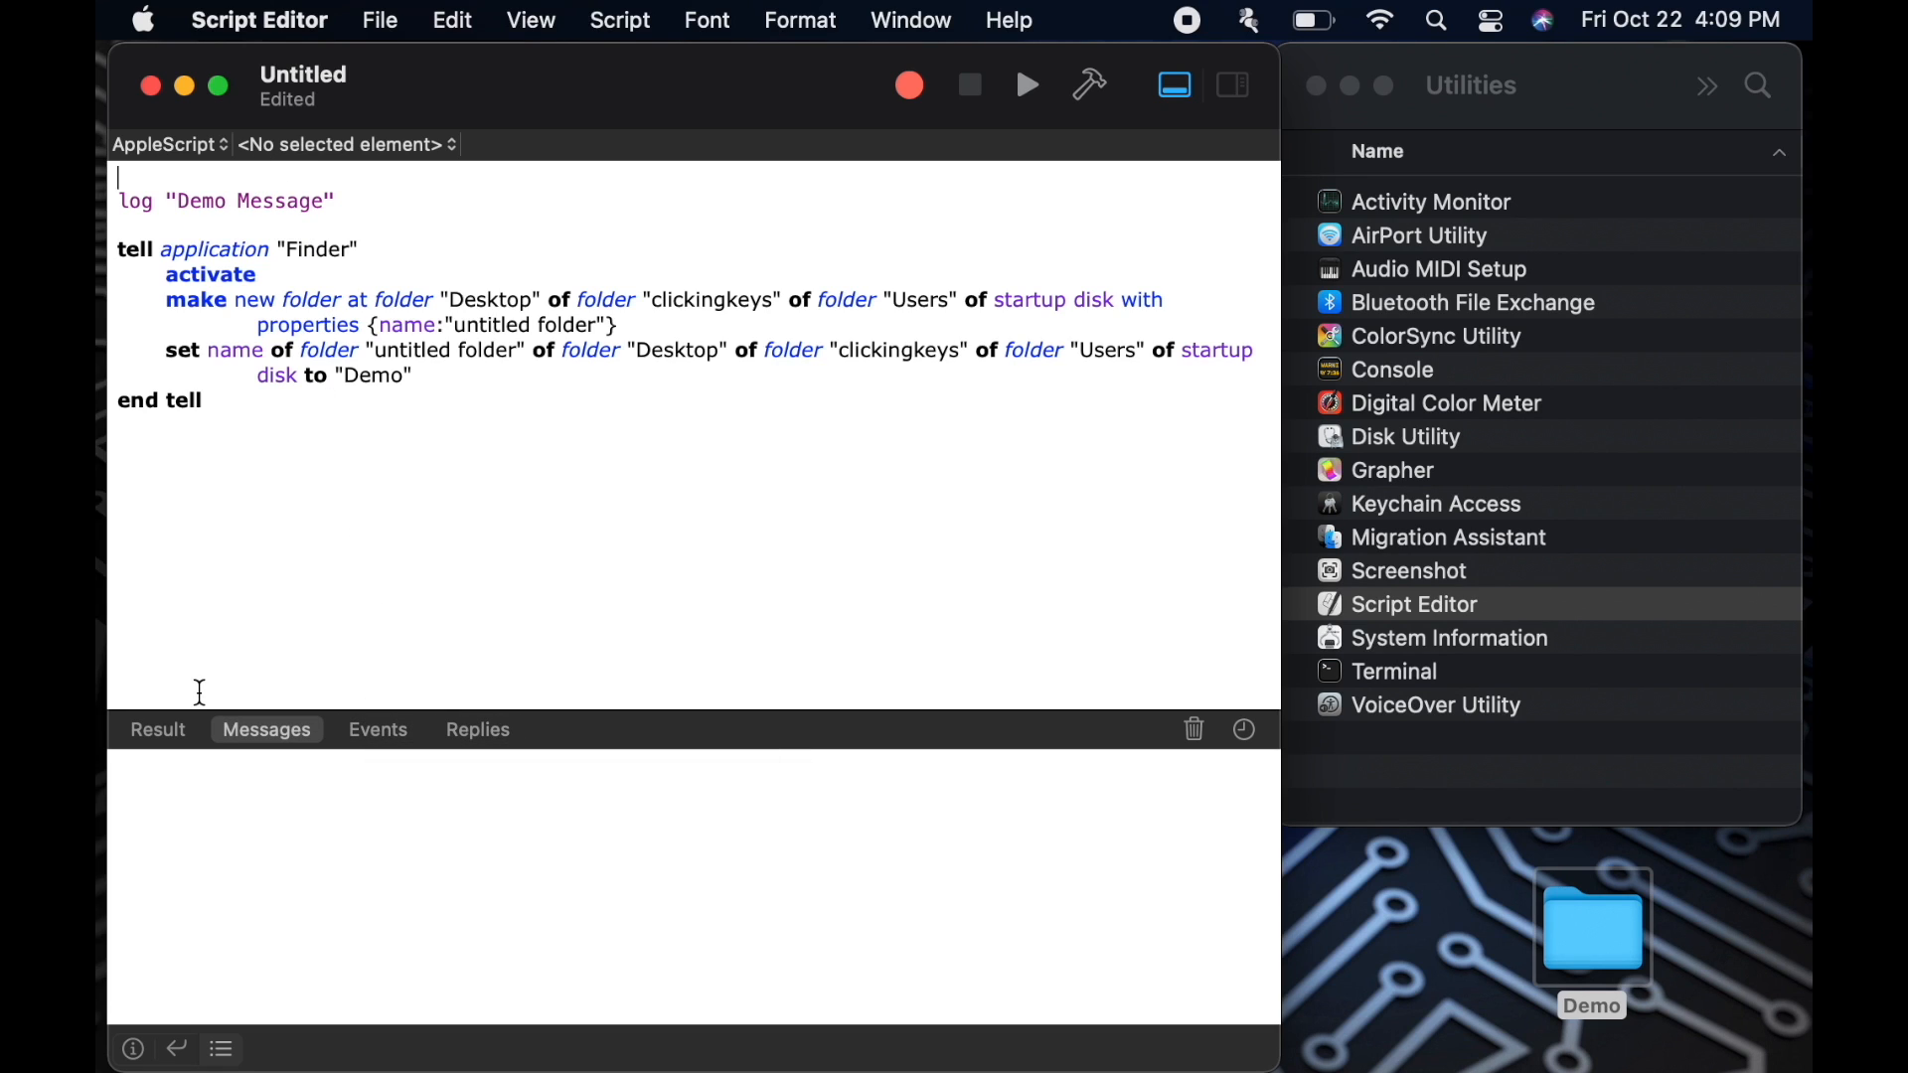
mouse_move(262, 712)
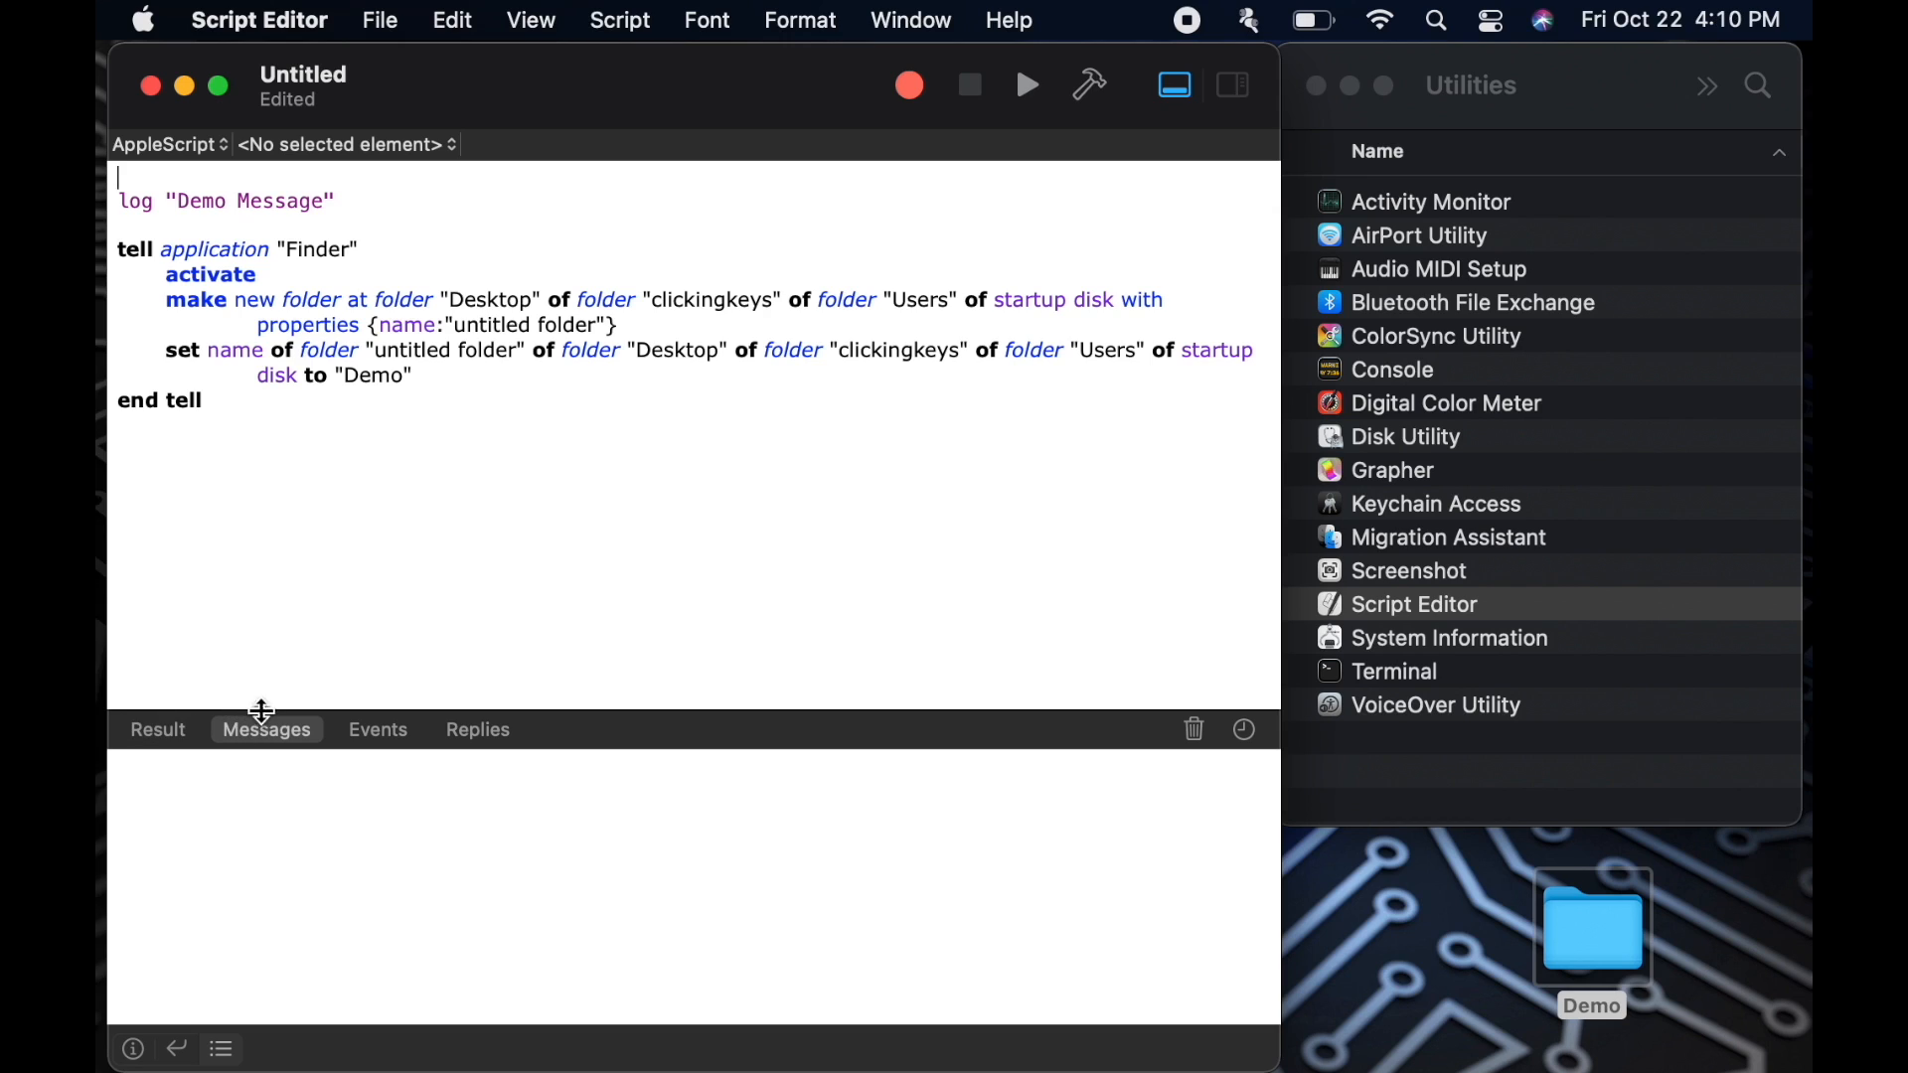
mouse_move(311, 361)
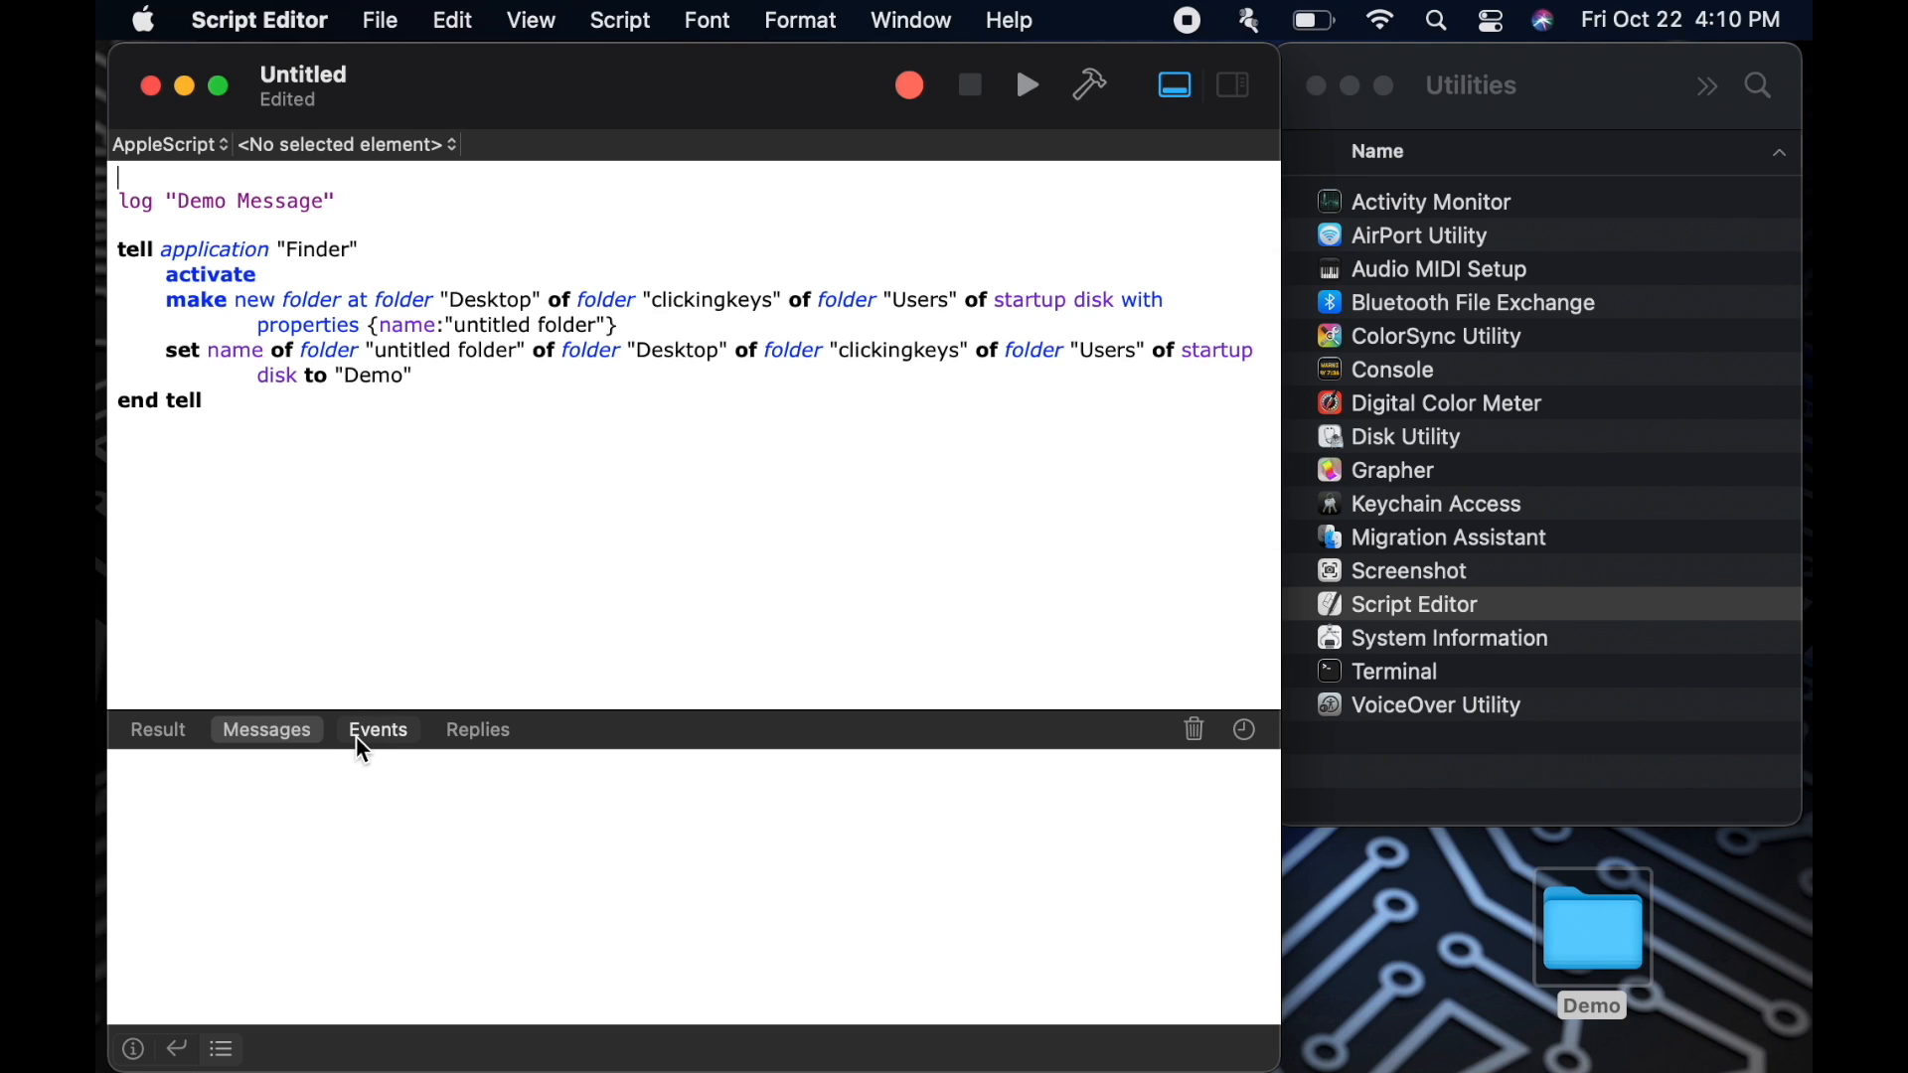
left_click(477, 729)
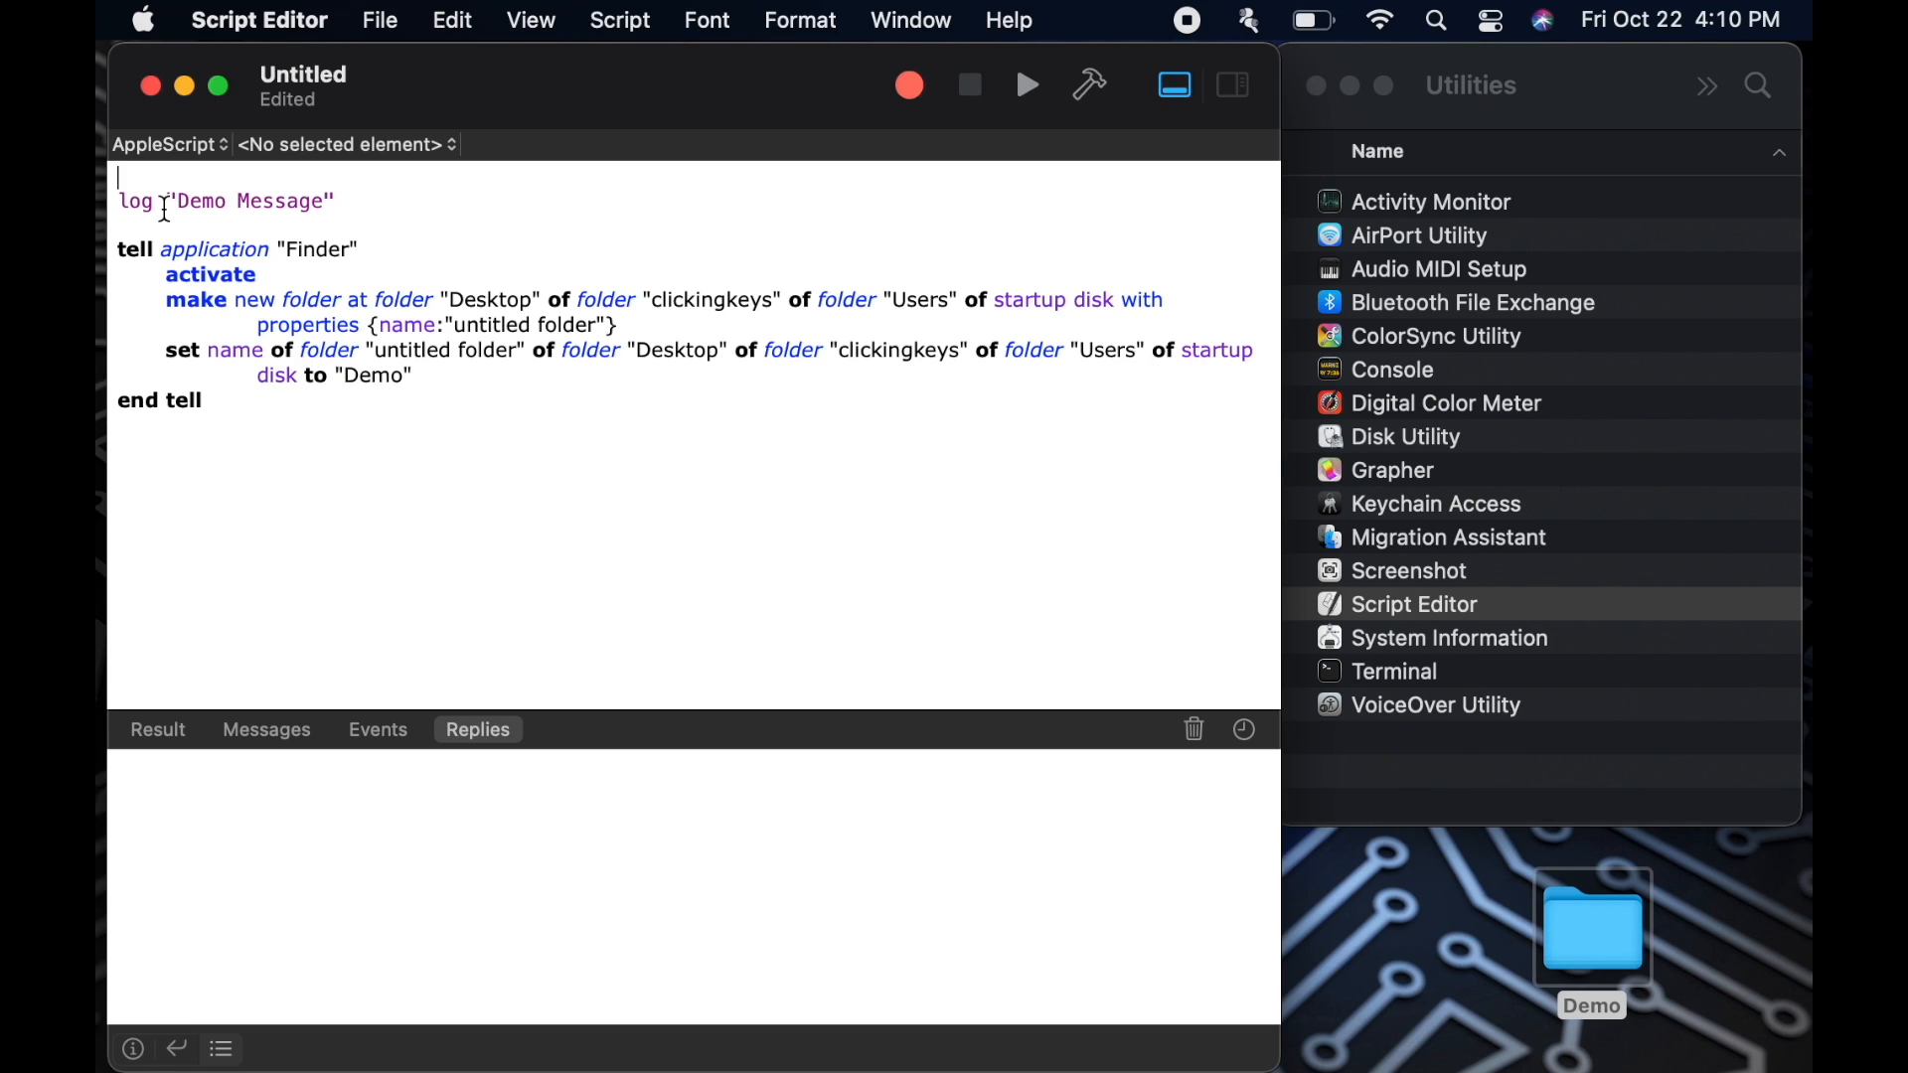
Write a tell application "Pages" block that activates Pages and makes a new document
type("tell application \"Pages")
type("set myDoc to make new doc")
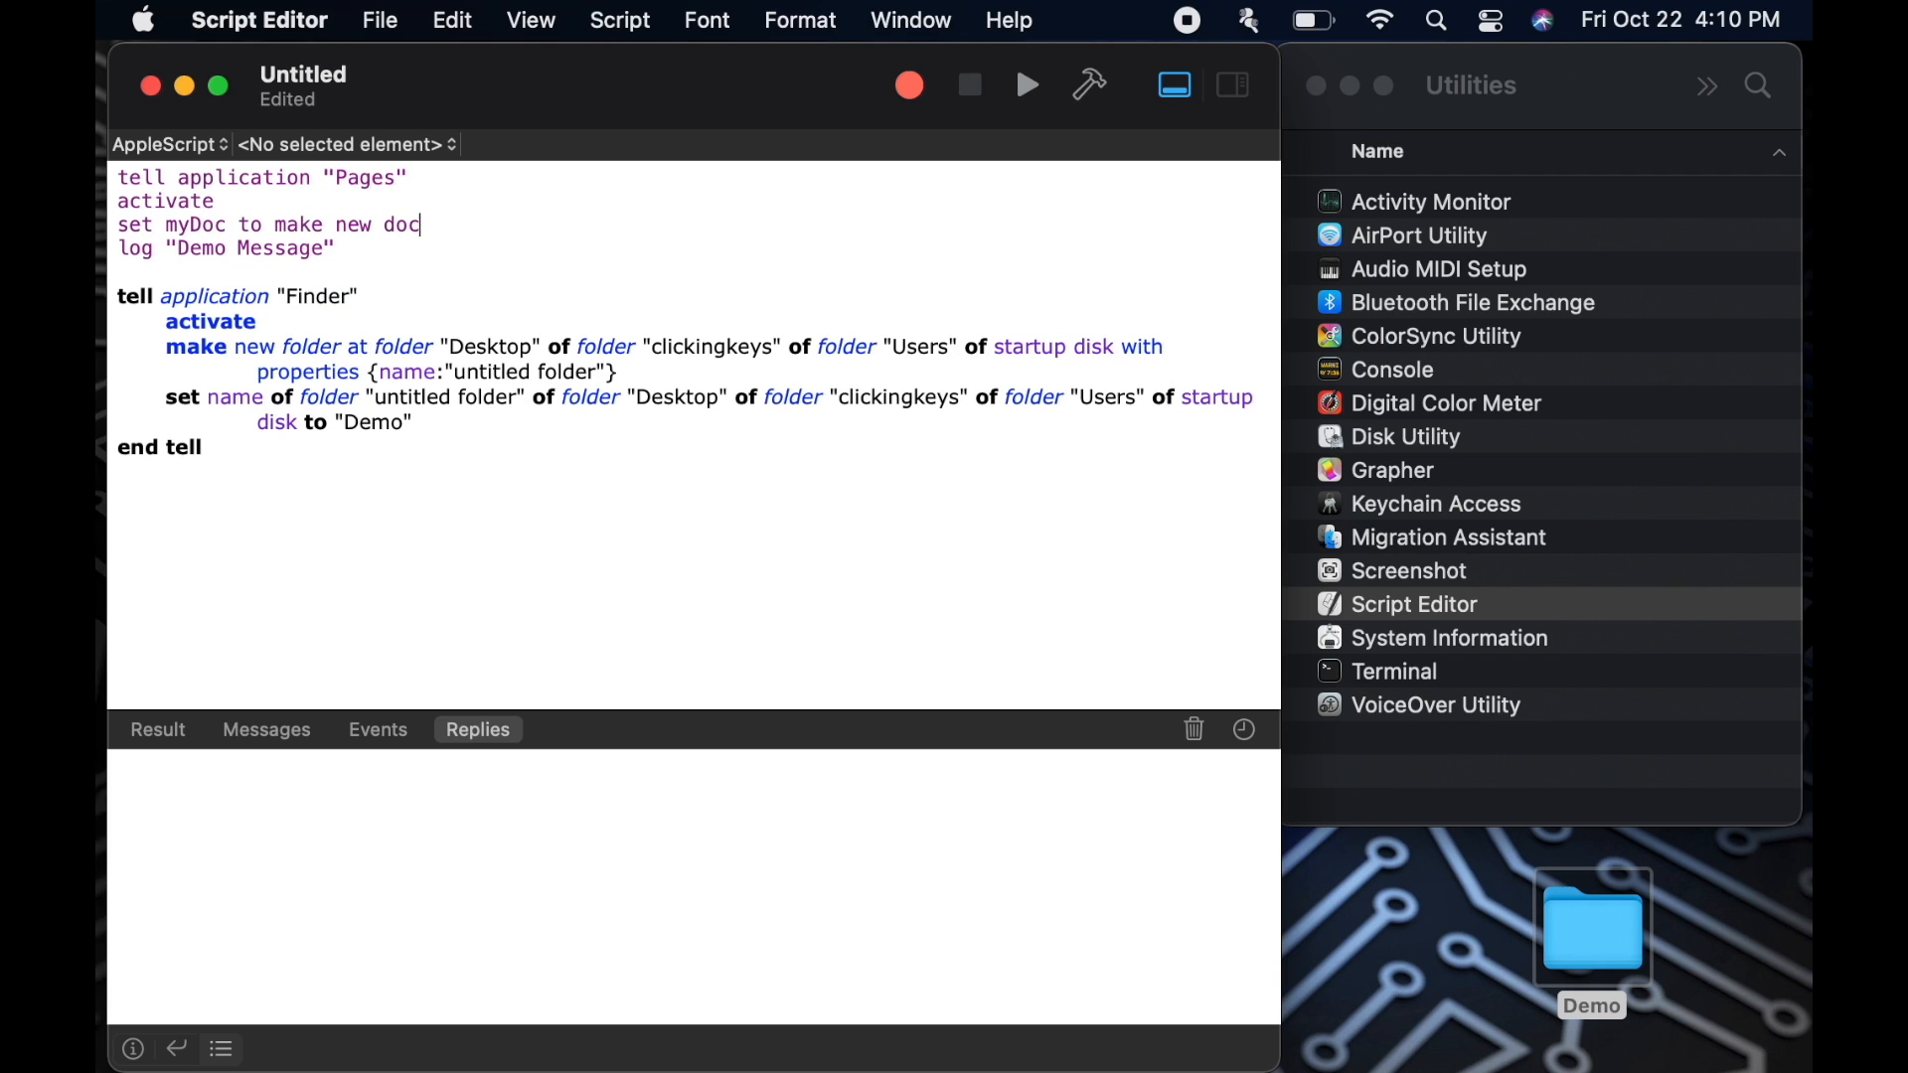
left_click(1089, 85)
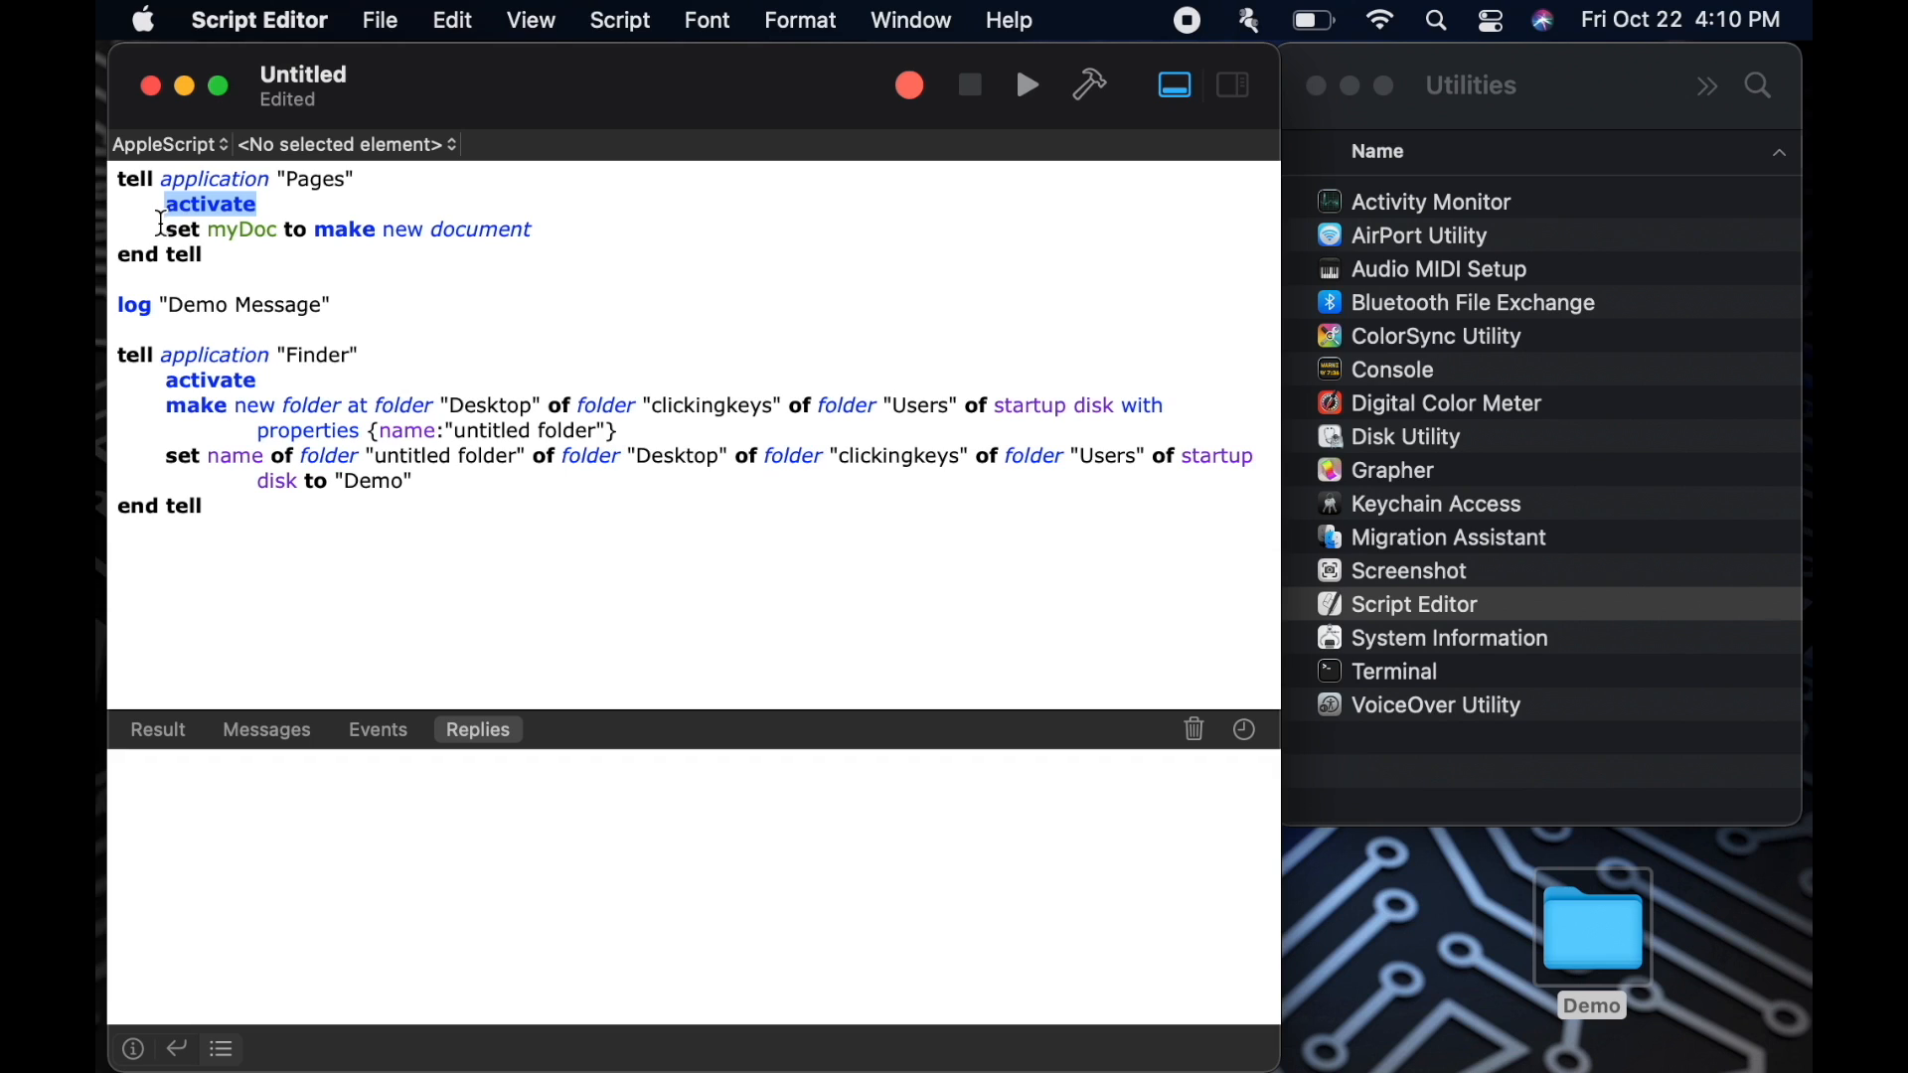
left_click_drag(164, 203, 532, 229)
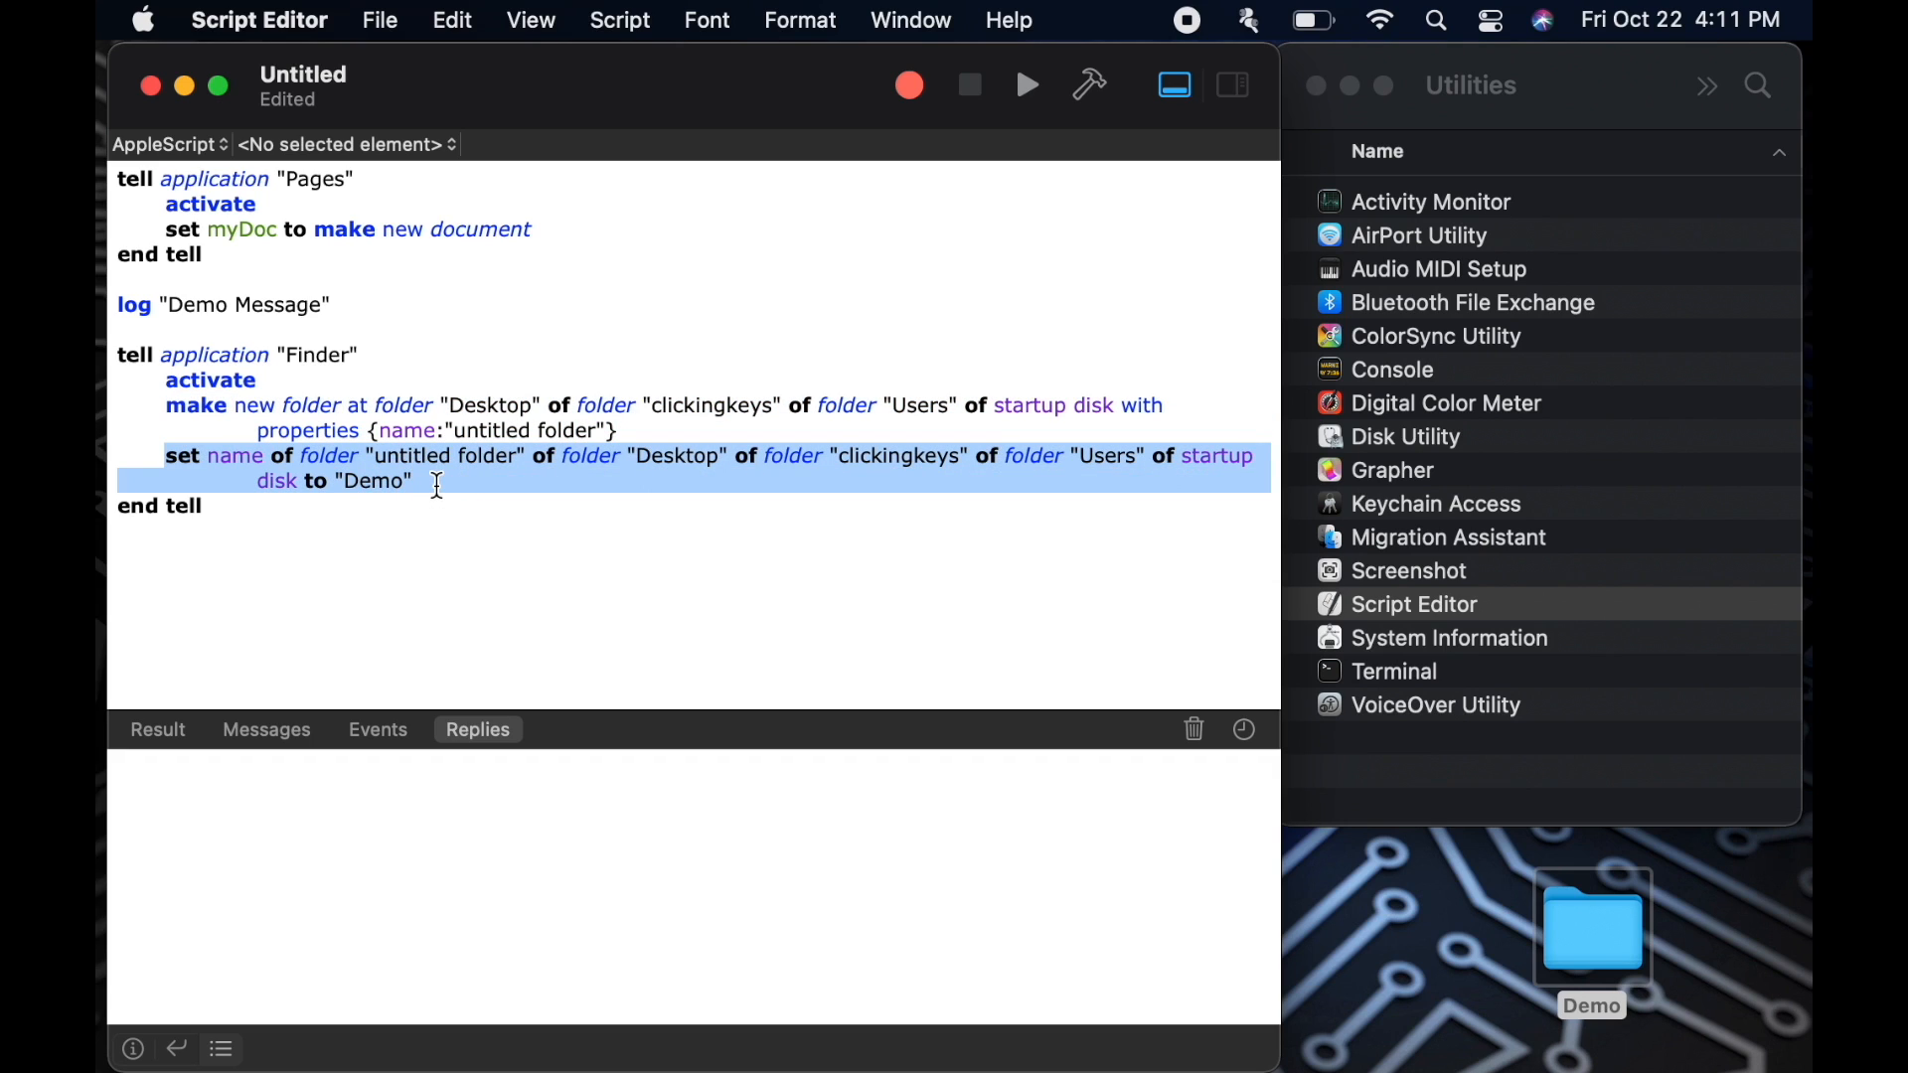
left_click(232, 548)
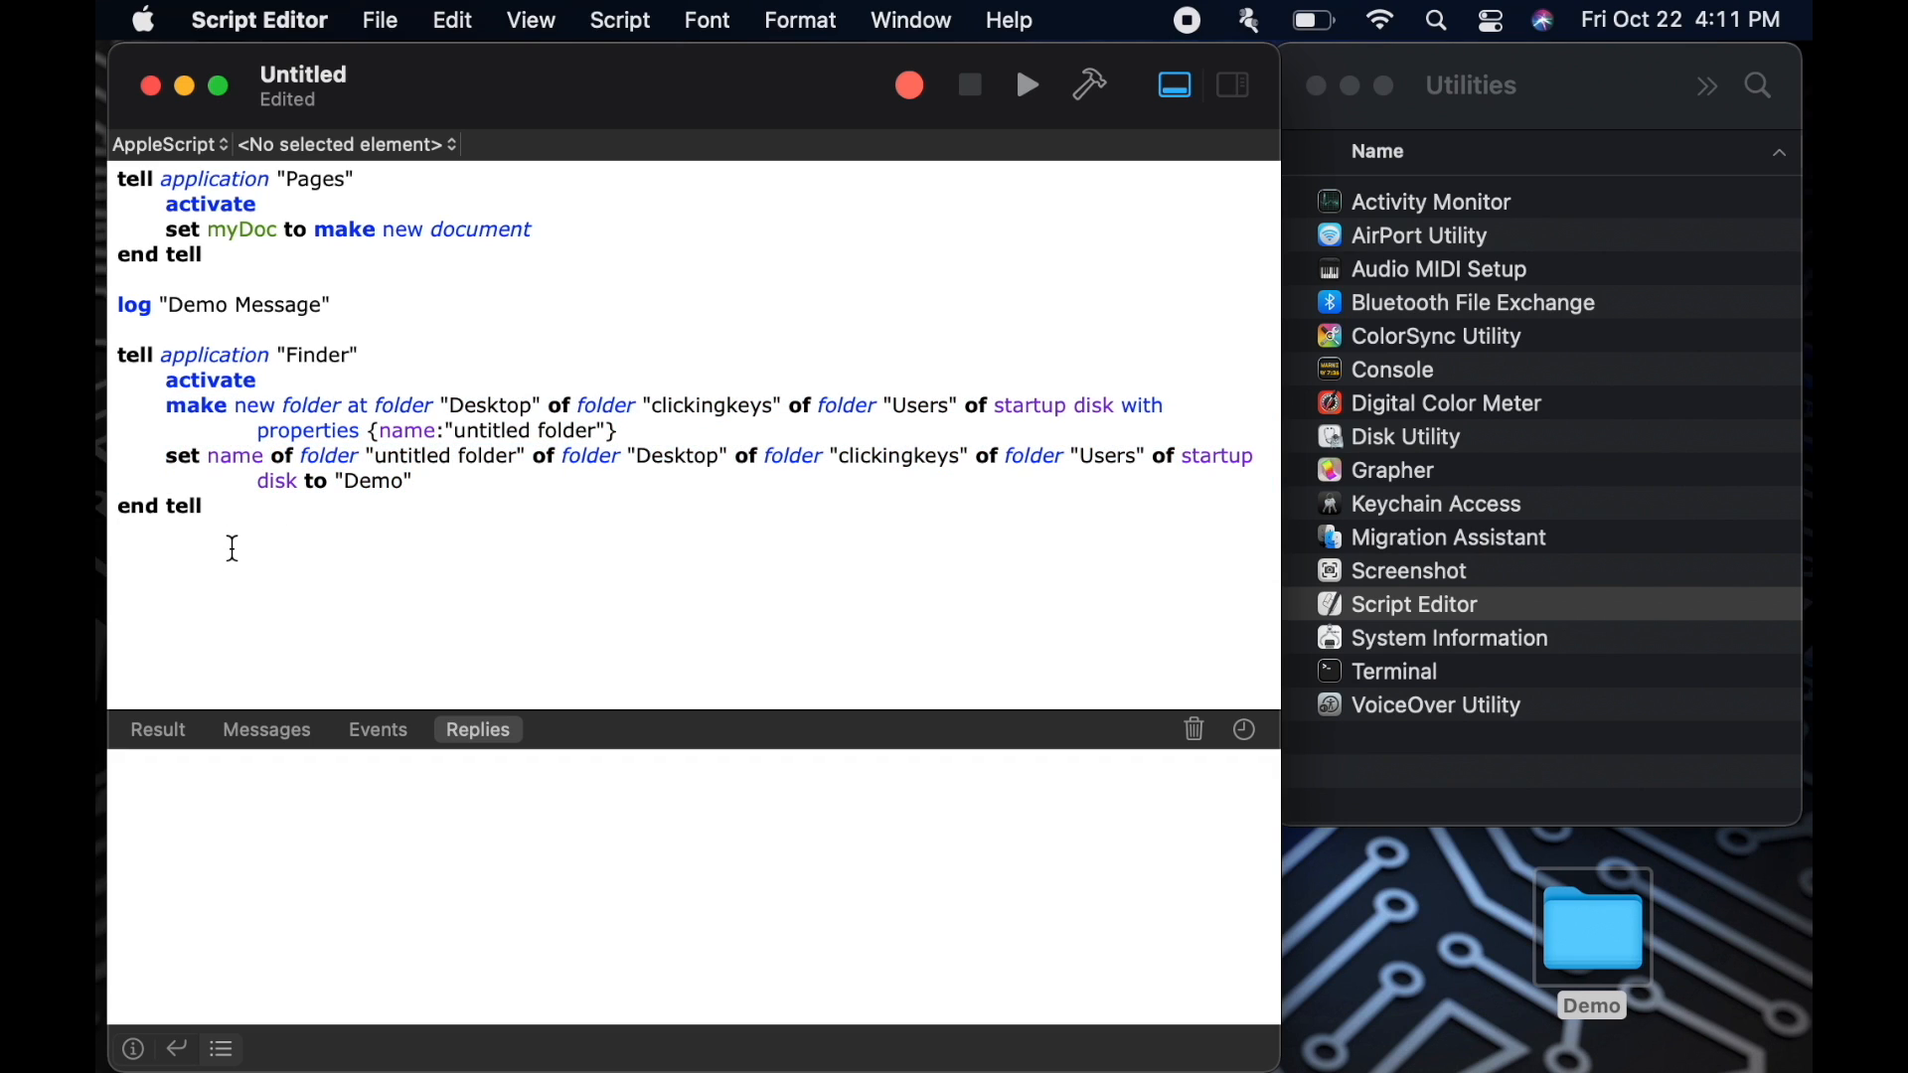
Type 'return true' as the final line of the script
type("return t")
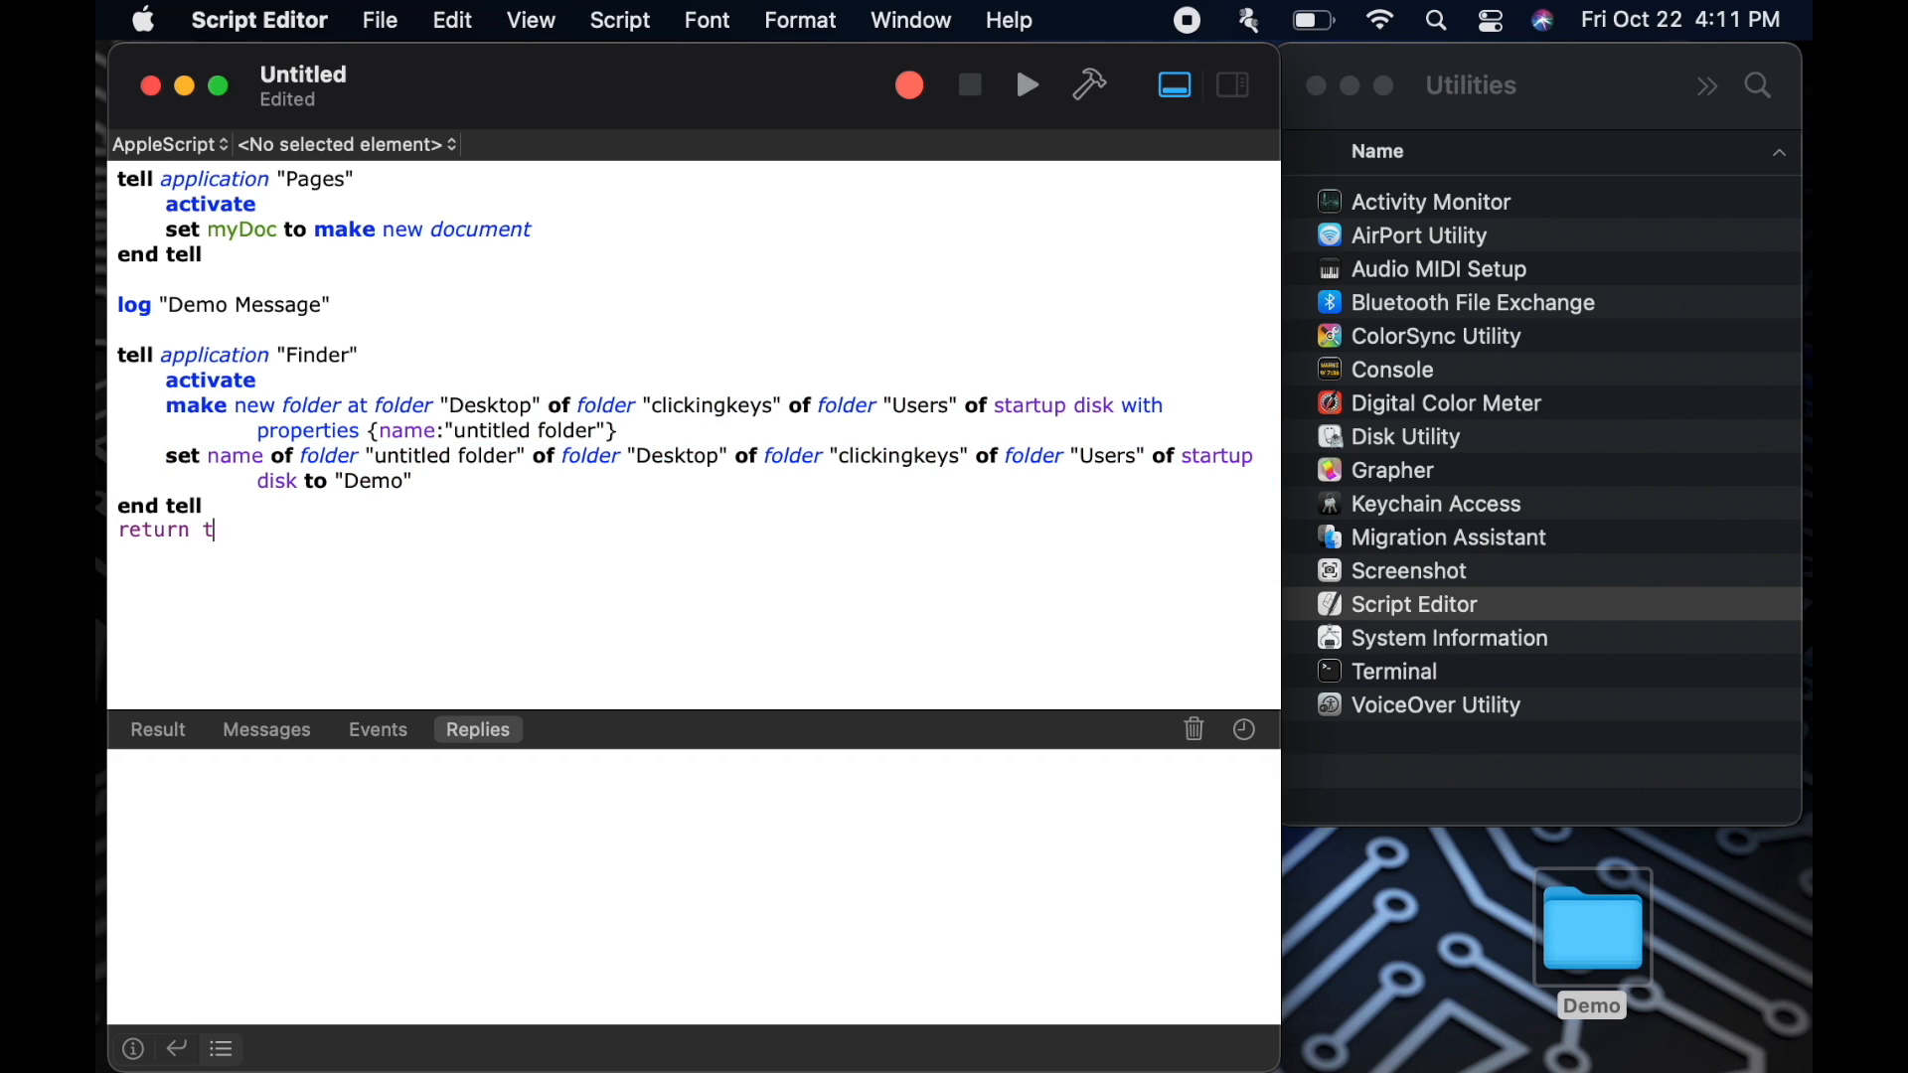
type("rue")
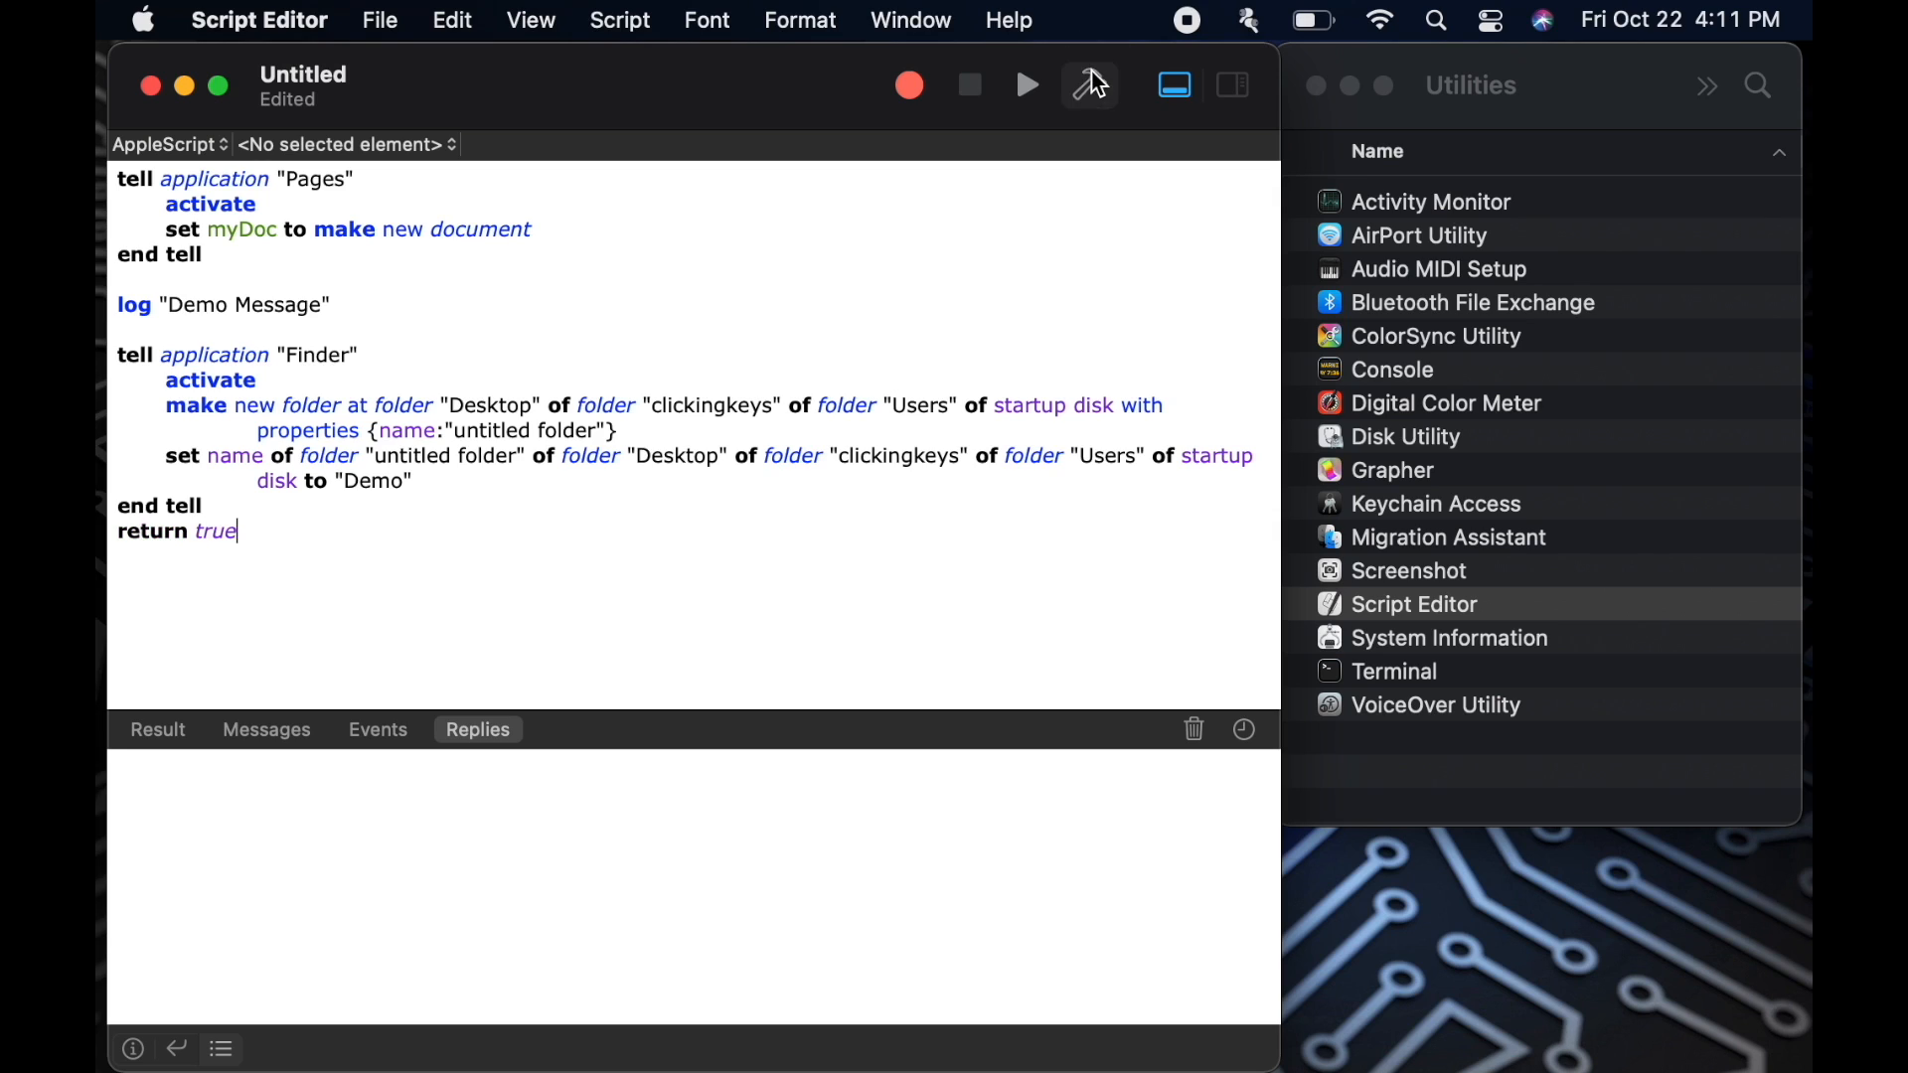
mouse_move(438, 685)
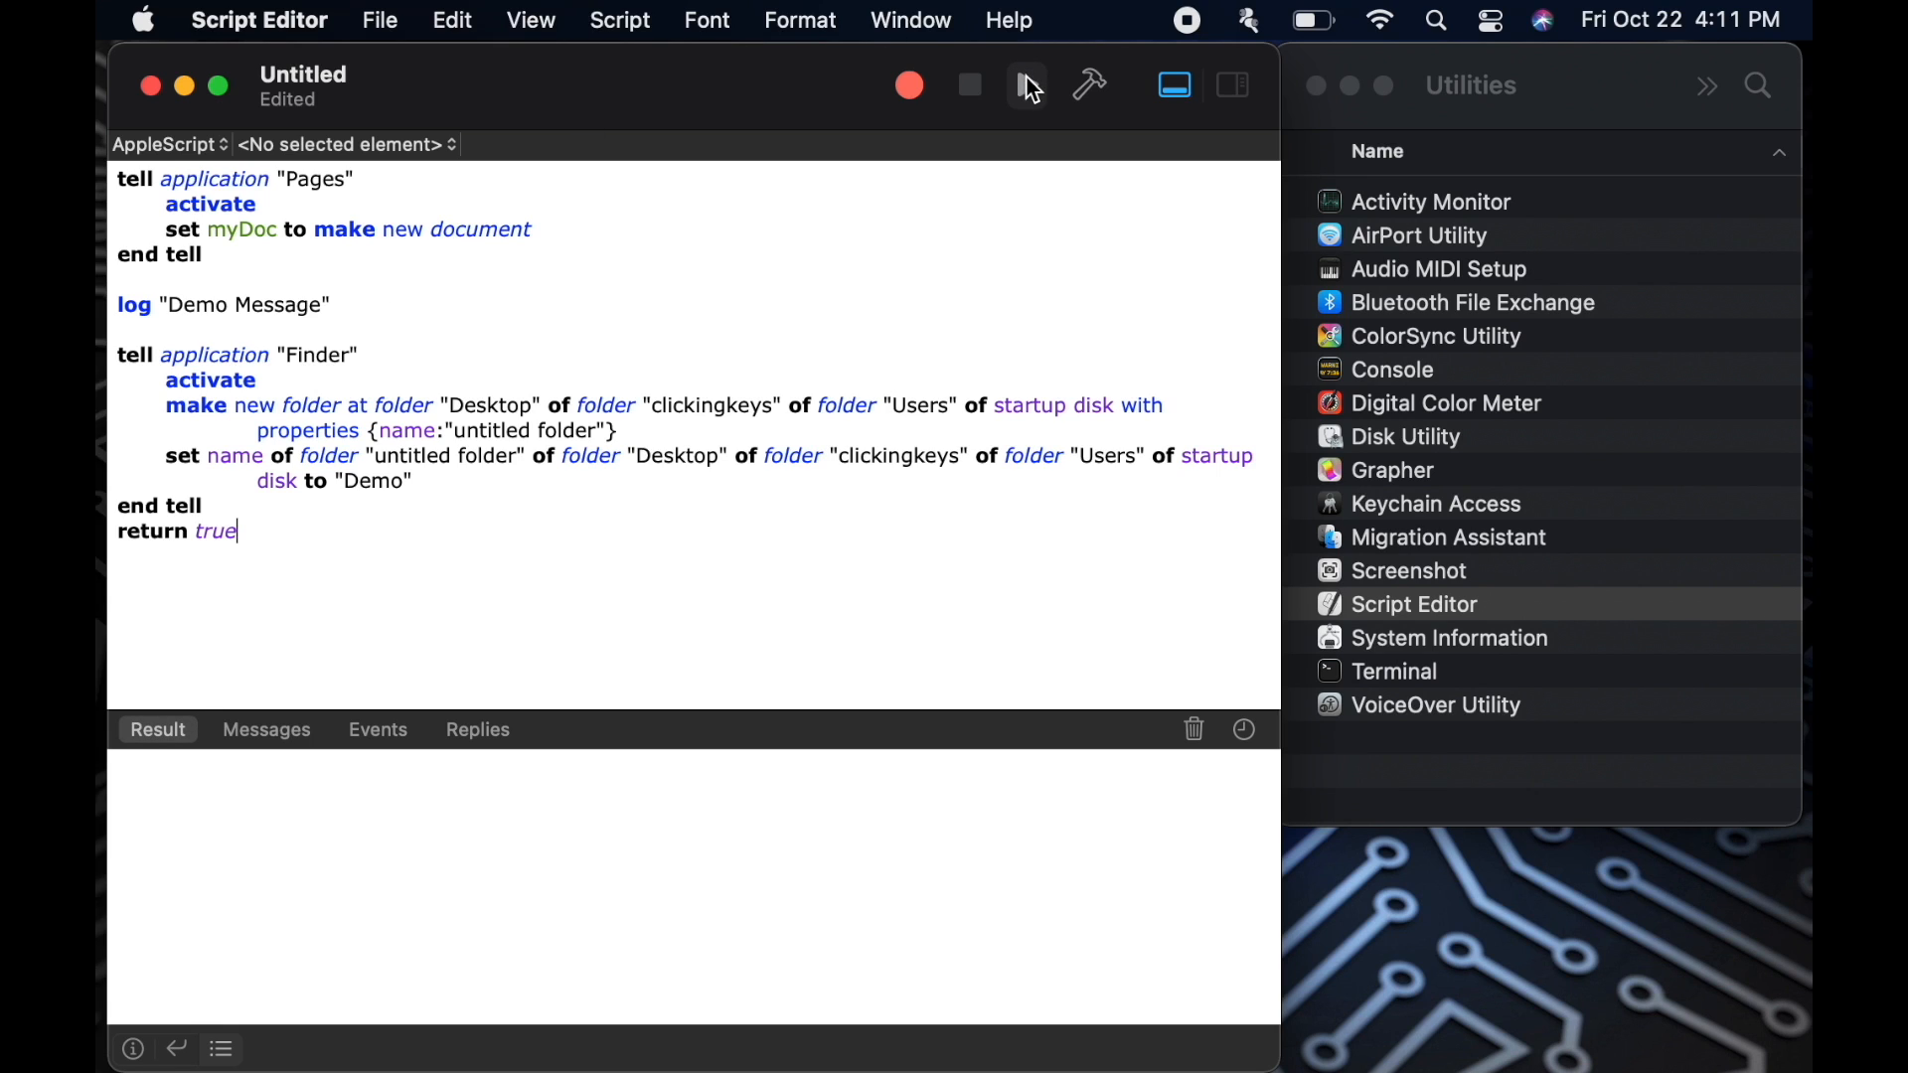
Run the script to launch Pages with a new blank document
left_click(1026, 86)
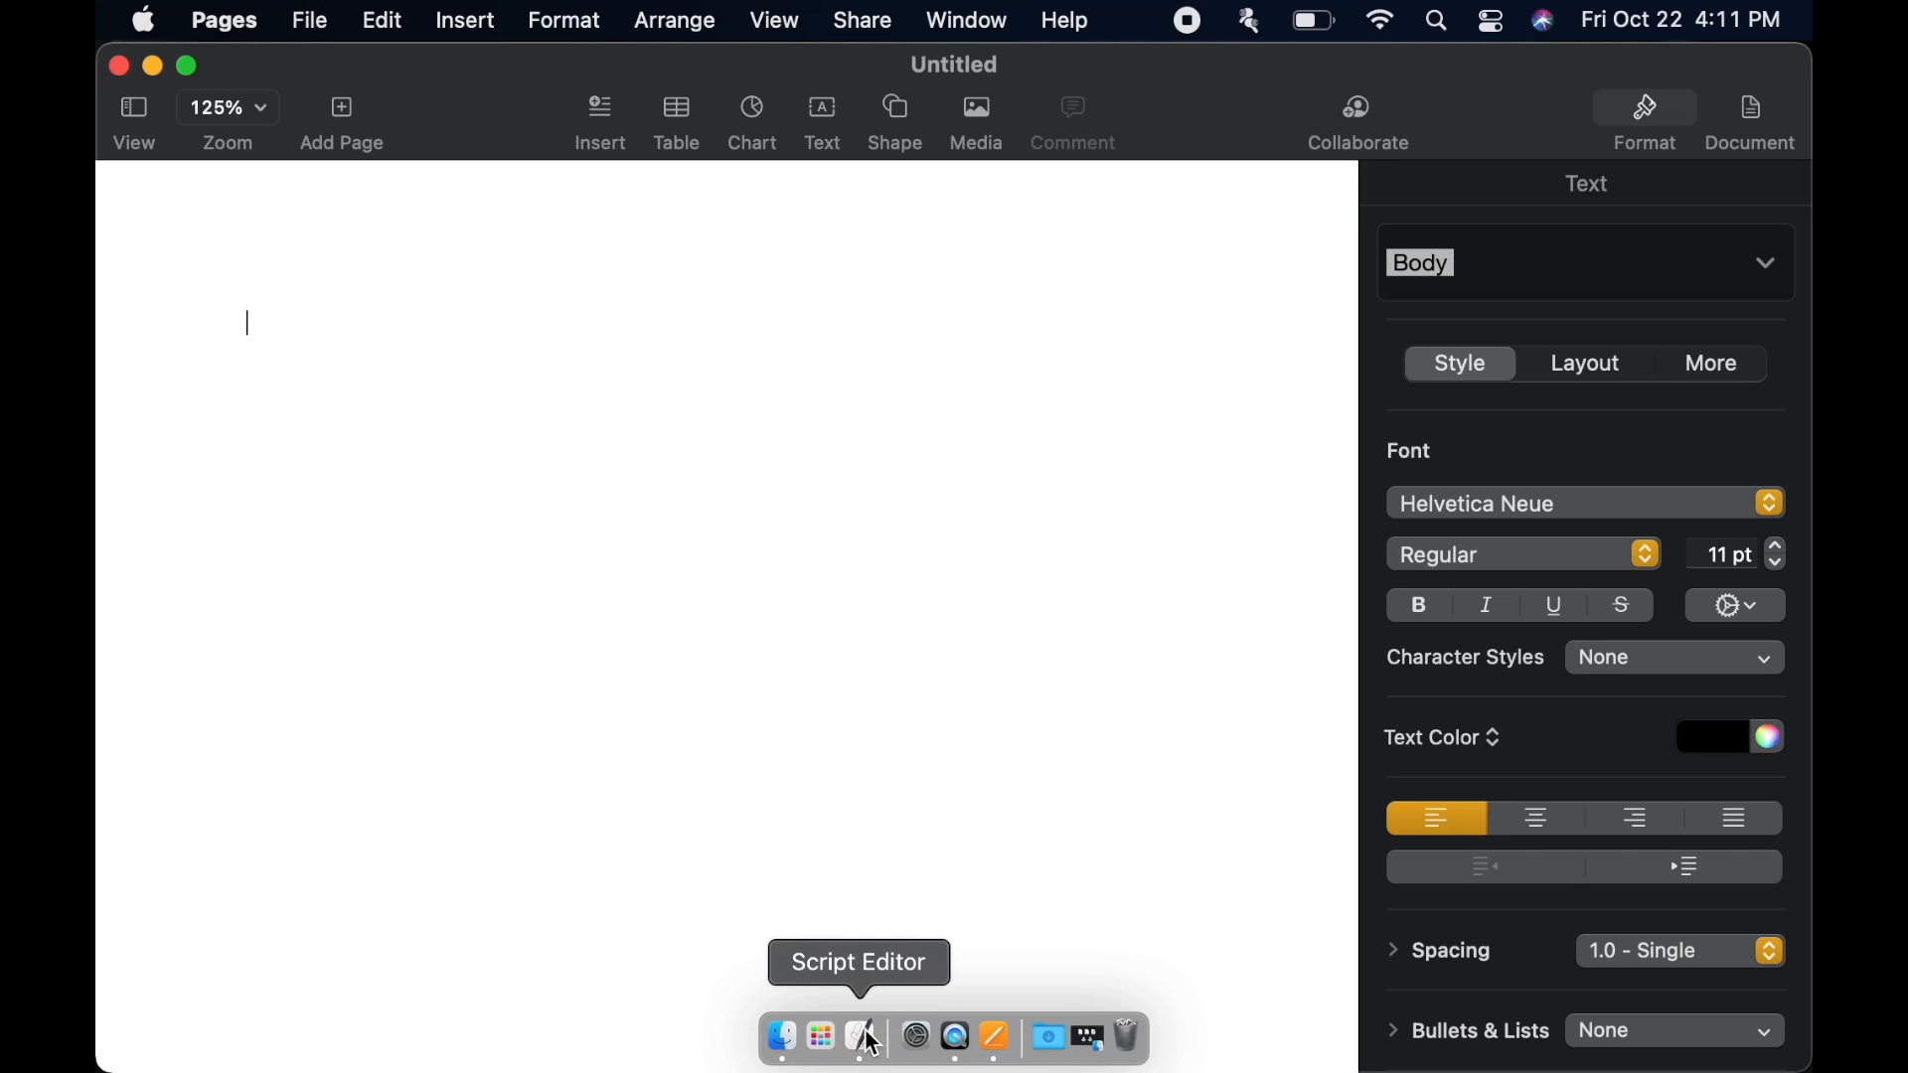
Confirm the run returned true and the Messages log shows "Demo Message"
left_click(864, 1037)
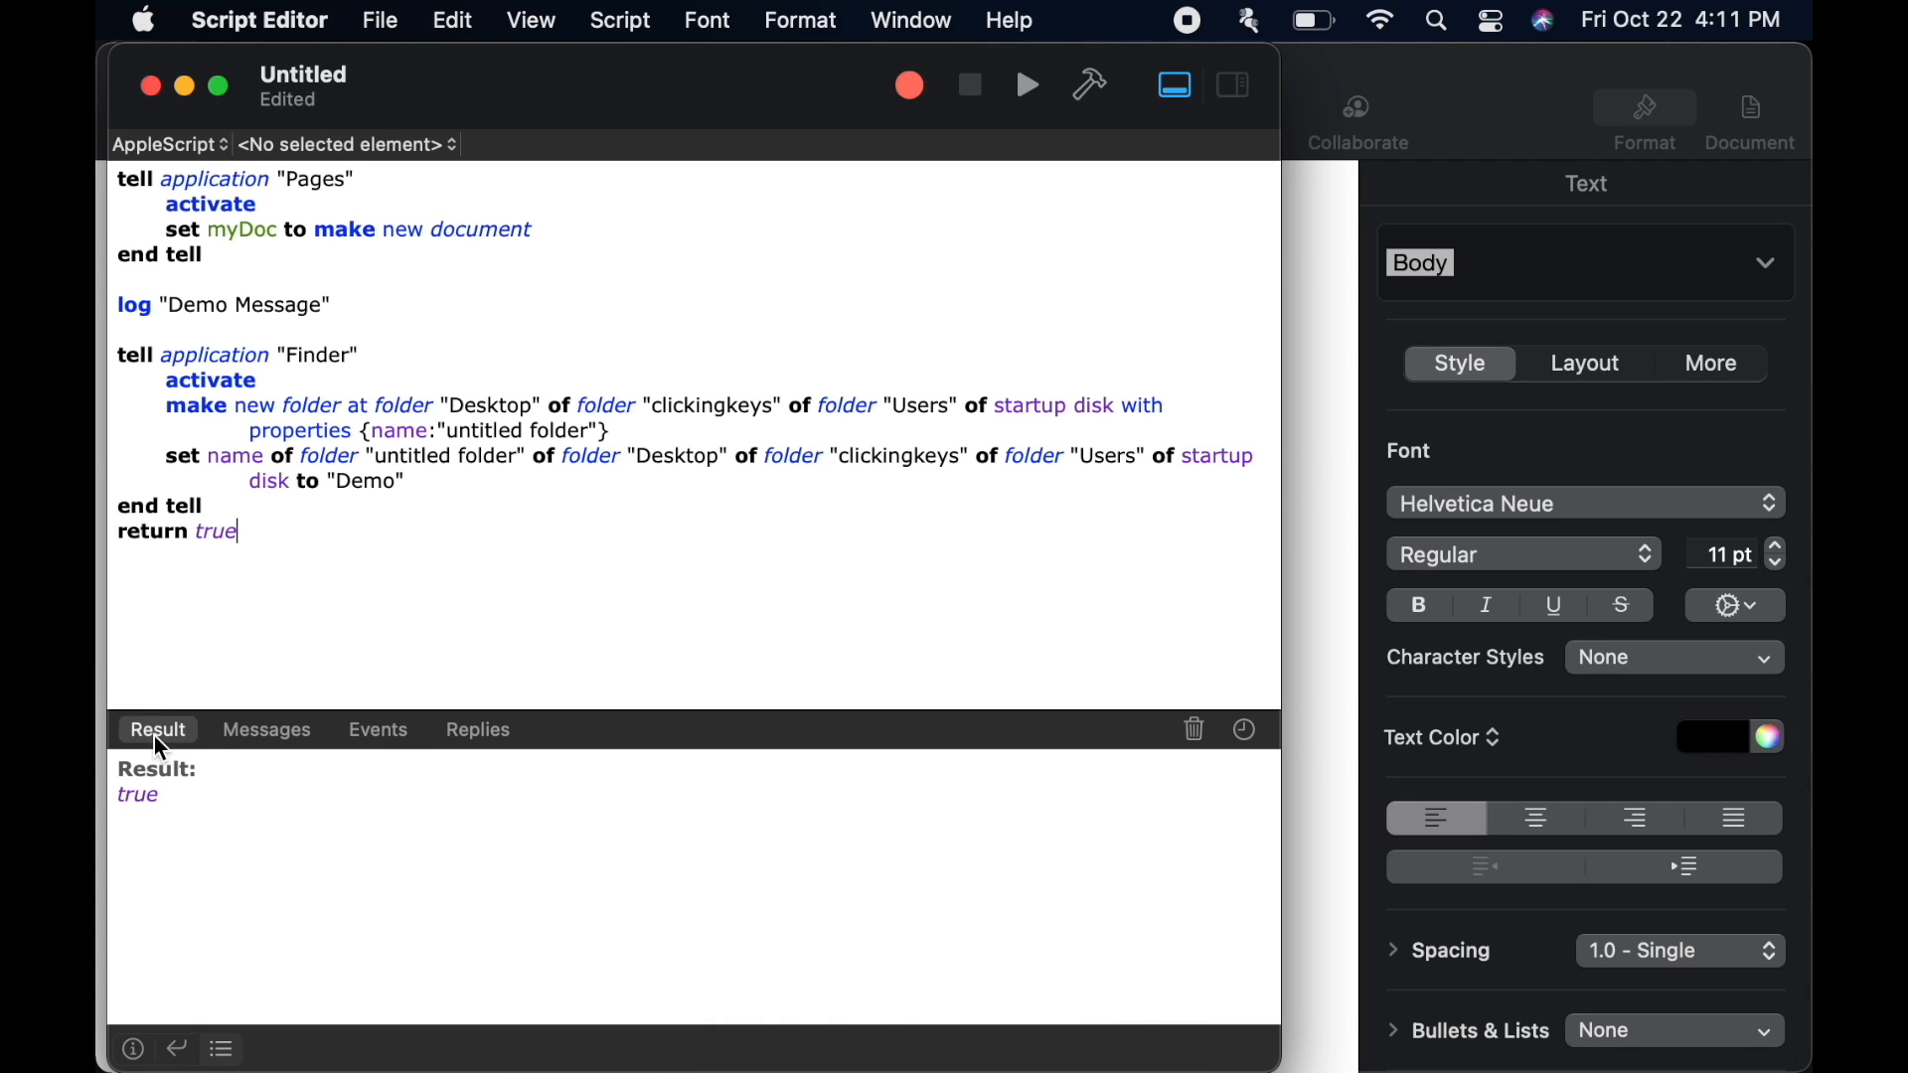
double_click(136, 795)
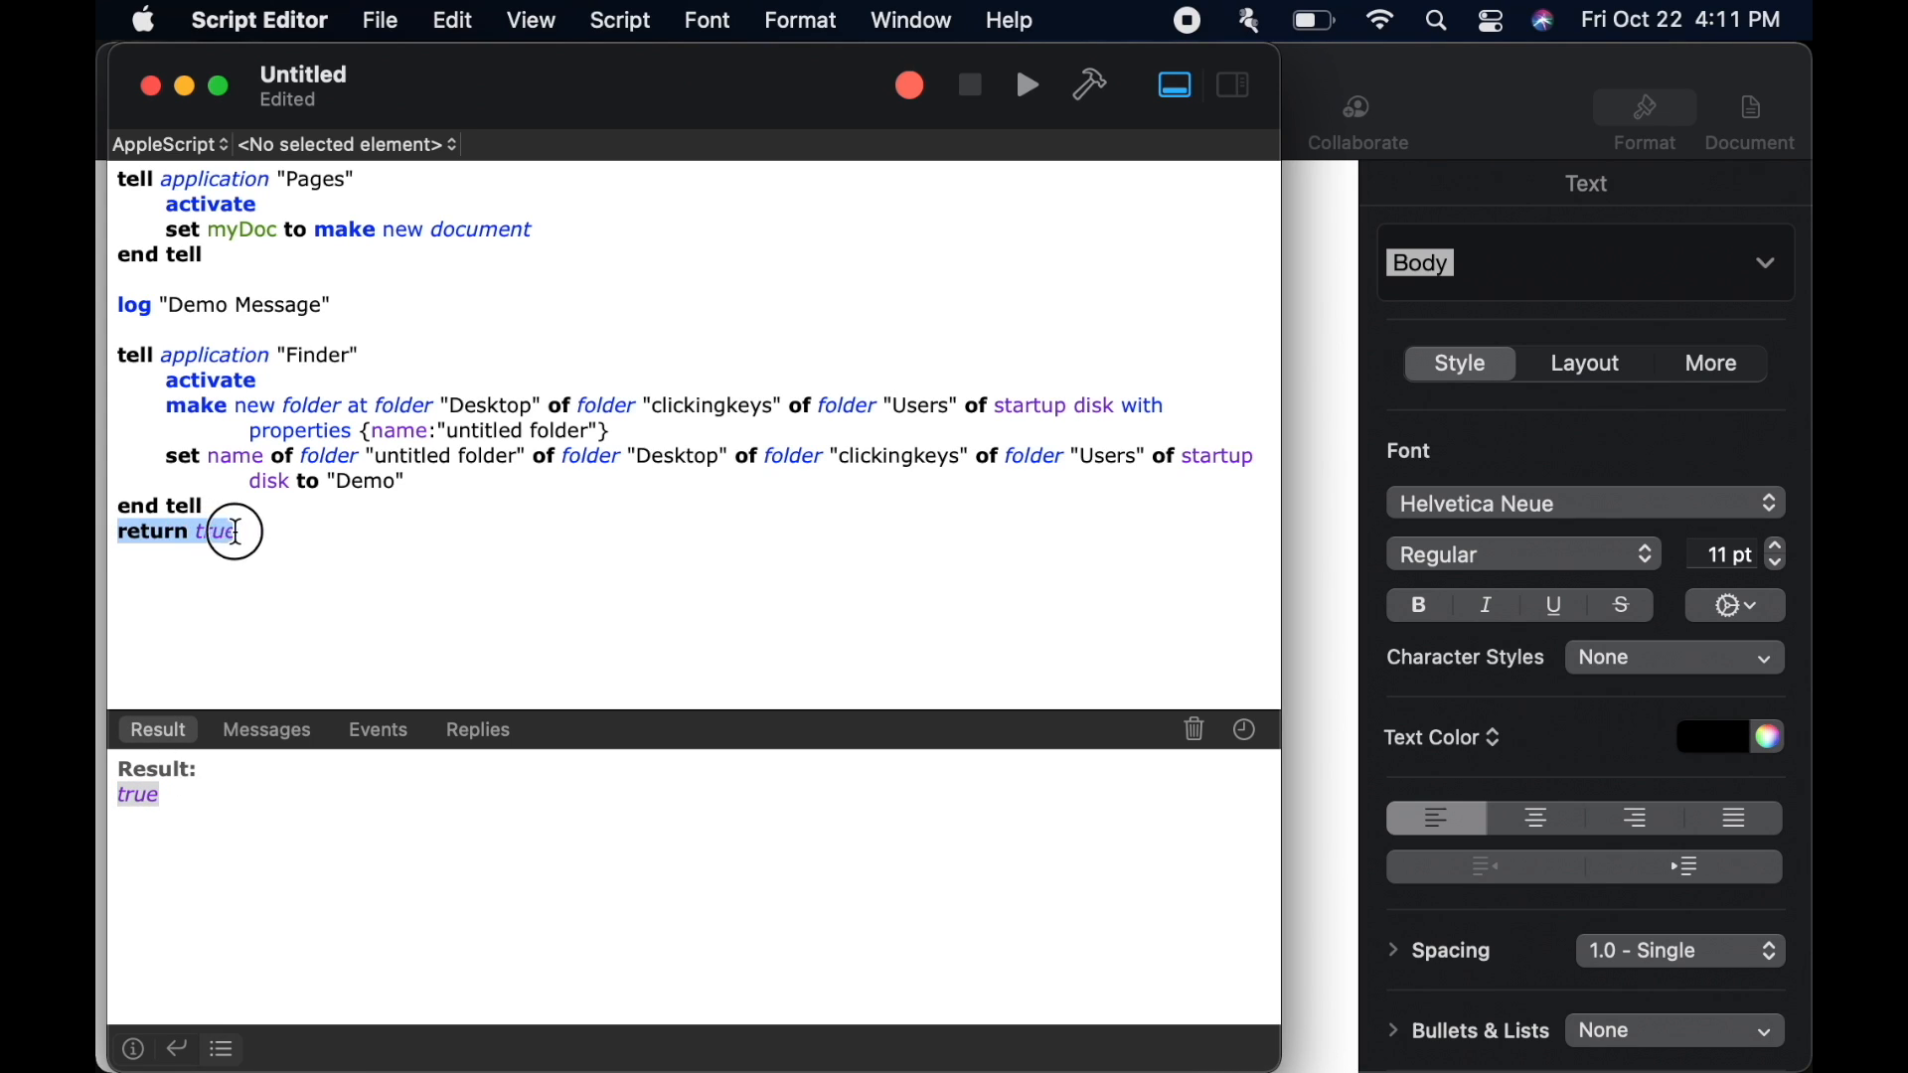
mouse_move(359, 540)
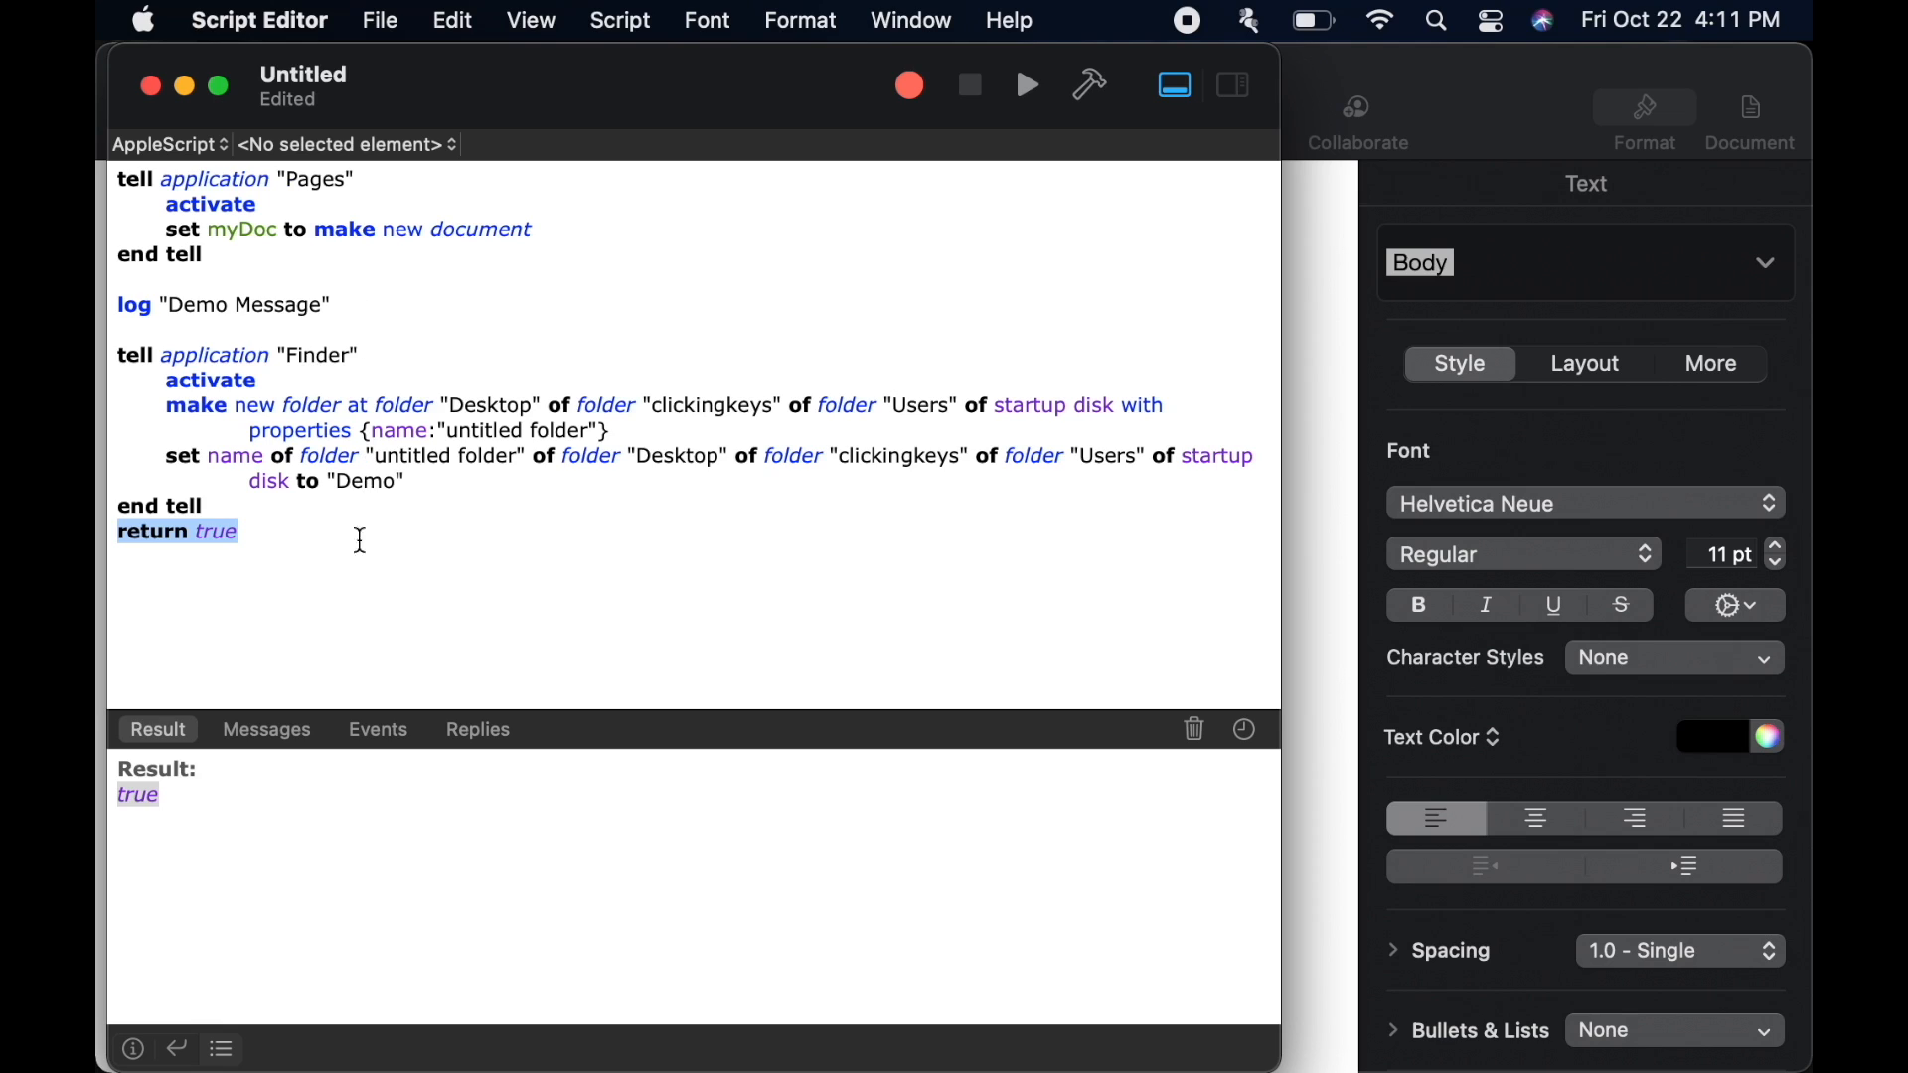
mouse_move(308, 647)
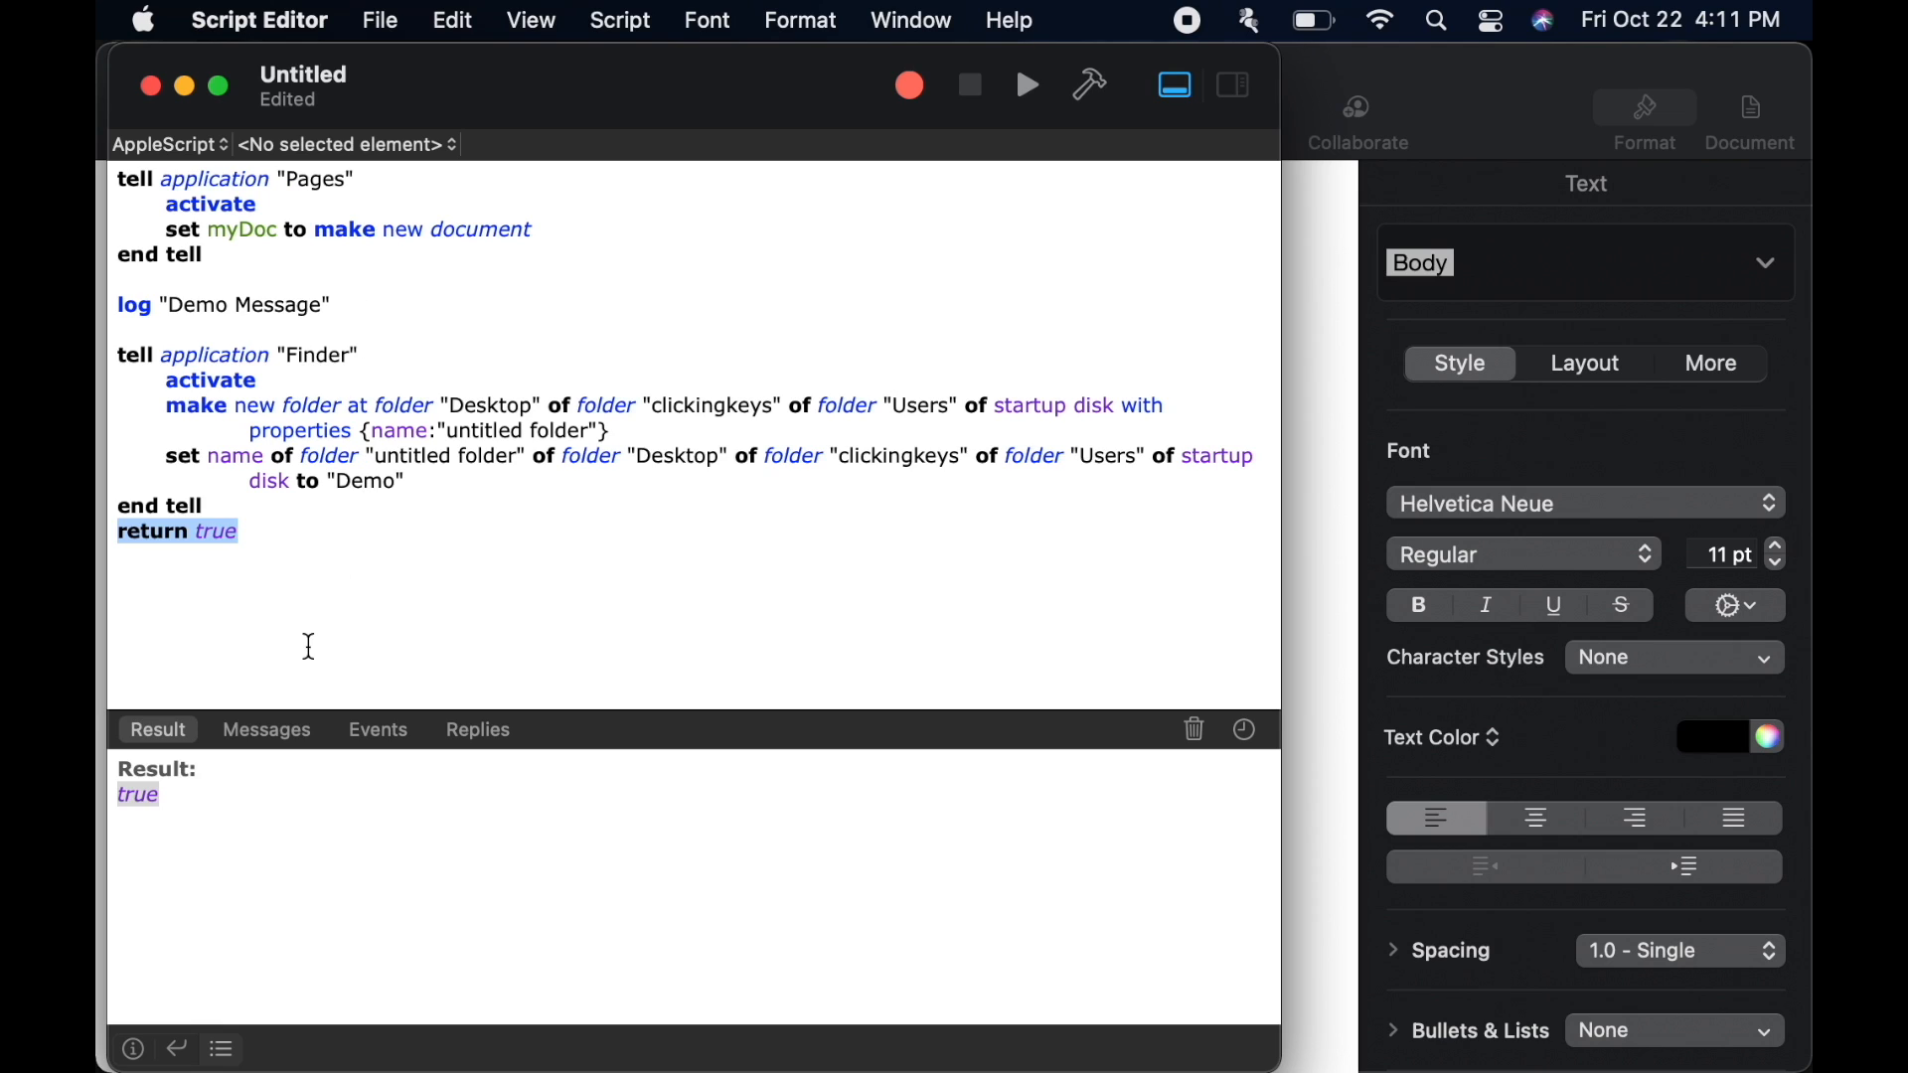
left_click(265, 729)
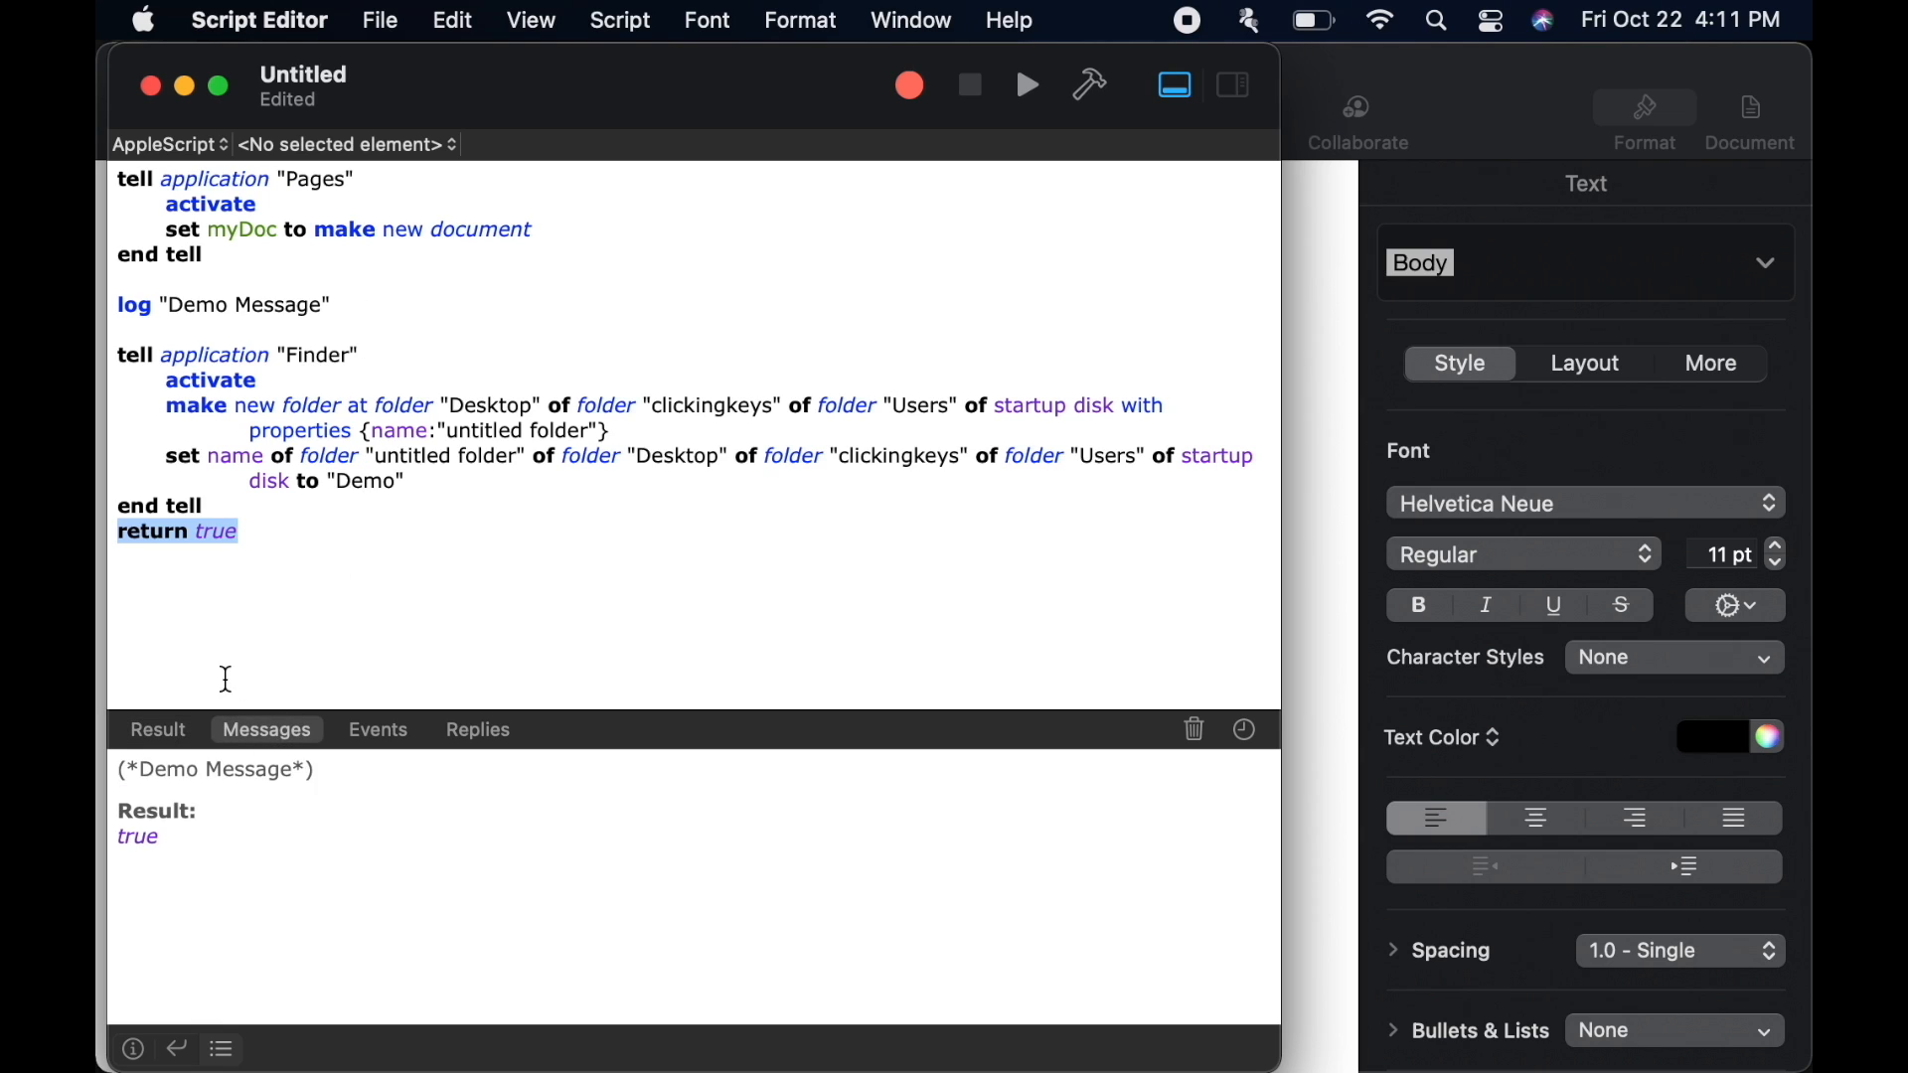
double_click(164, 769)
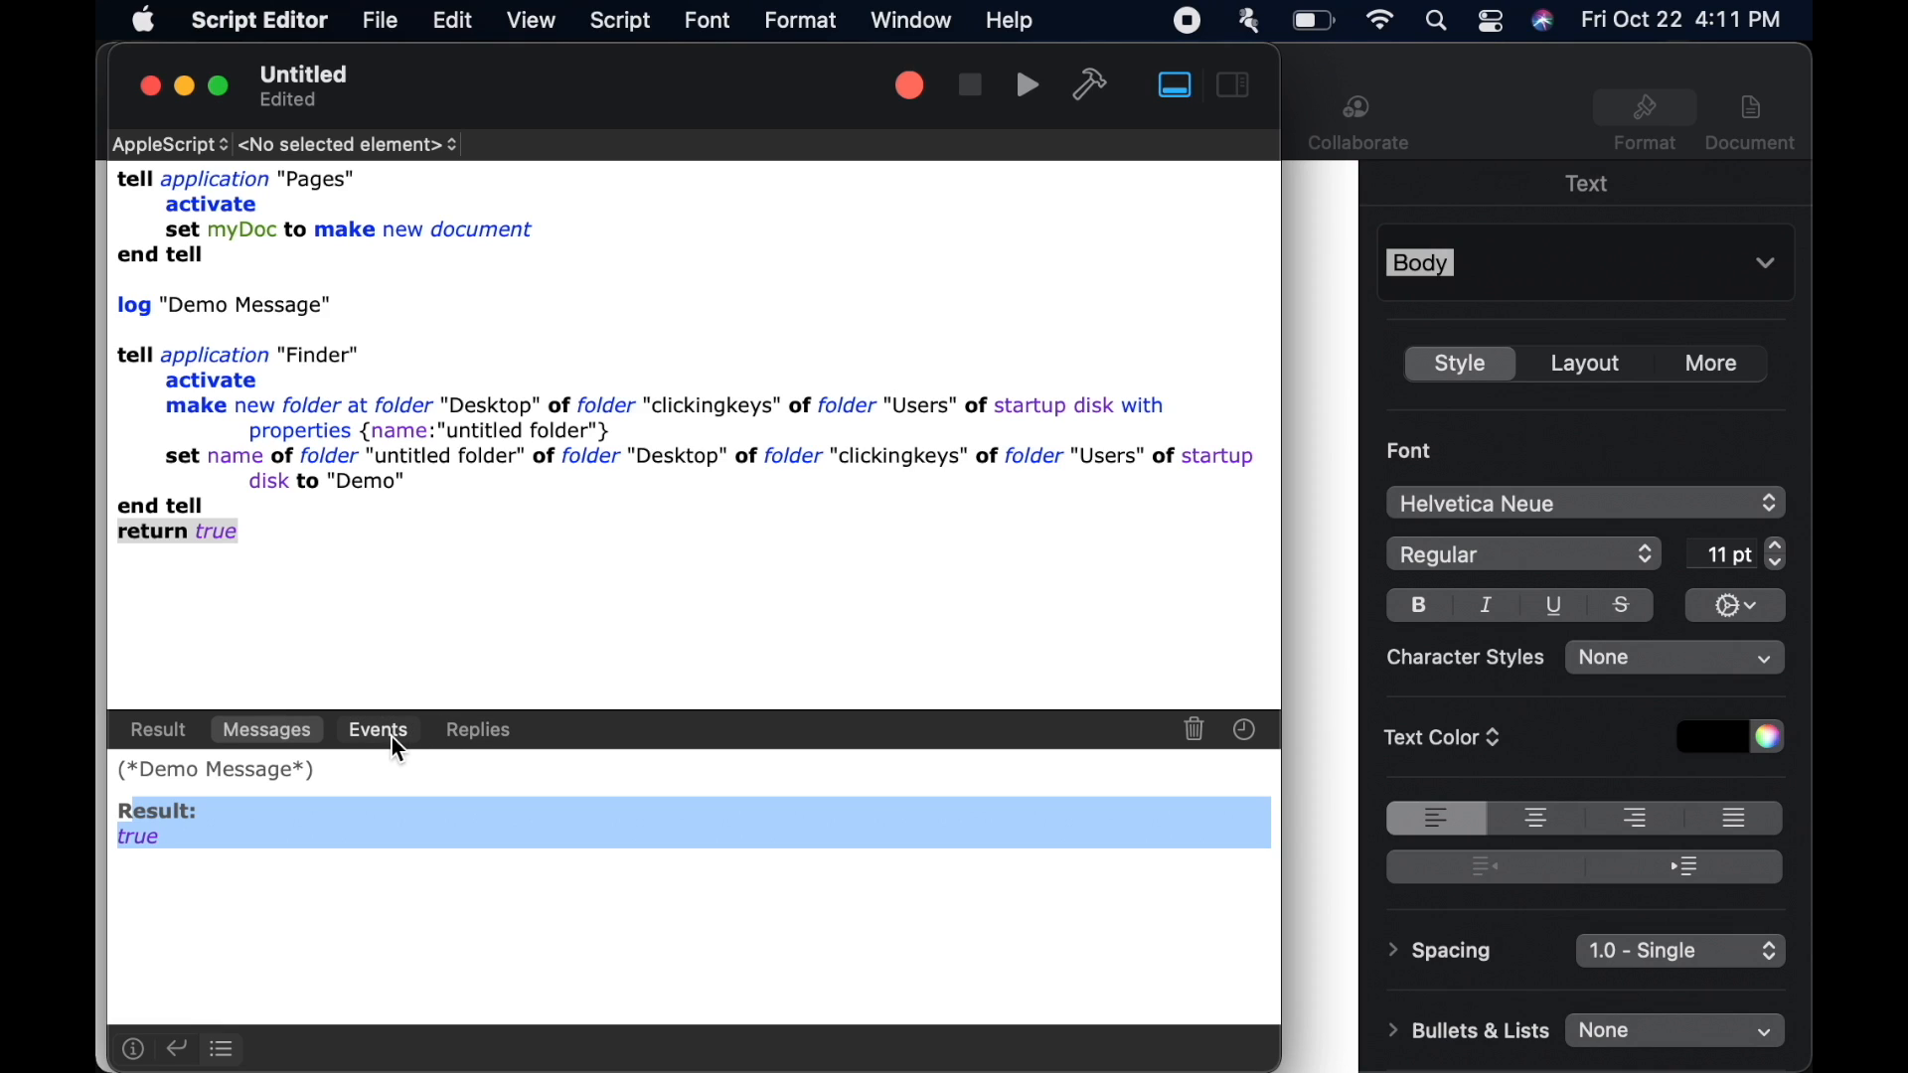
mouse_move(384, 748)
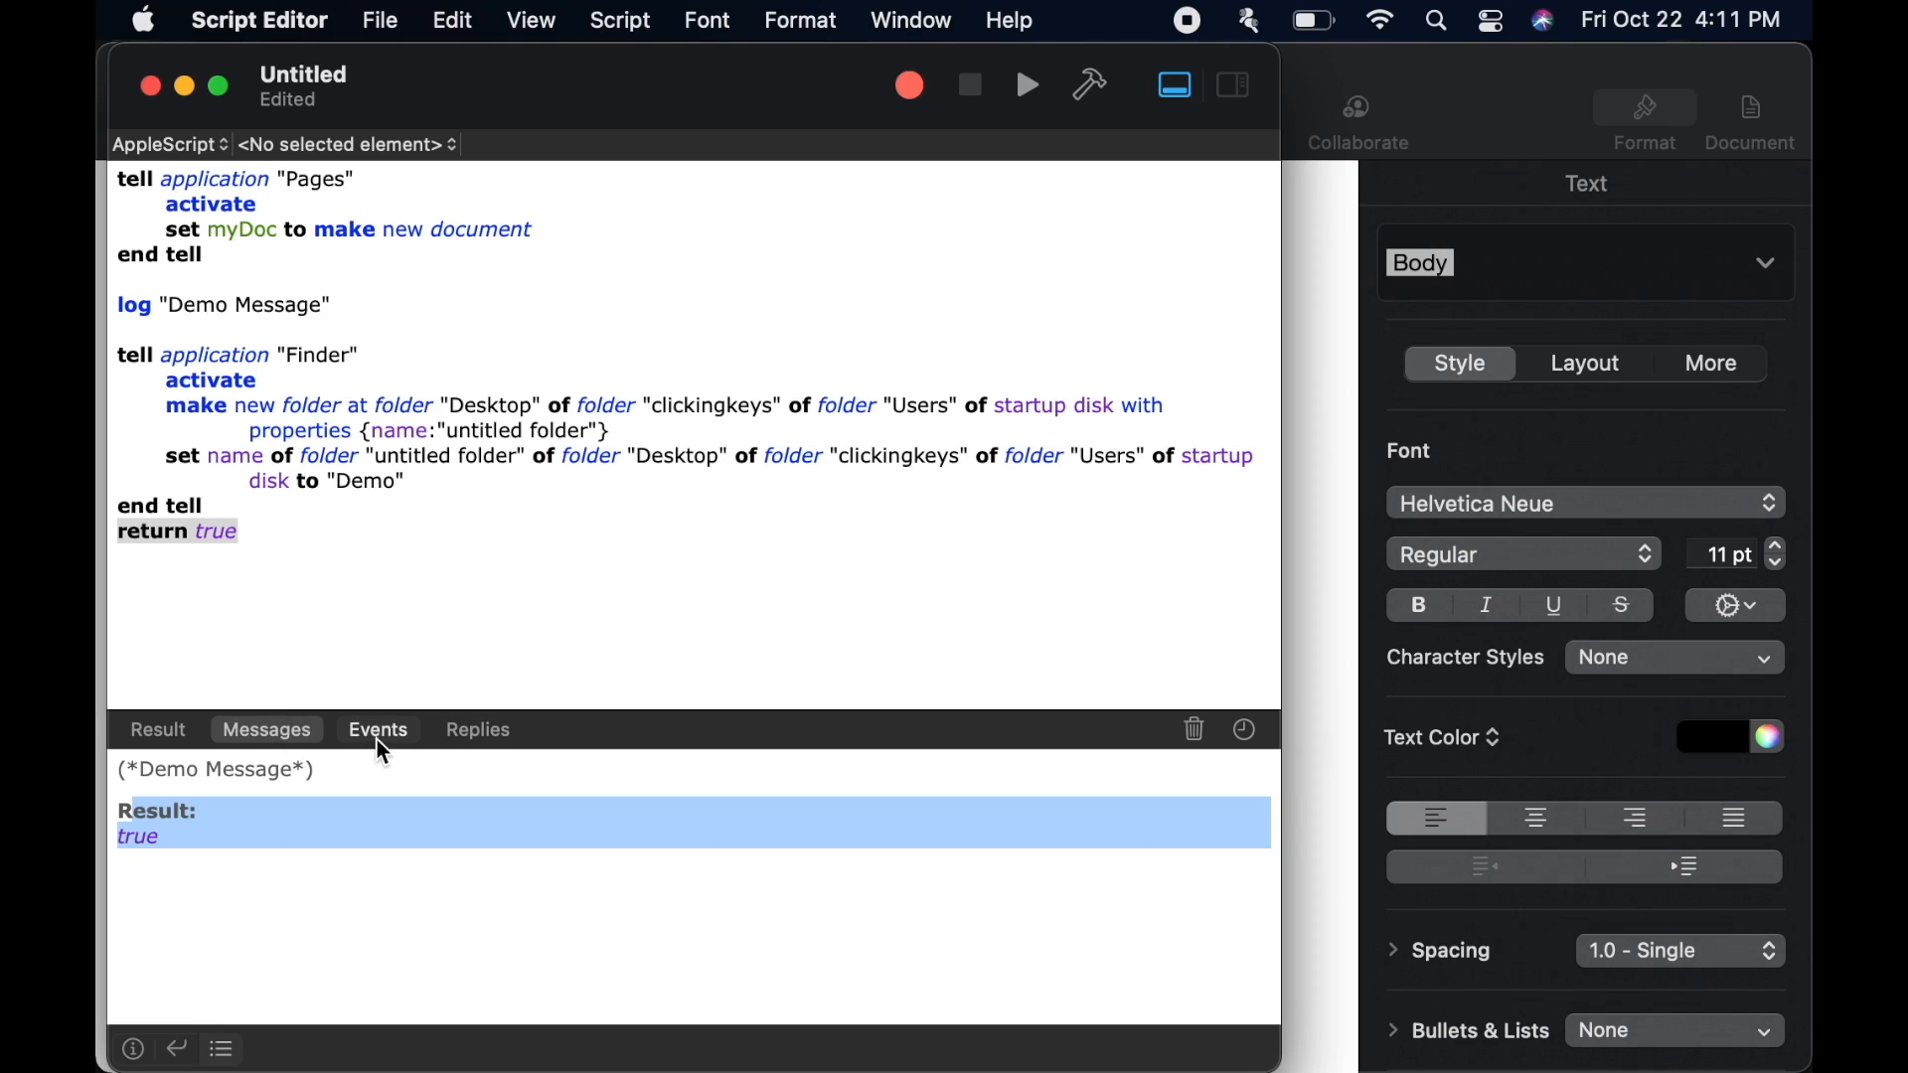
Switch the log to Events, then Replies, showing the Pages document id and "Demo"
left_click(379, 728)
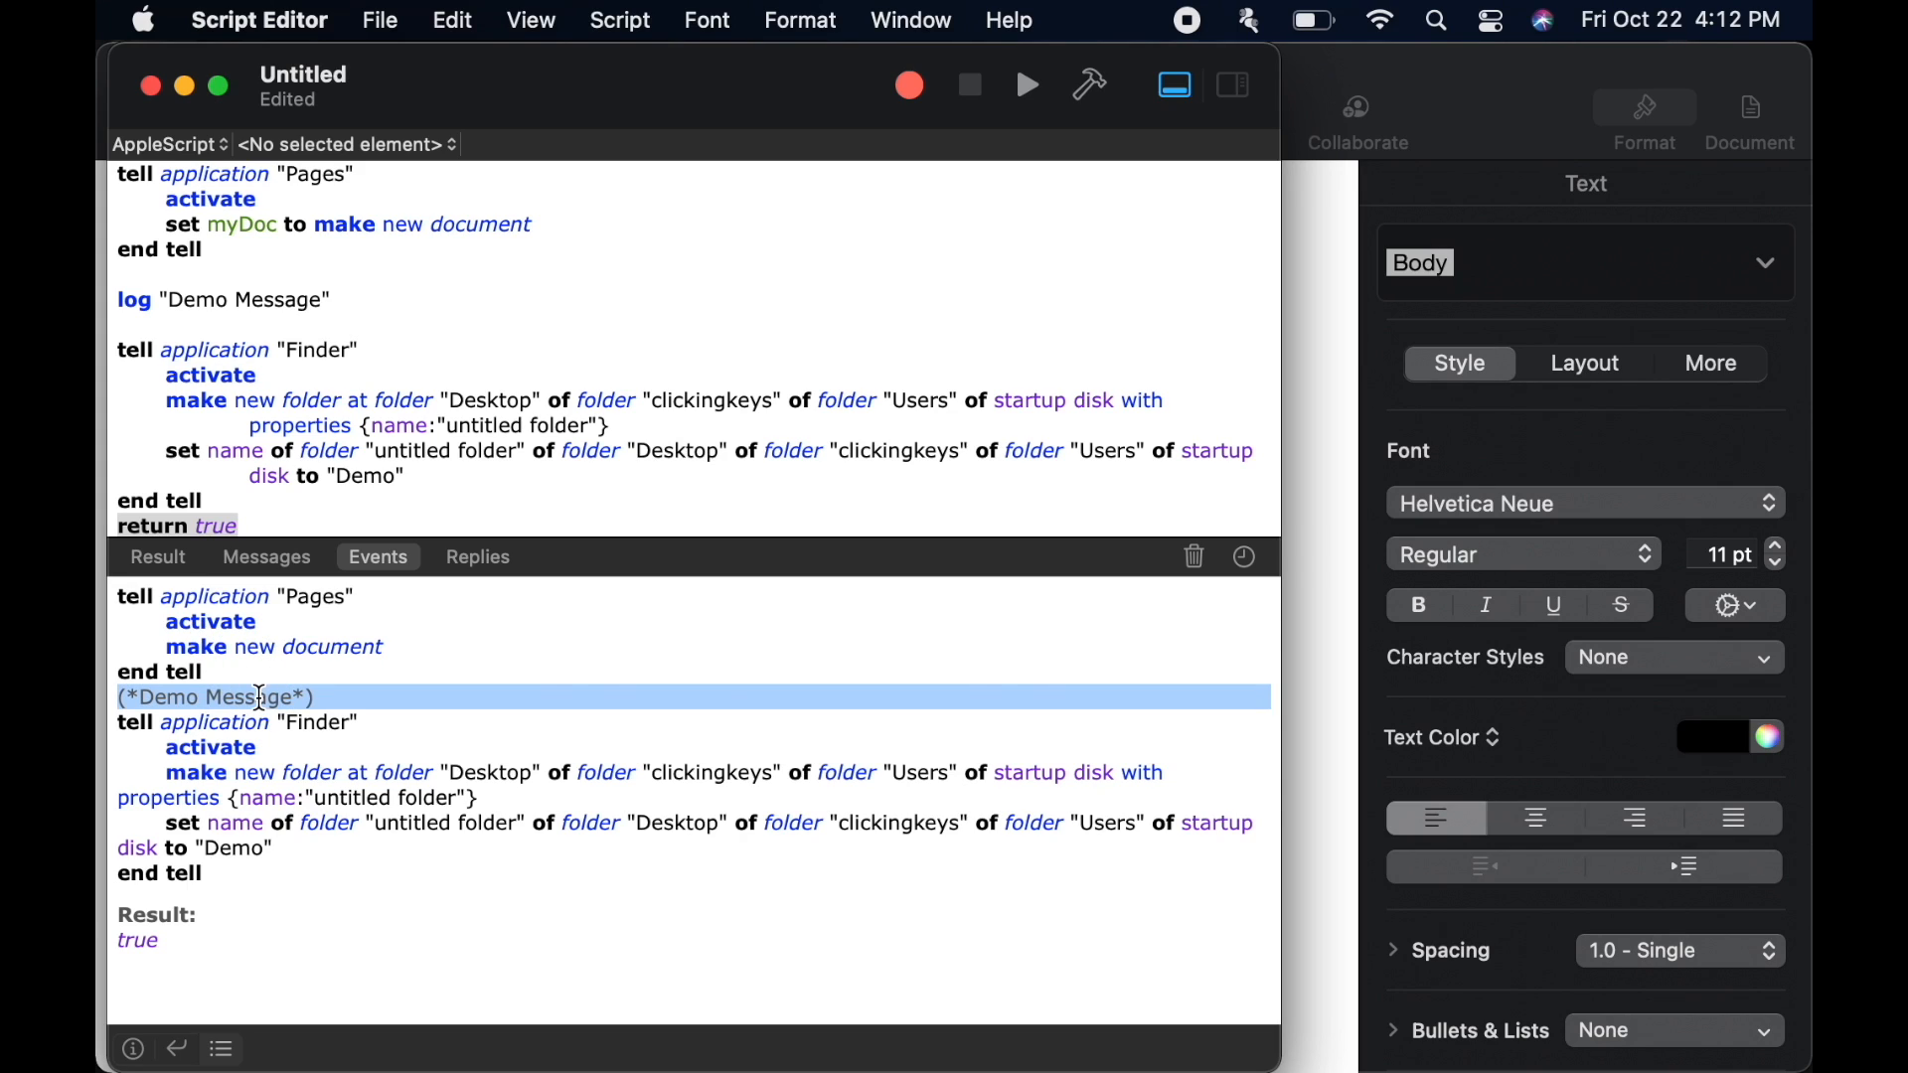
mouse_move(229, 748)
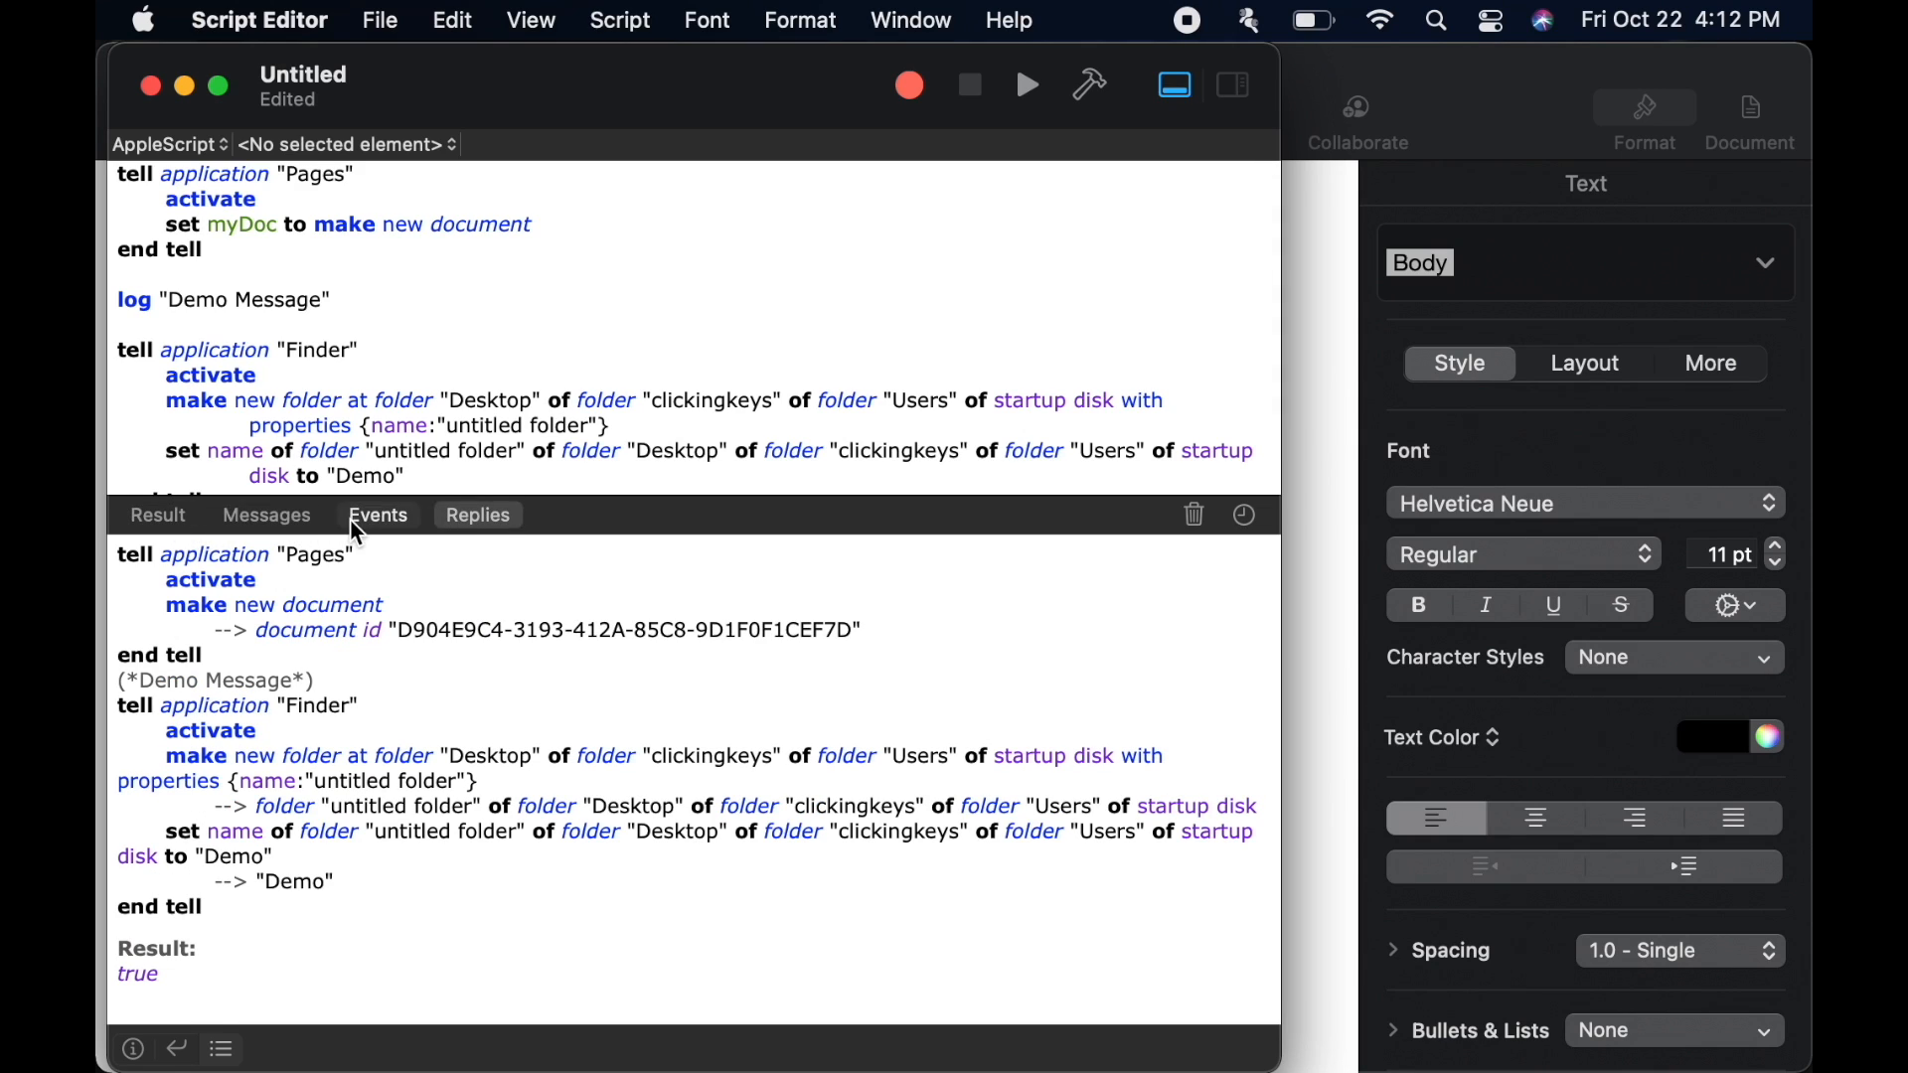
left_click(477, 514)
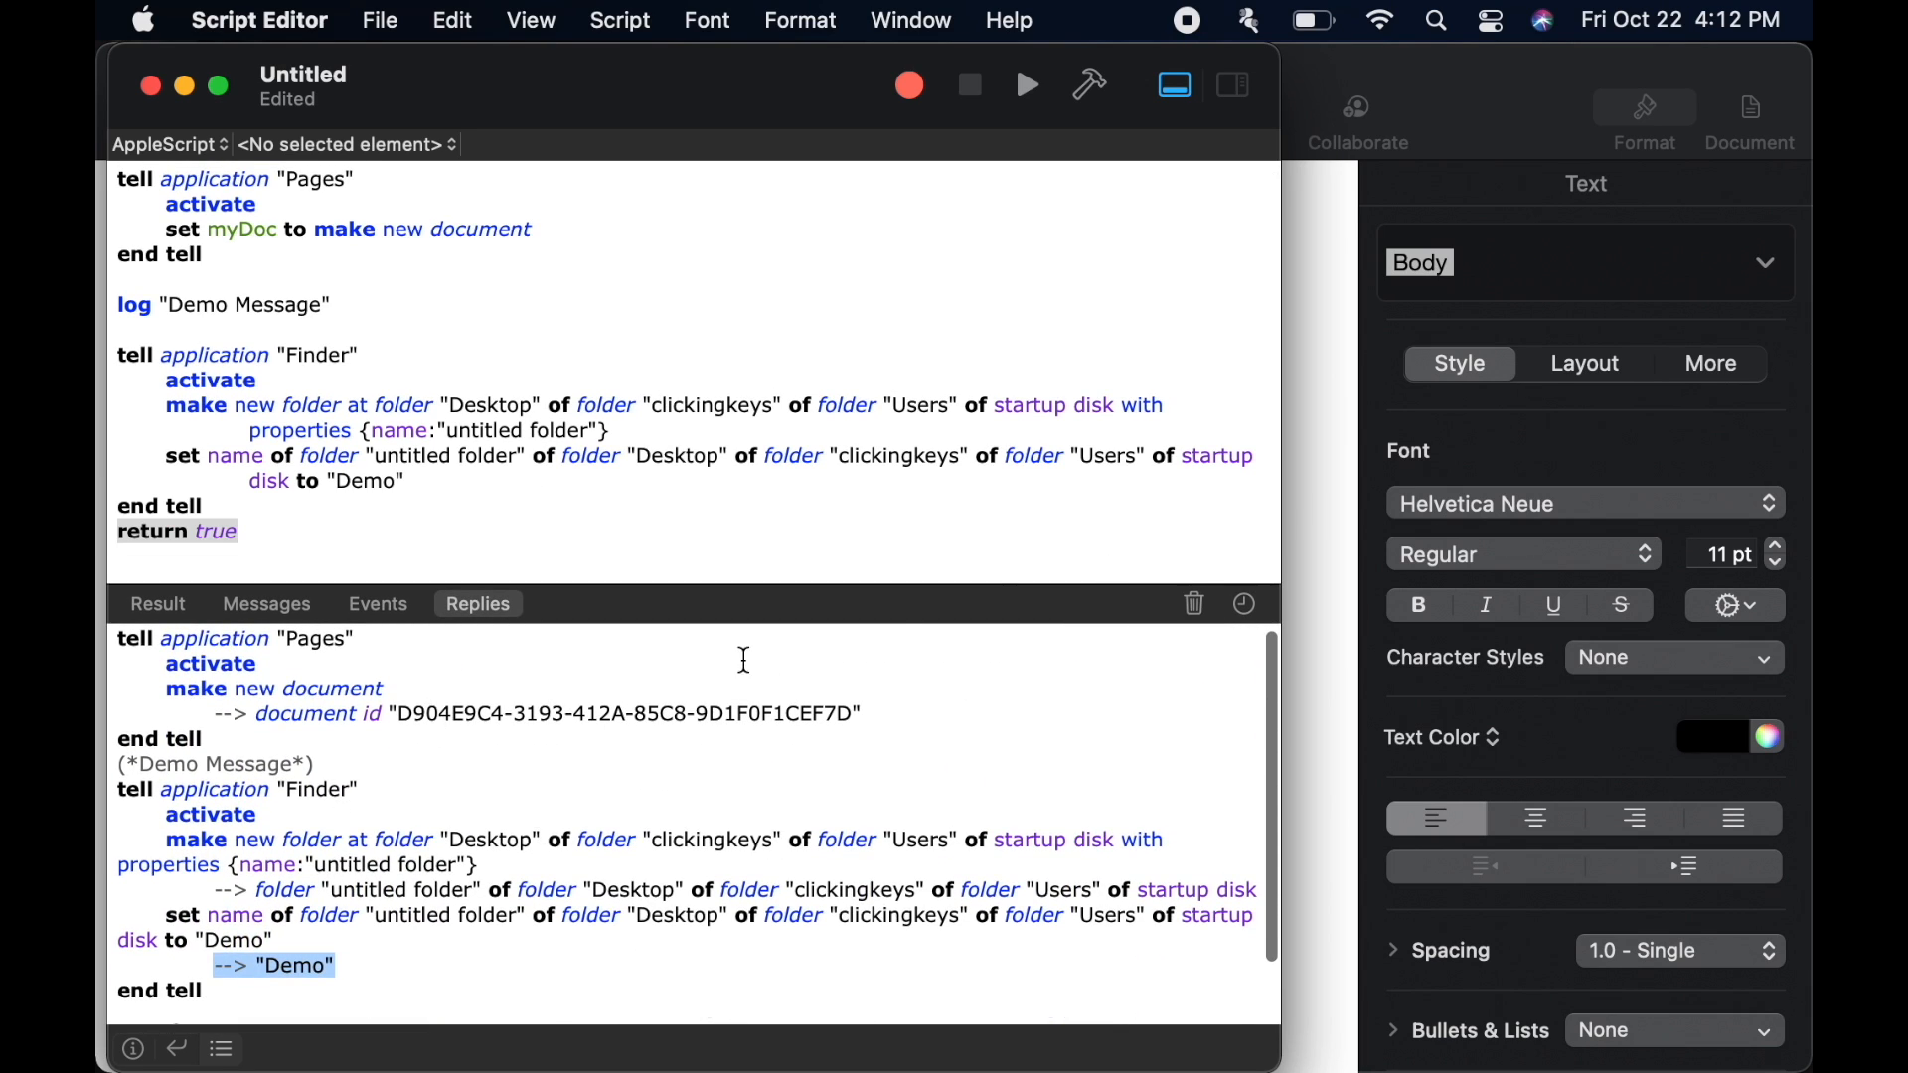
Clear the replies log with the trash button, leaving the script intact
left_click(1193, 603)
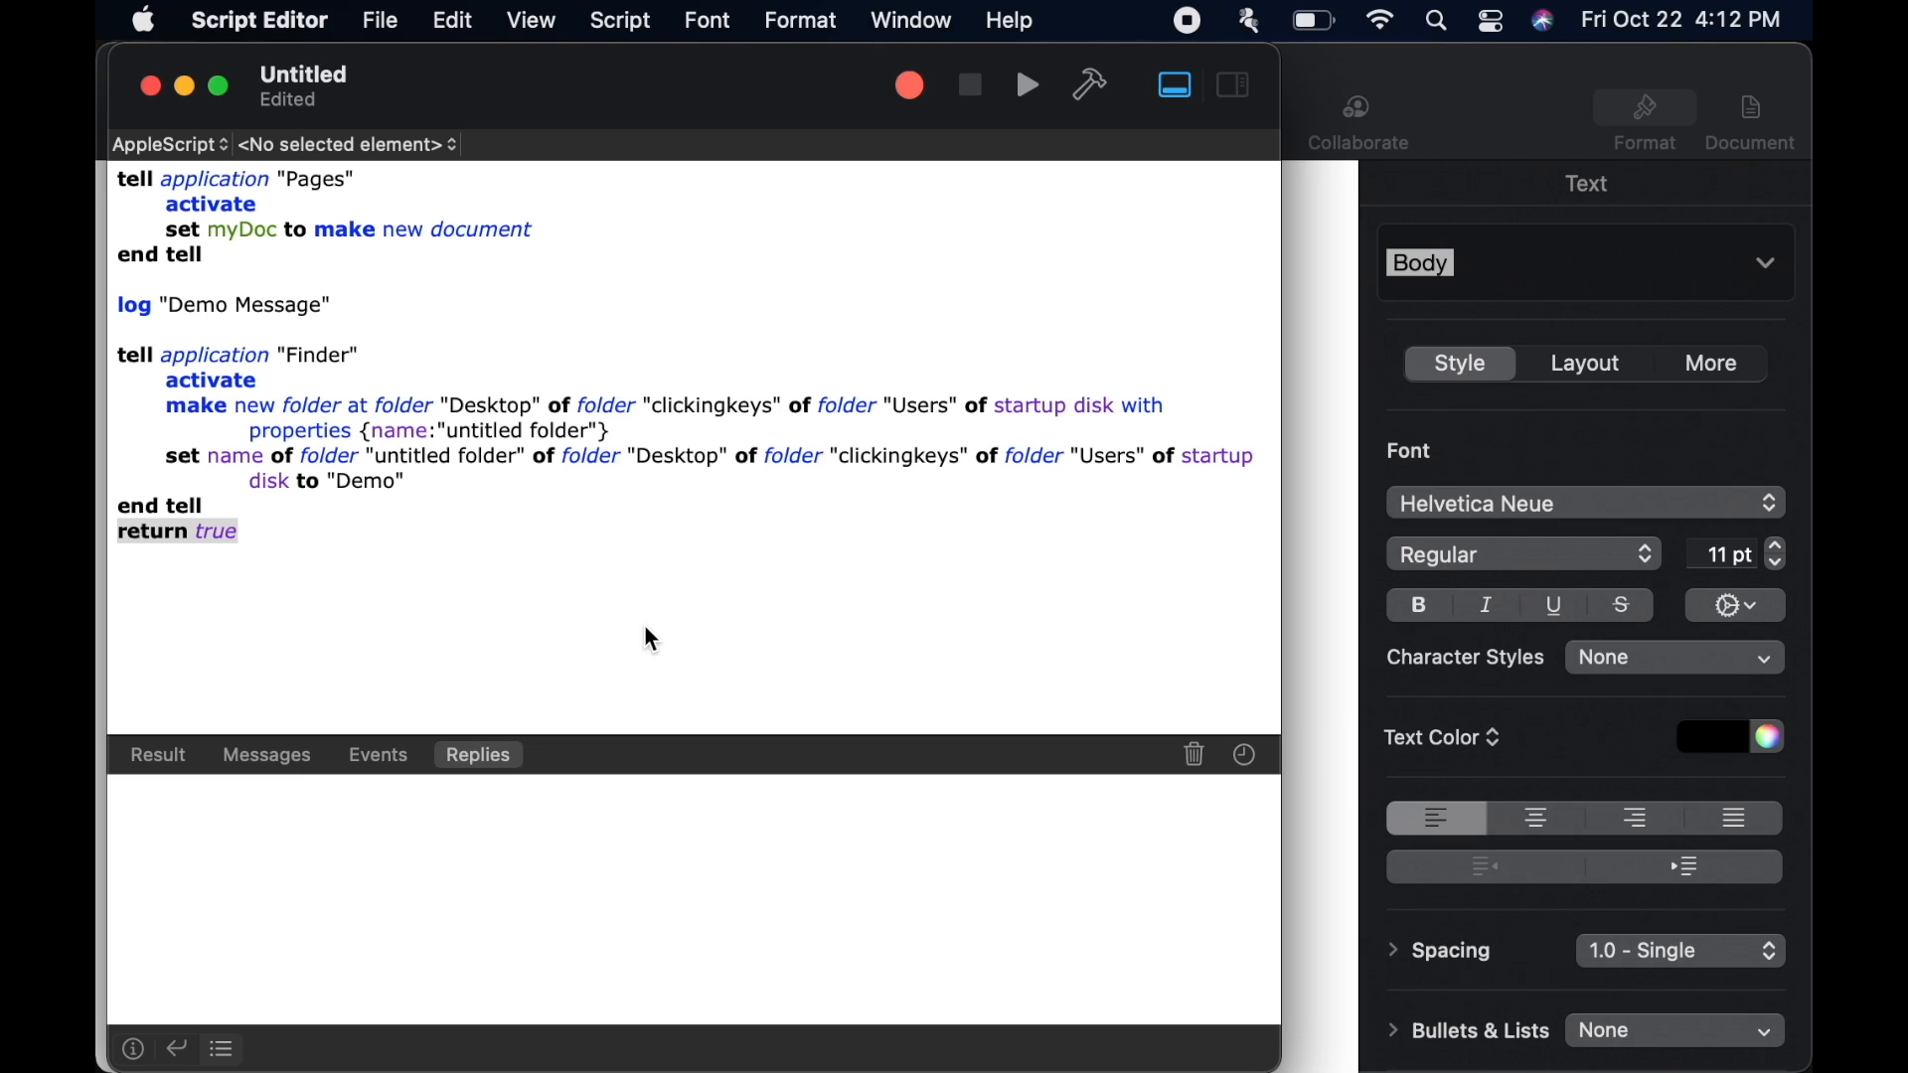
mouse_move(736, 343)
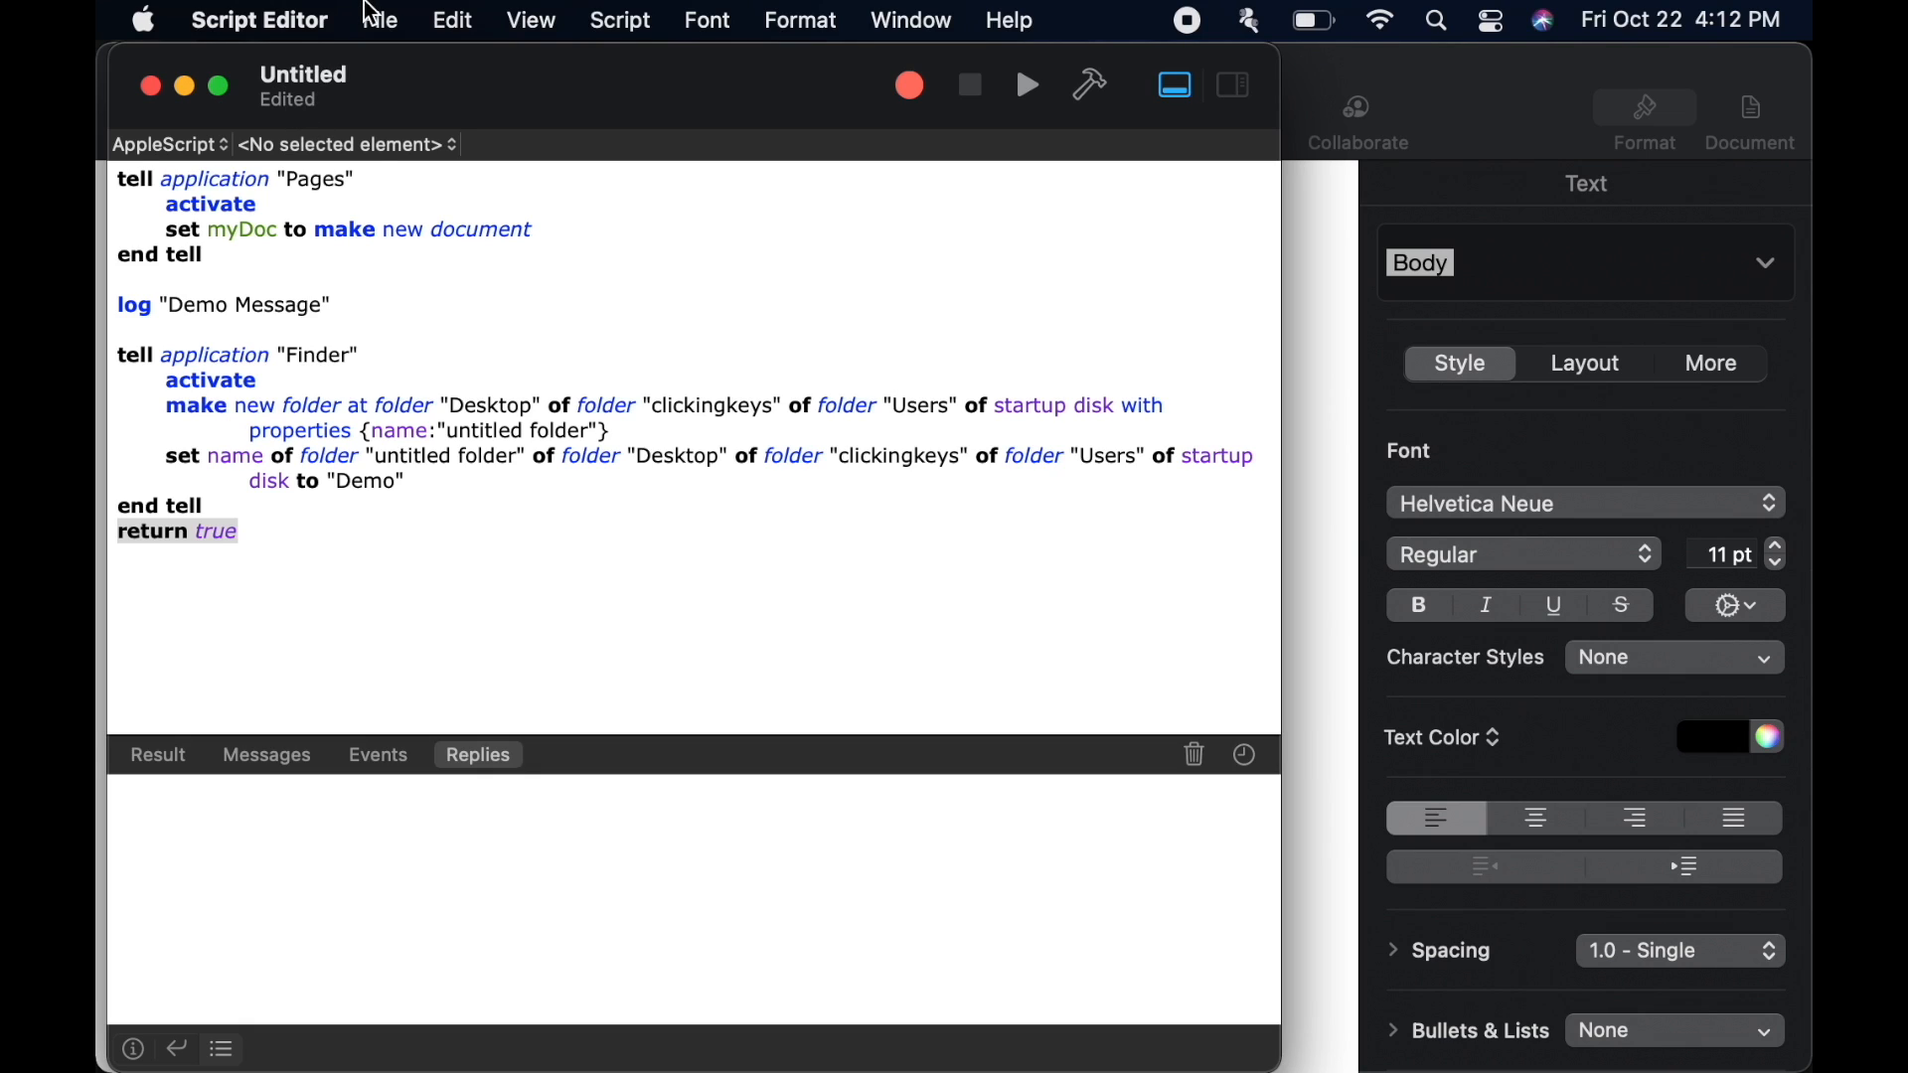
mouse_move(371, 15)
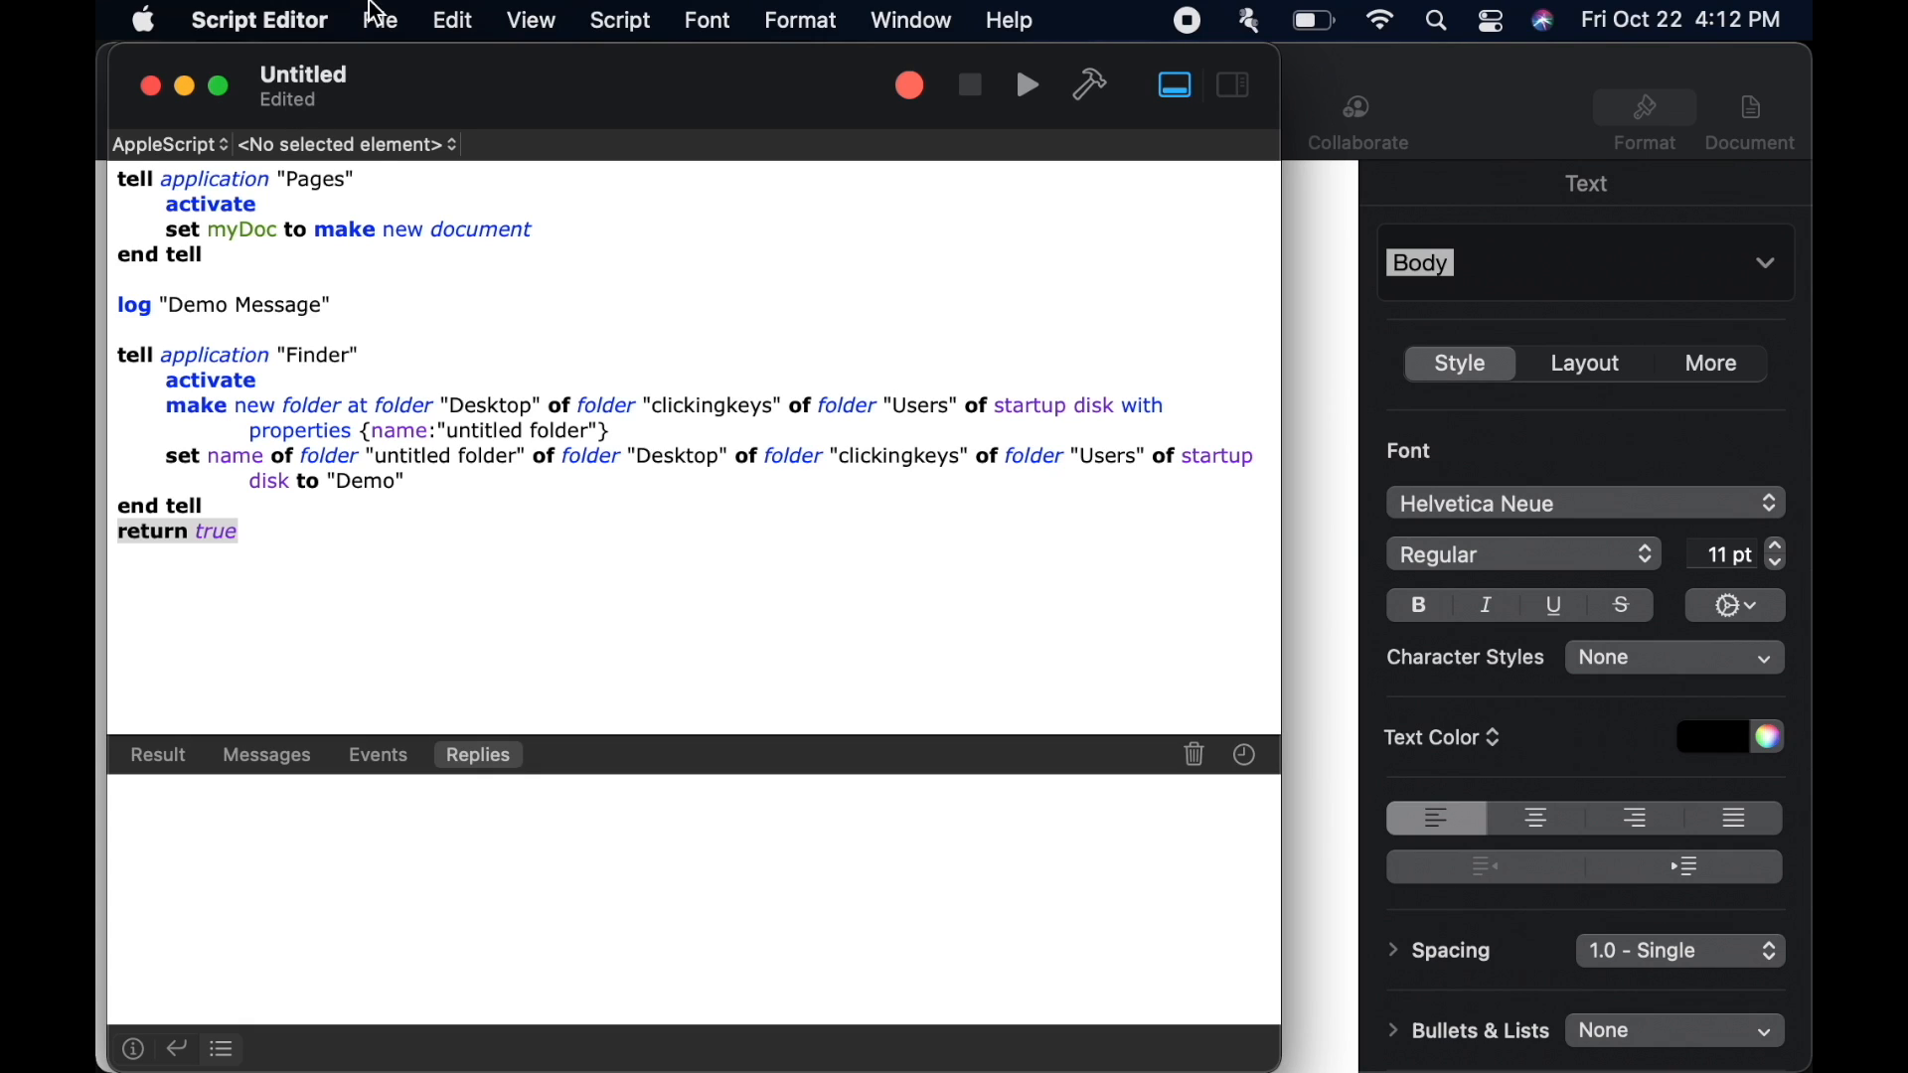